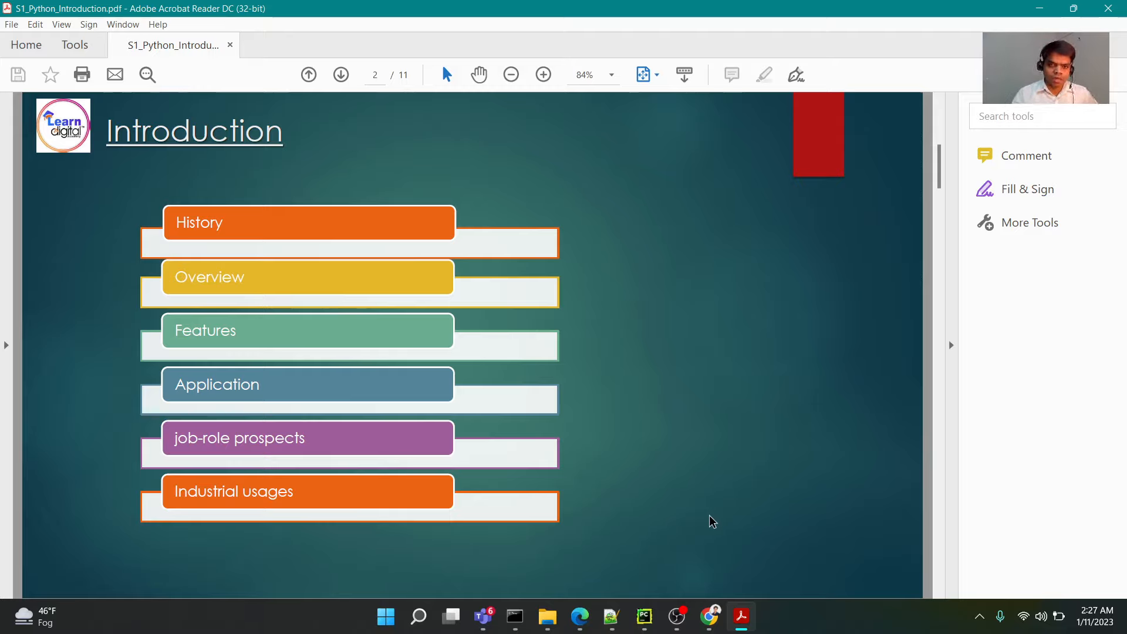
- Advance from the Introduction slide on page 2 to the History slide on page 3
{"action": "left_click", "coordinate": [341, 74]}
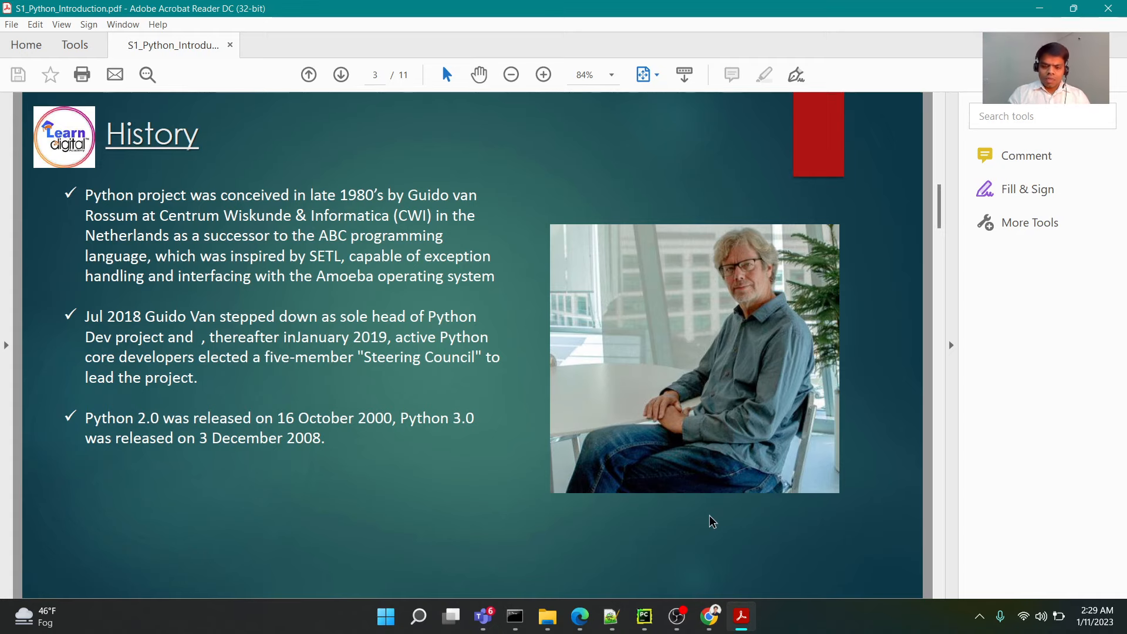
- Advance past the History slide to slide 5, 'Is Python the Future'
{"action": "left_click", "coordinate": [341, 74]}
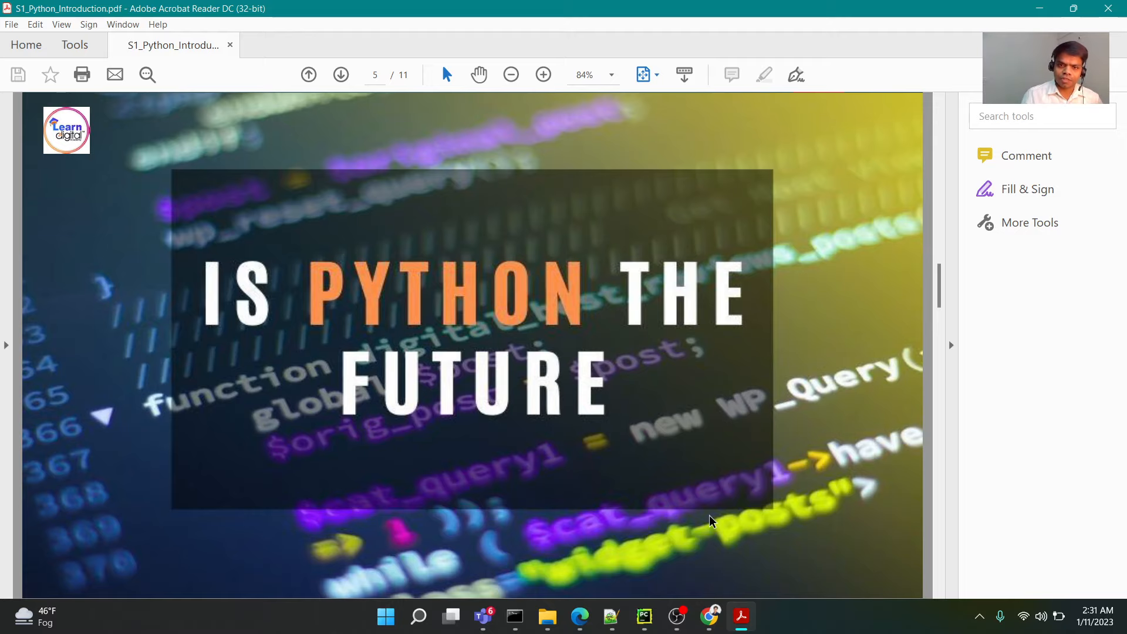
- Advance to slide 6 with Python's programming-language ranking table
{"action": "left_click", "coordinate": [341, 74]}
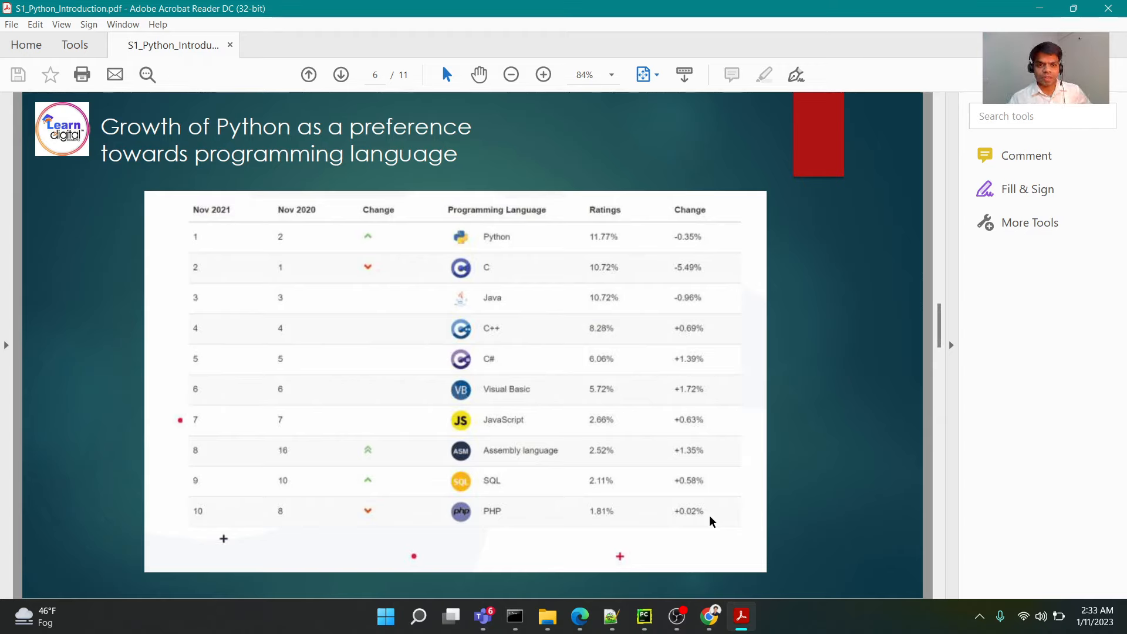
{"action": "left_click", "coordinate": [341, 74]}
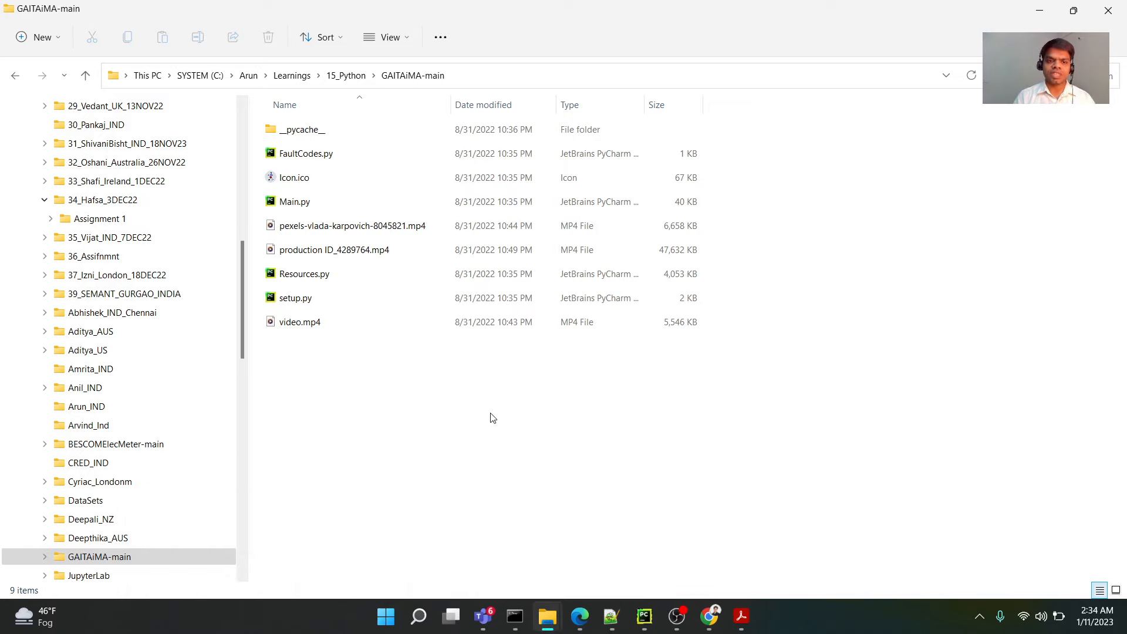
- Select Main.py in GAITAiMA-main and bring up its context menu
{"action": "left_click", "coordinate": [294, 177]}
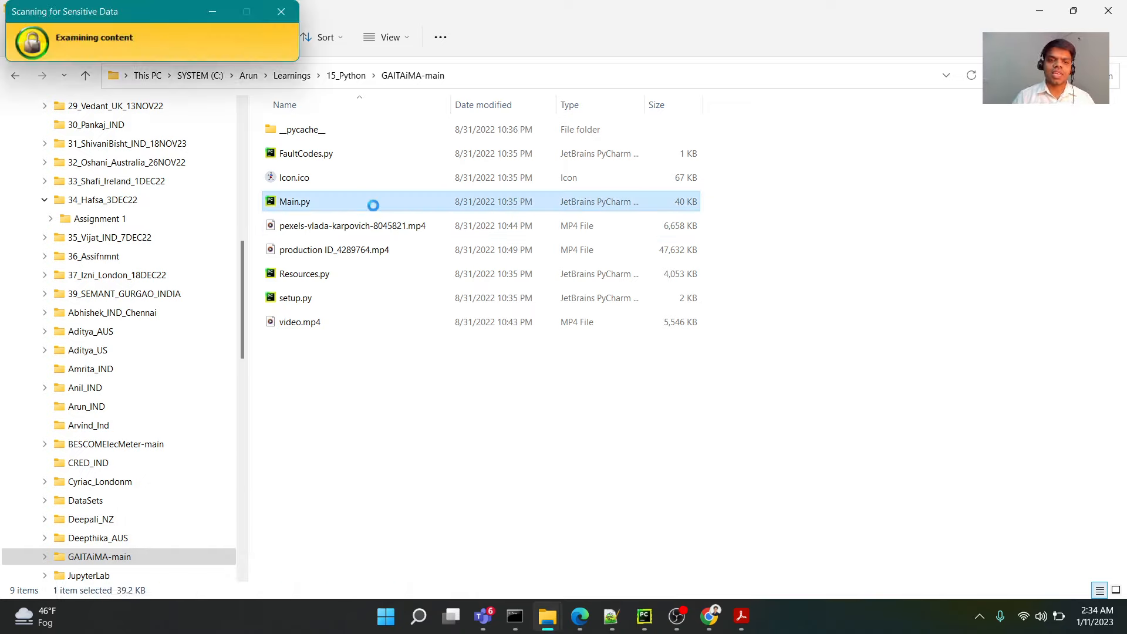
{"action": "right_click", "coordinate": [294, 201]}
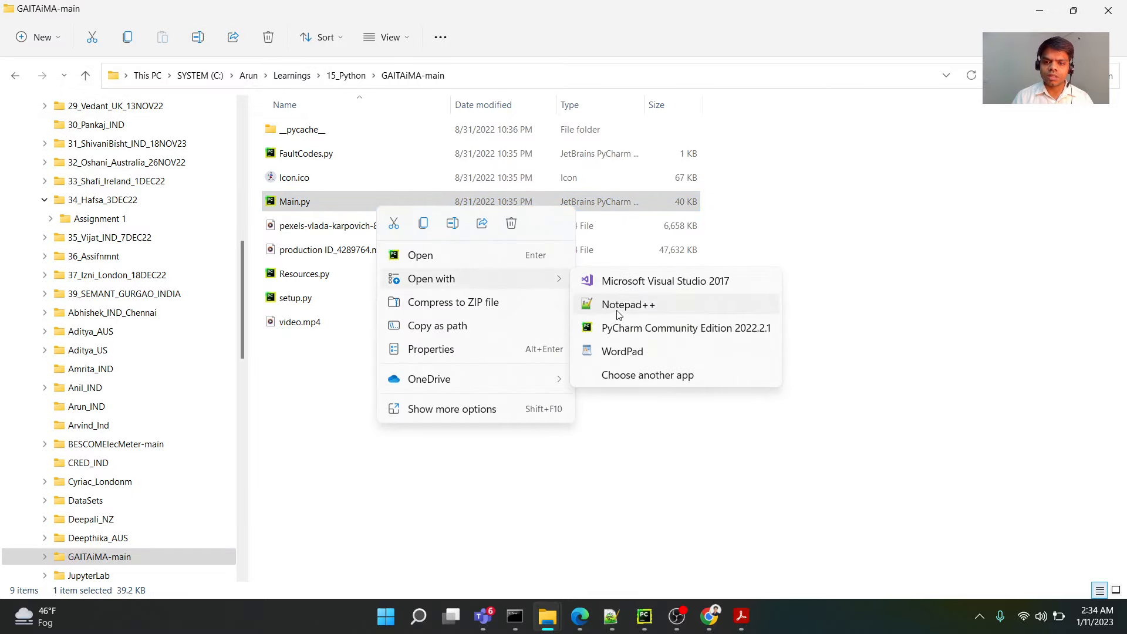
- Open Main.py in Notepad++ and scroll through its pose-tracking code
{"action": "left_click", "coordinate": [628, 304]}
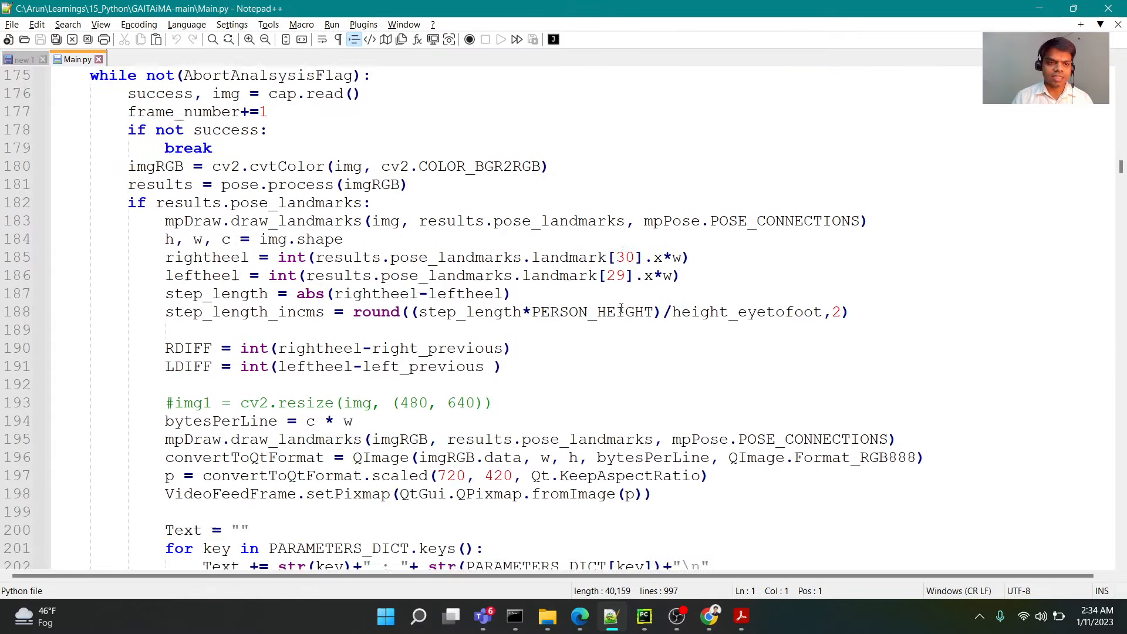
{"action": "scroll", "scroll_direction": "down", "scroll_amount": 3}
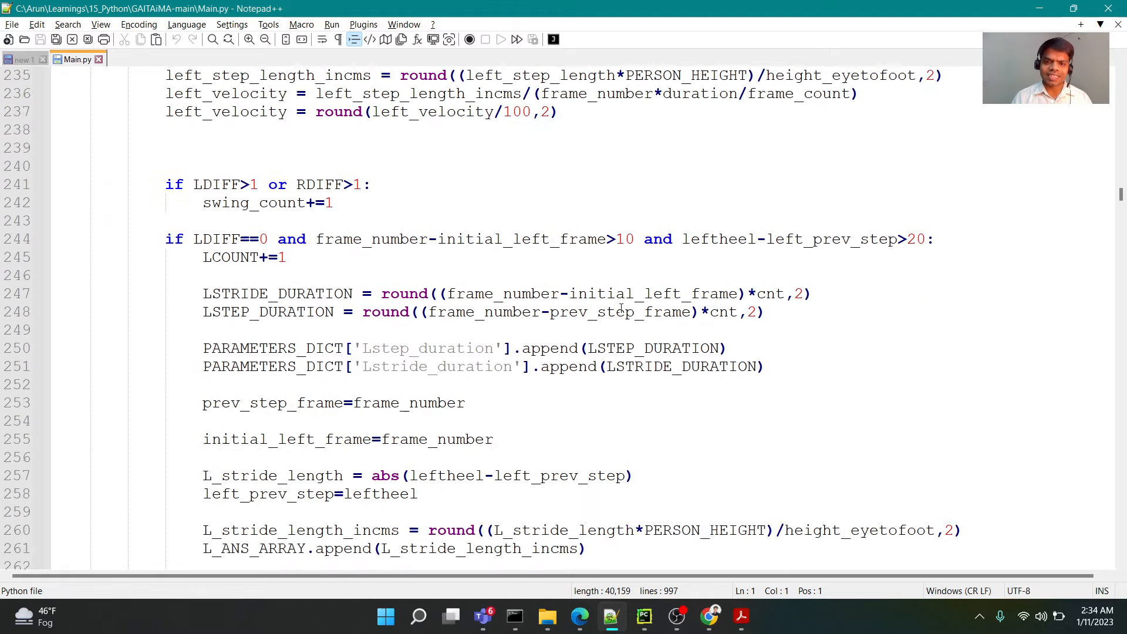
{"action": "scroll", "scroll_direction": "down", "scroll_amount": 3}
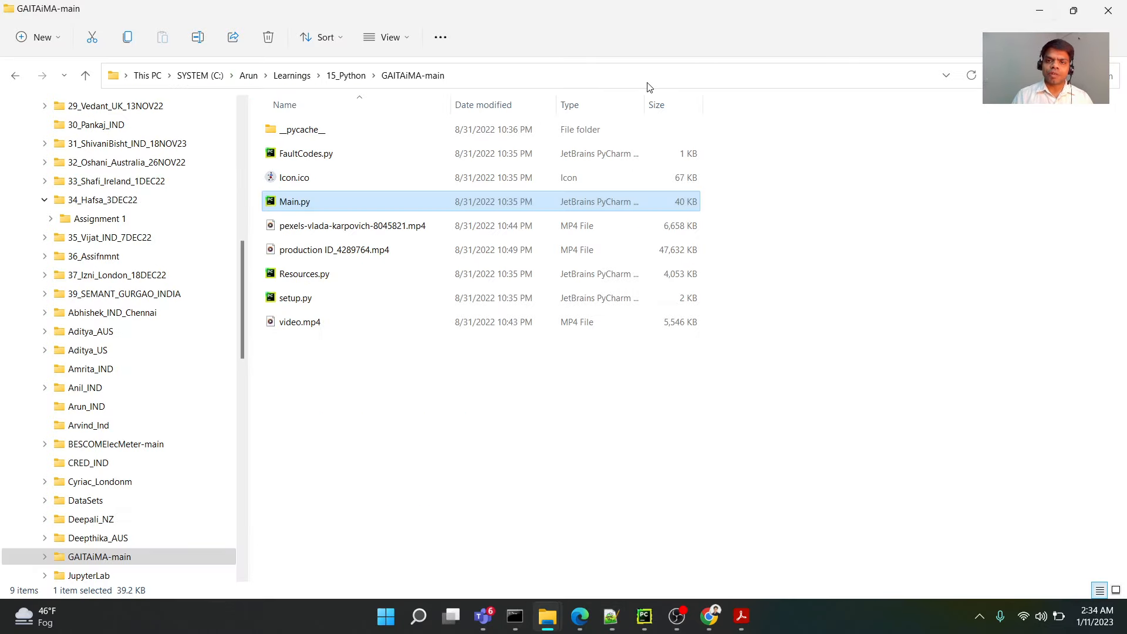
- Open a command prompt in GAITAiMA-main and run 'python main.py'
{"action": "left_click", "coordinate": [513, 616]}
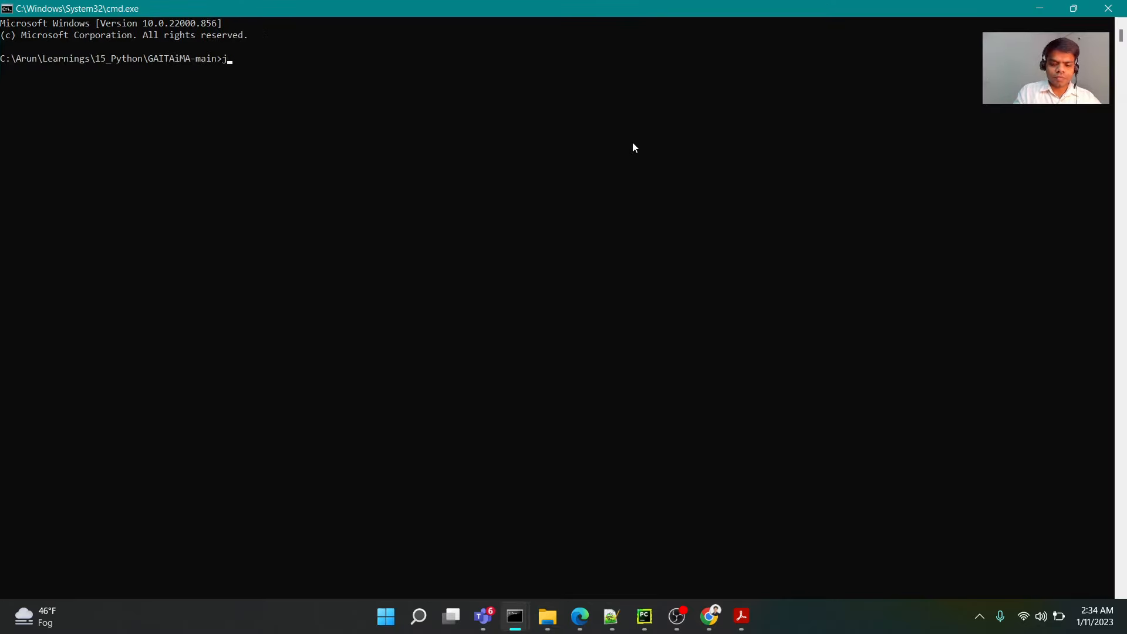
{"action": "type", "text": "python"}
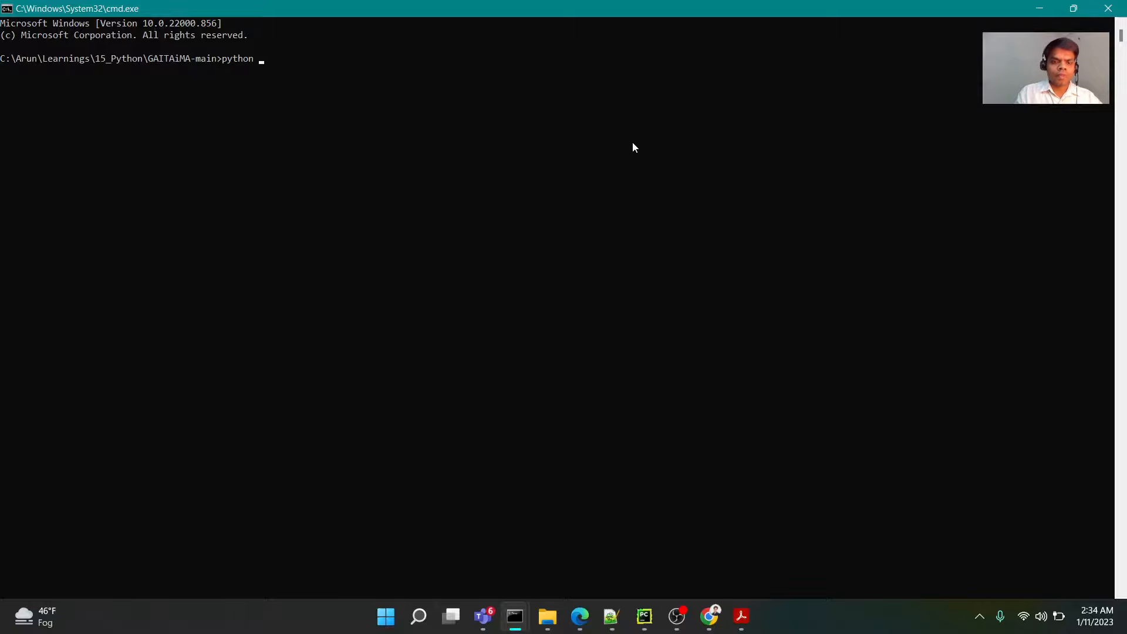
{"action": "type", "text": "main."}
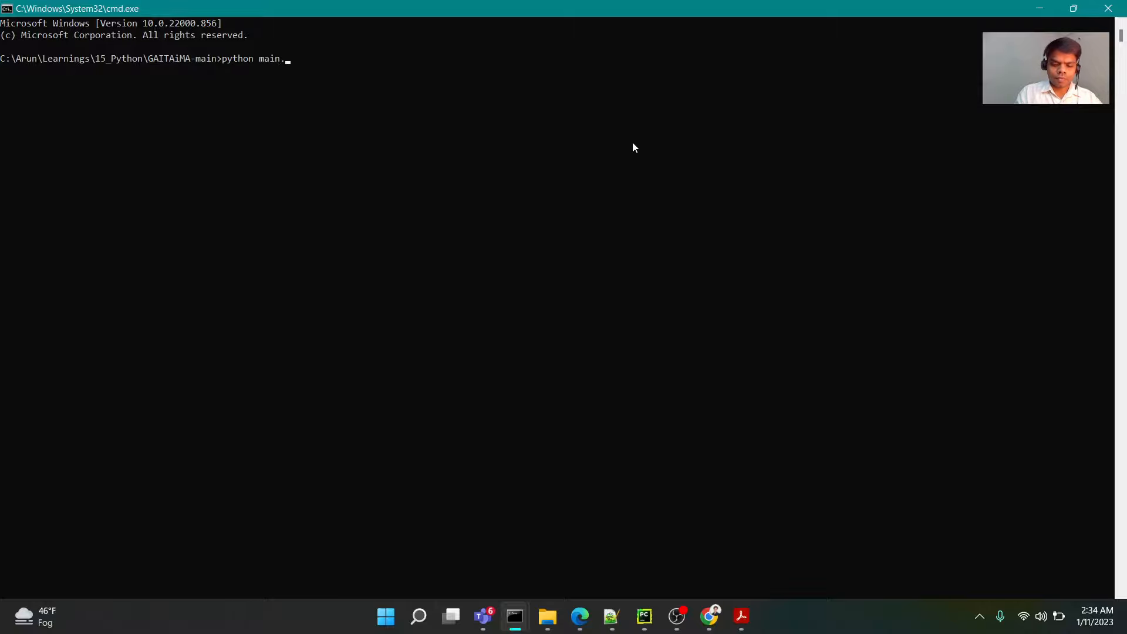
{"action": "type", "text": "py"}
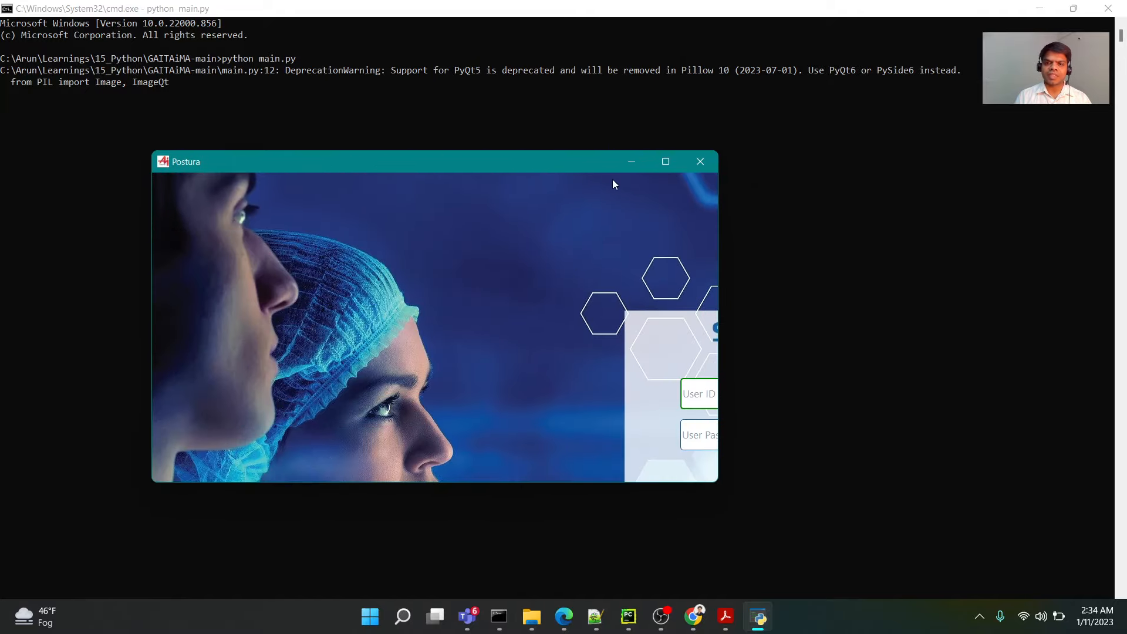
- Maximize Postura and log in as admin
{"action": "left_click", "coordinate": [665, 161]}
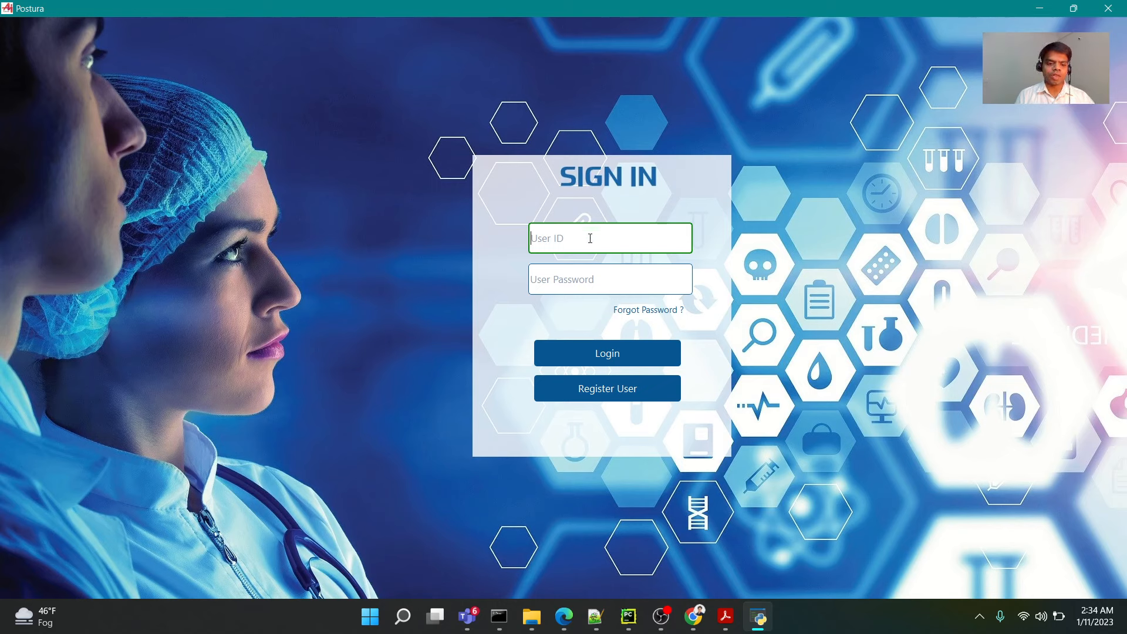
{"action": "type", "text": "admin"}
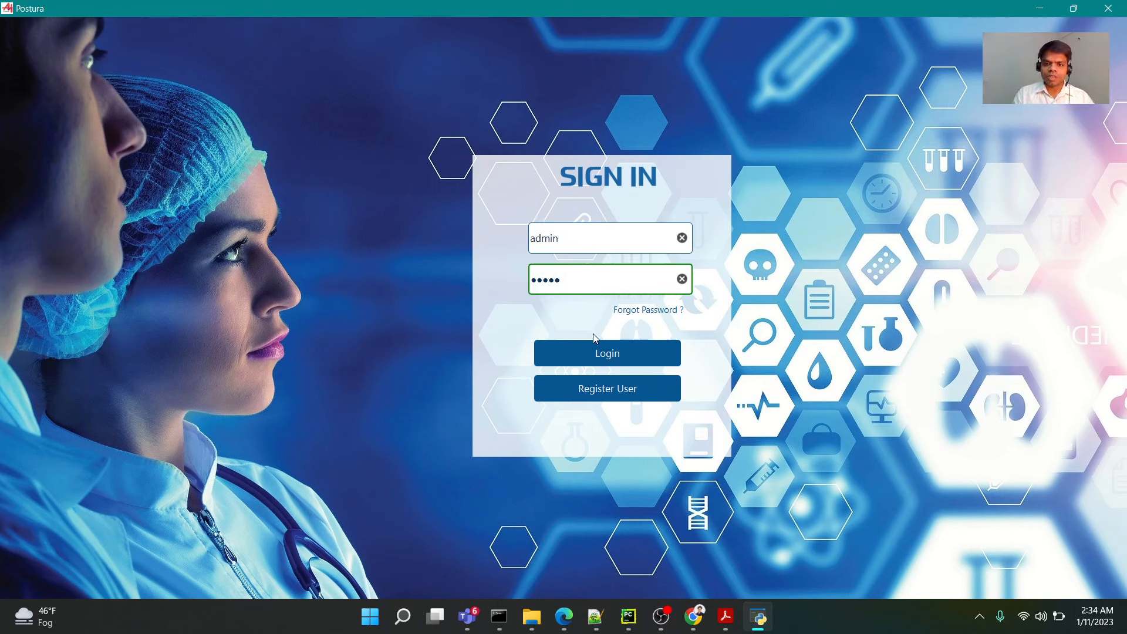
{"action": "left_click", "coordinate": [606, 353]}
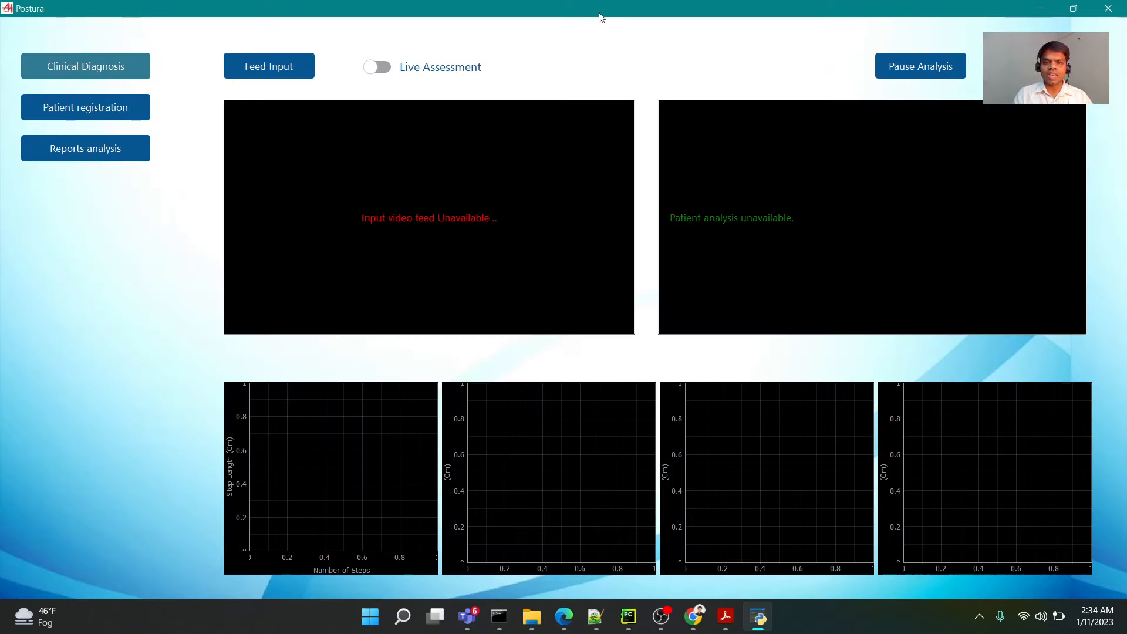
- Restore and re-maximize the dashboard, then open the Feed Input video chooser
{"action": "left_click", "coordinate": [1072, 7]}
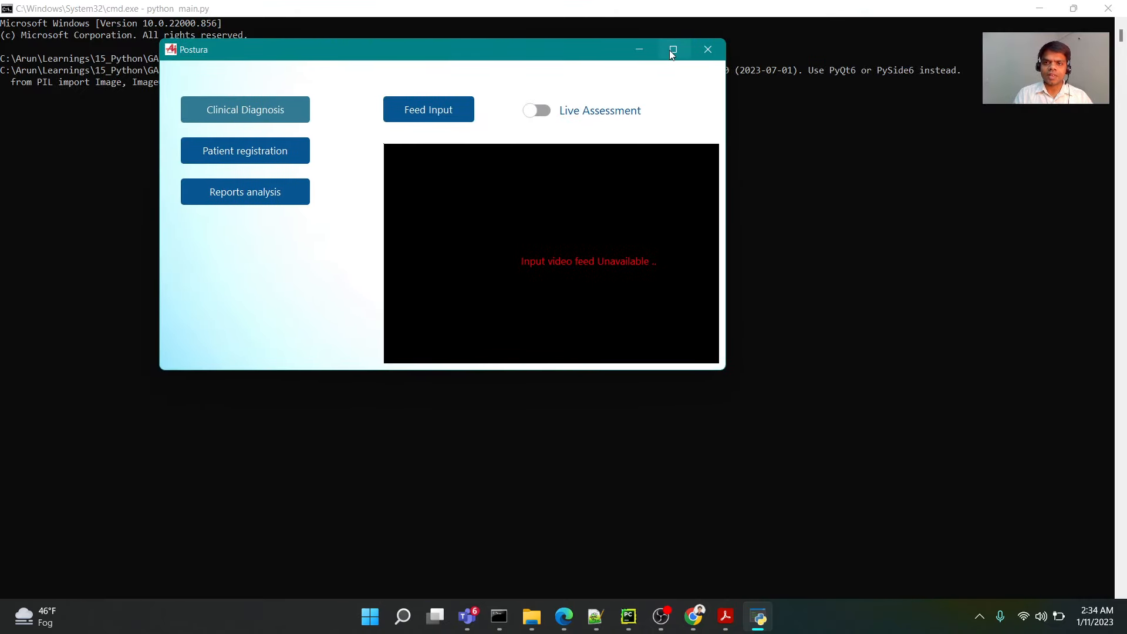
{"action": "left_click", "coordinate": [672, 49]}
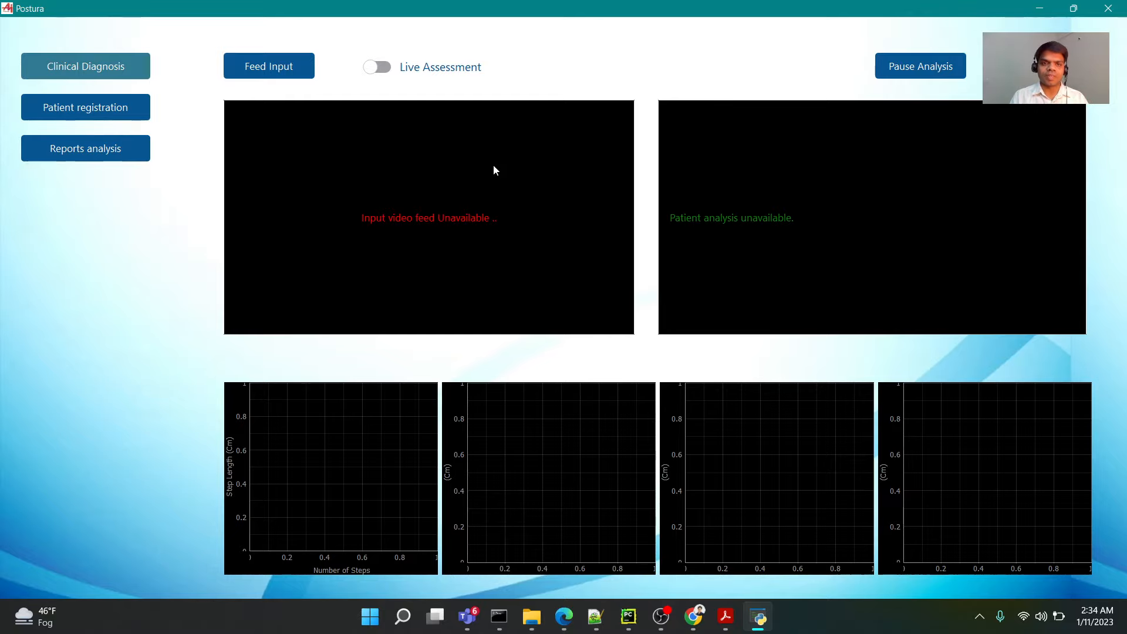
{"action": "left_click", "coordinate": [268, 65]}
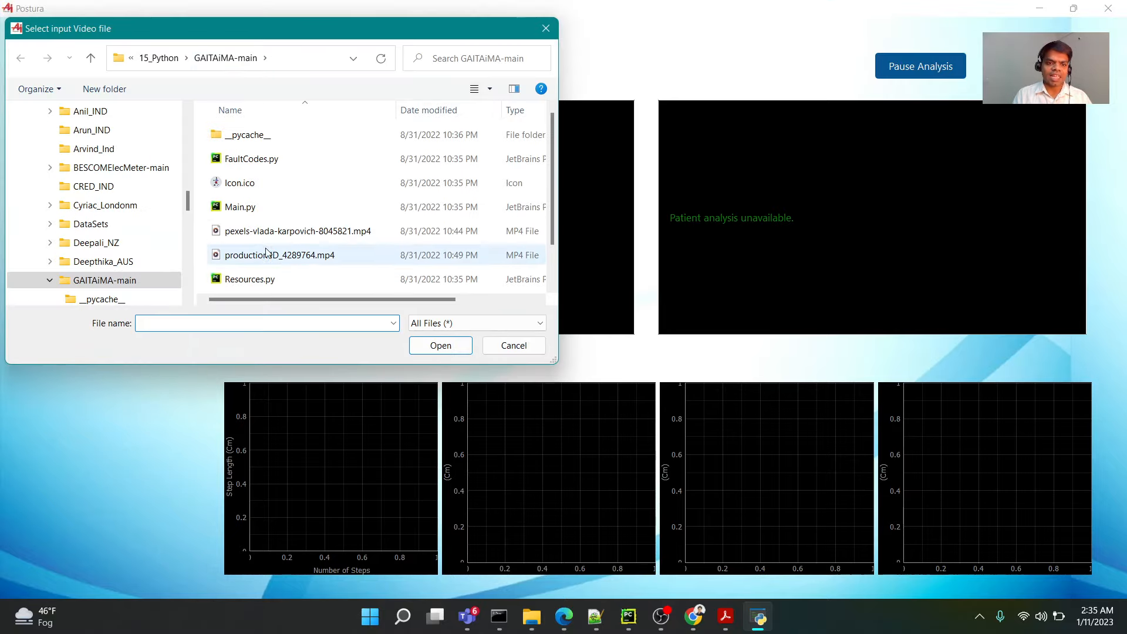
- Pick a video file in the Select input Video file dialog
{"action": "left_click", "coordinate": [441, 346]}
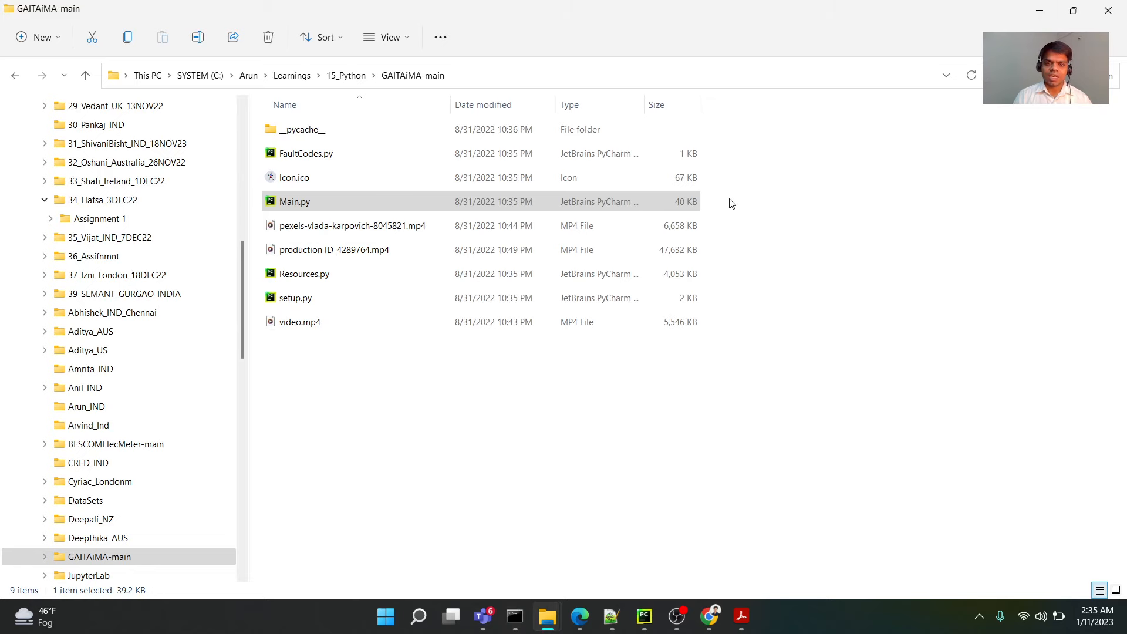
{"action": "left_click", "coordinate": [741, 616]}
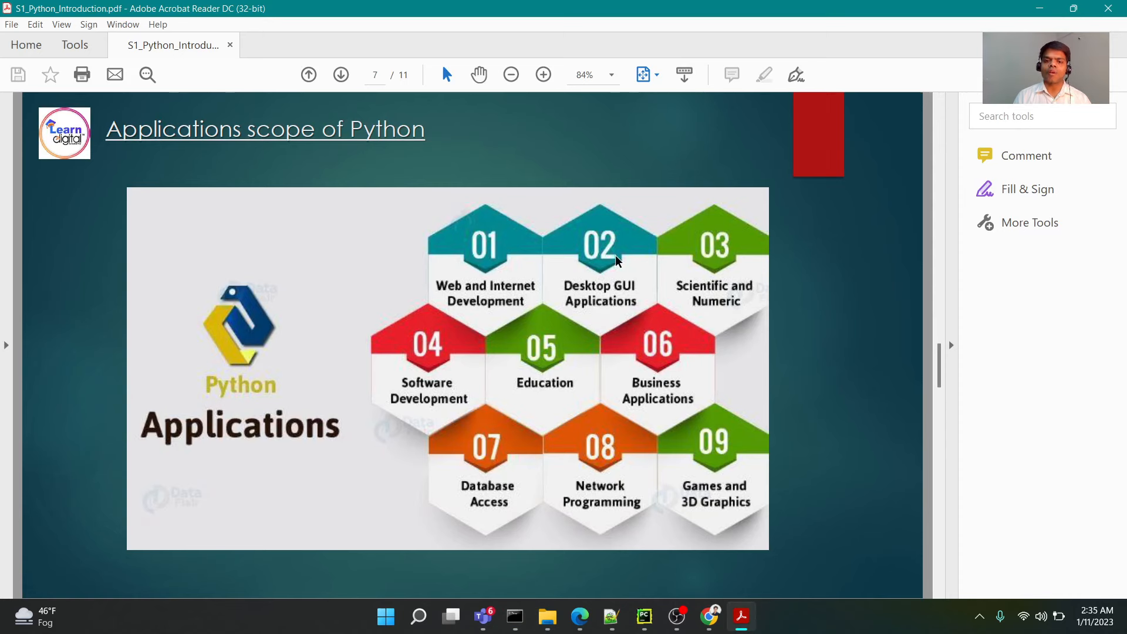
{"action": "mouse_move", "coordinate": [723, 285]}
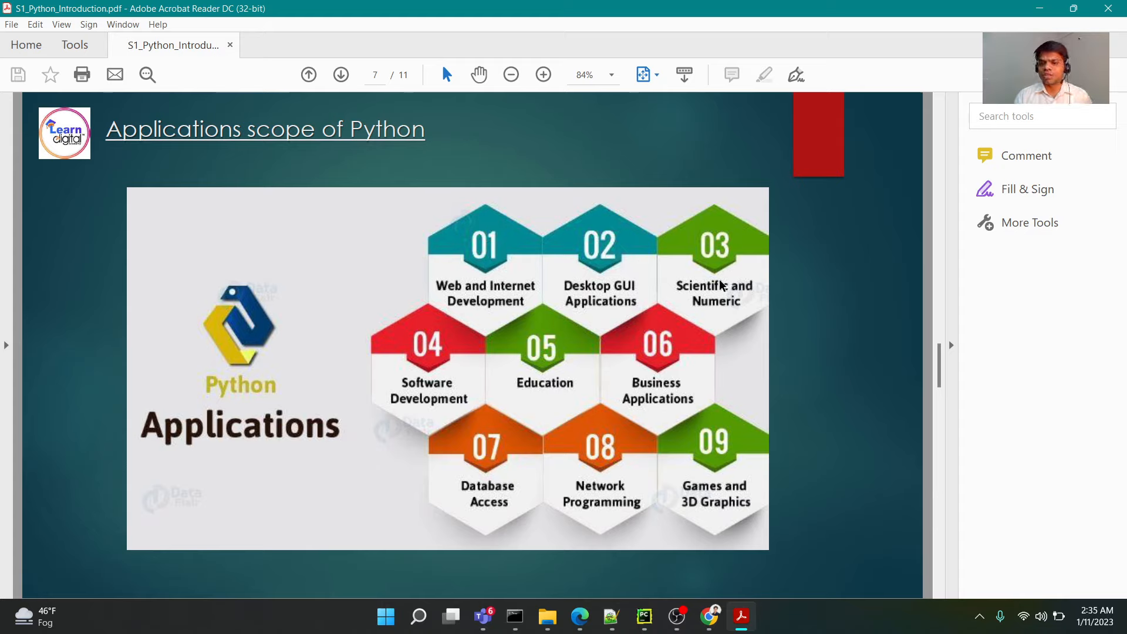
{"action": "mouse_move", "coordinate": [732, 299]}
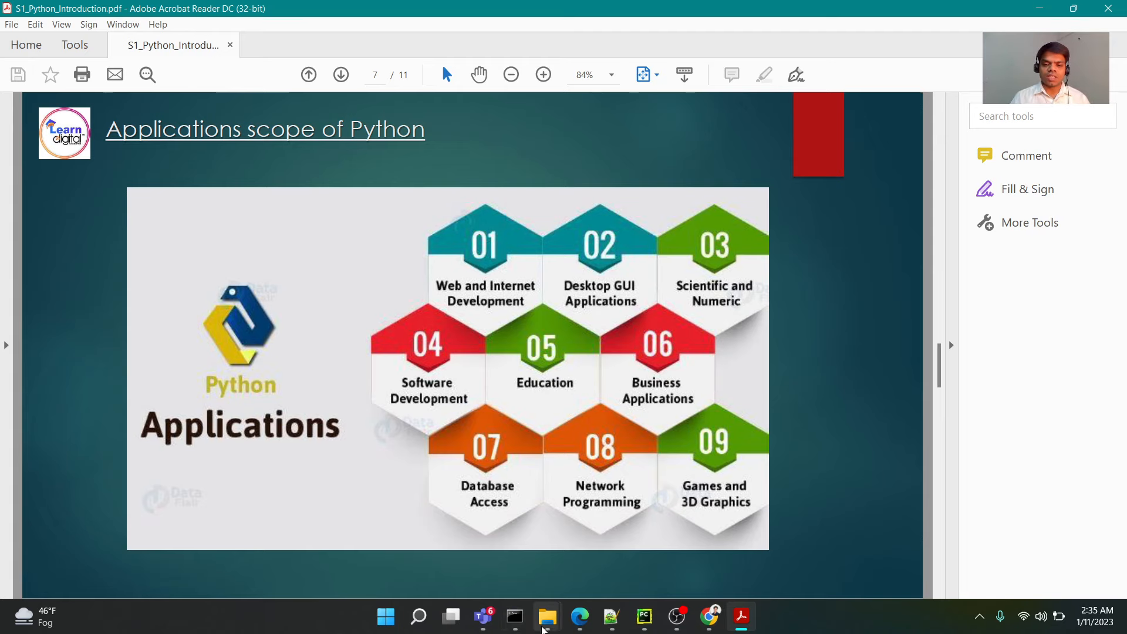
- Switch to the V21 folder window and open incident_cbi_16082022.csv in Excel
{"action": "left_click", "coordinate": [547, 616]}
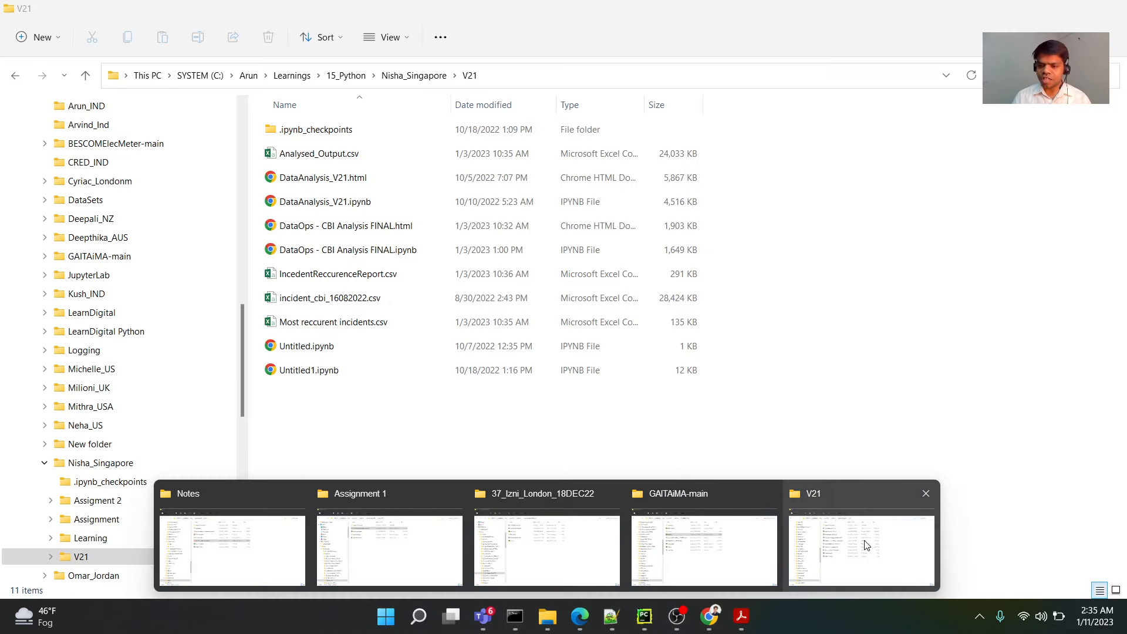
{"action": "left_click", "coordinate": [860, 549]}
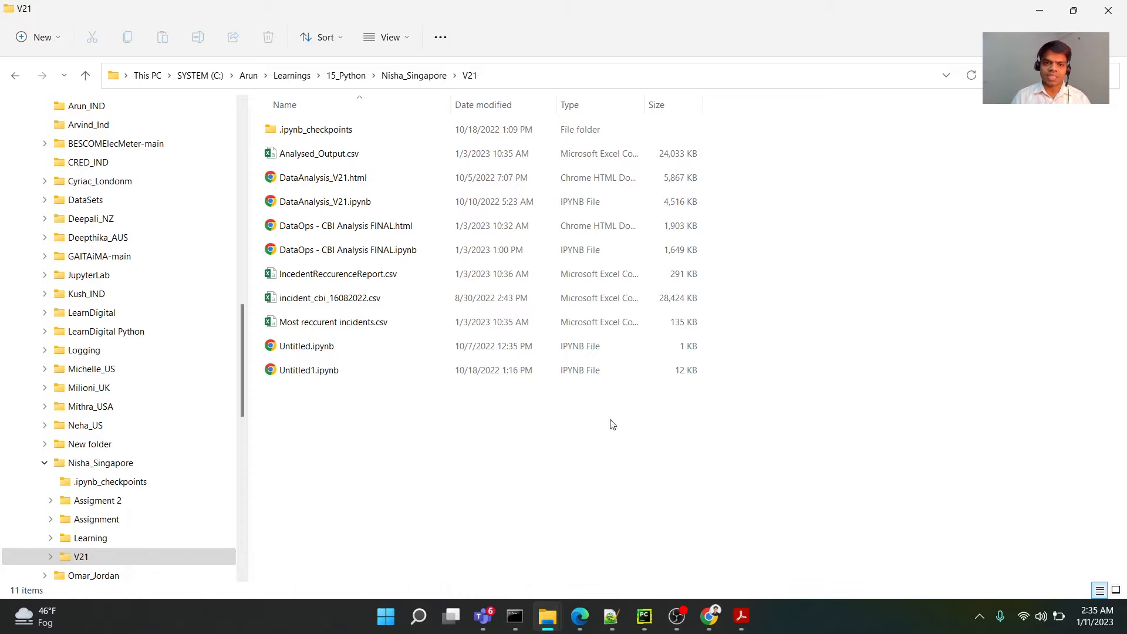
{"action": "mouse_move", "coordinate": [483, 269]}
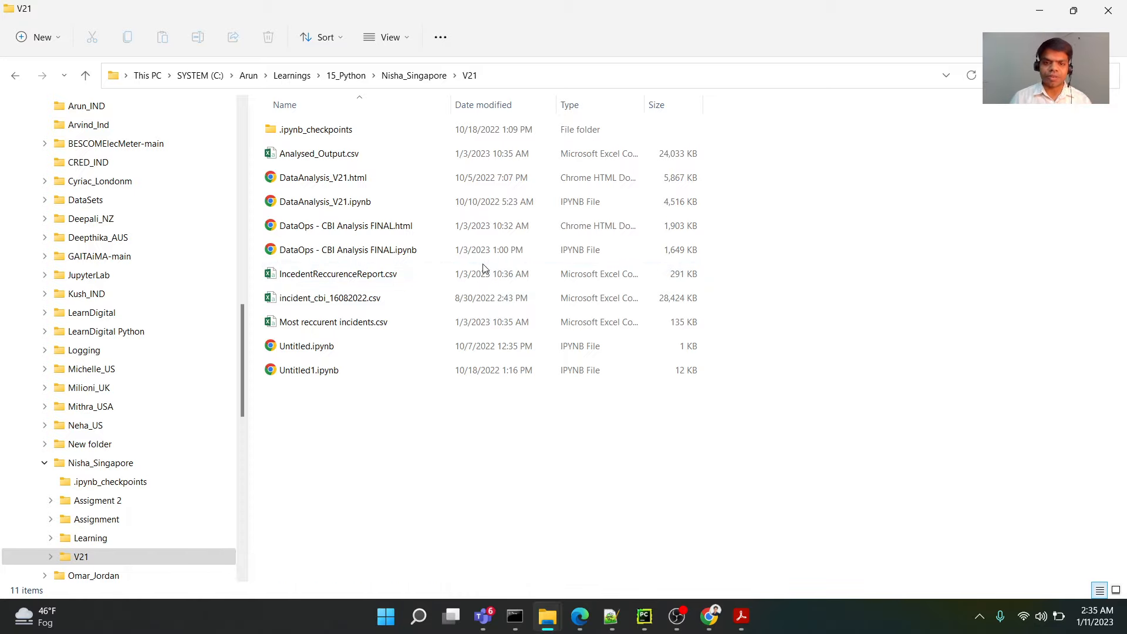
{"action": "left_click", "coordinate": [330, 298]}
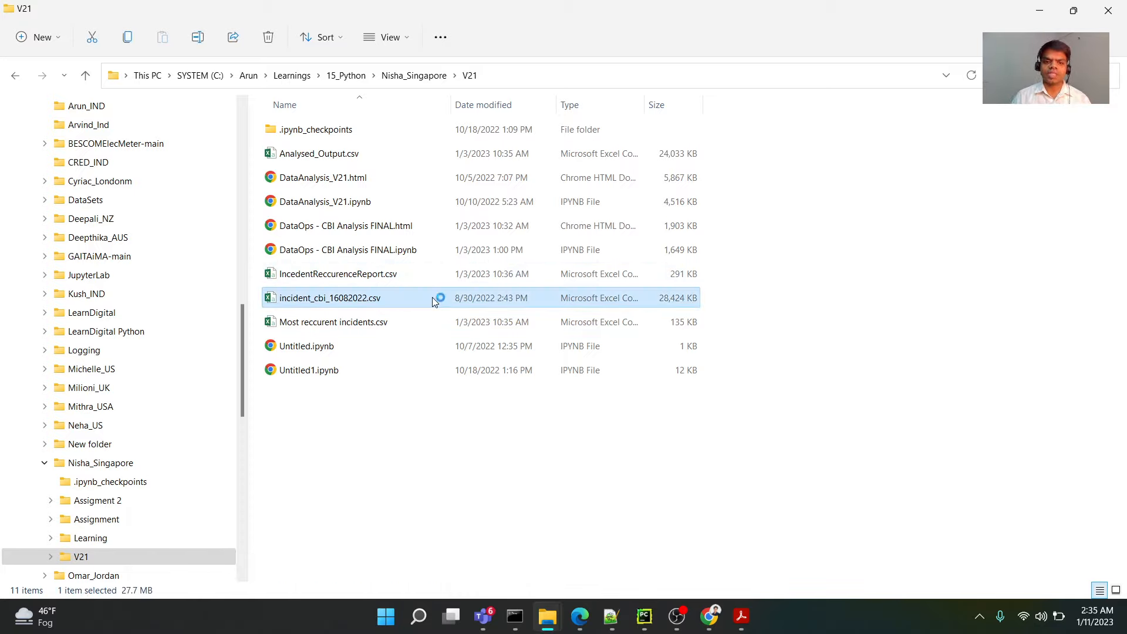
{"action": "double_click", "coordinate": [330, 298]}
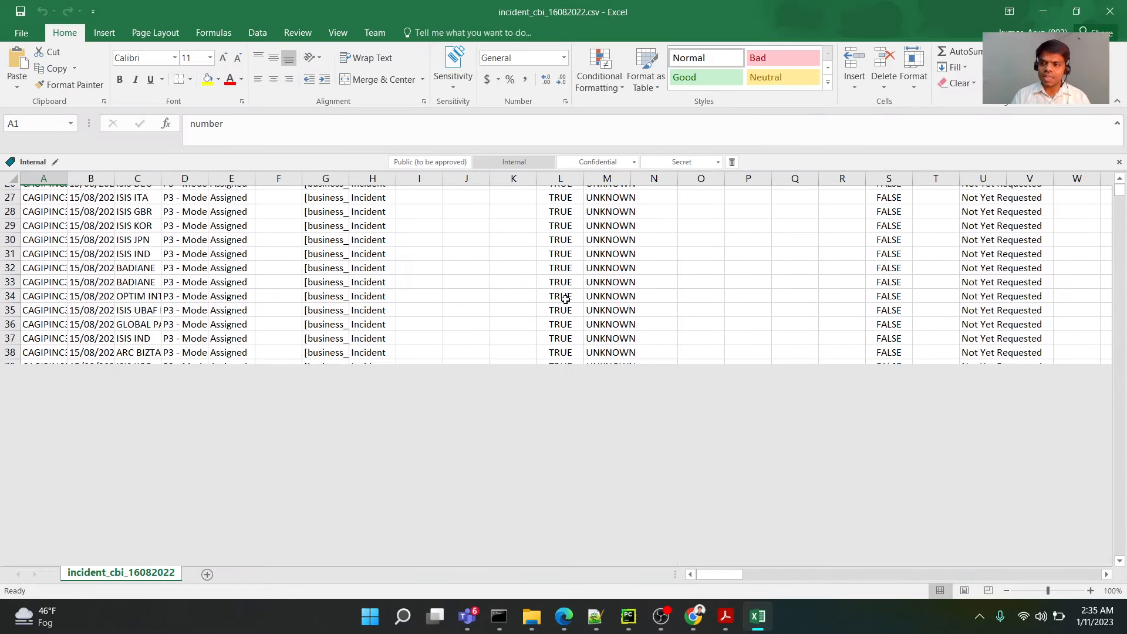
- Zoom and scroll through the incident sheet, then close it without saving
{"action": "scroll", "scroll_direction": "down", "scroll_amount": 3}
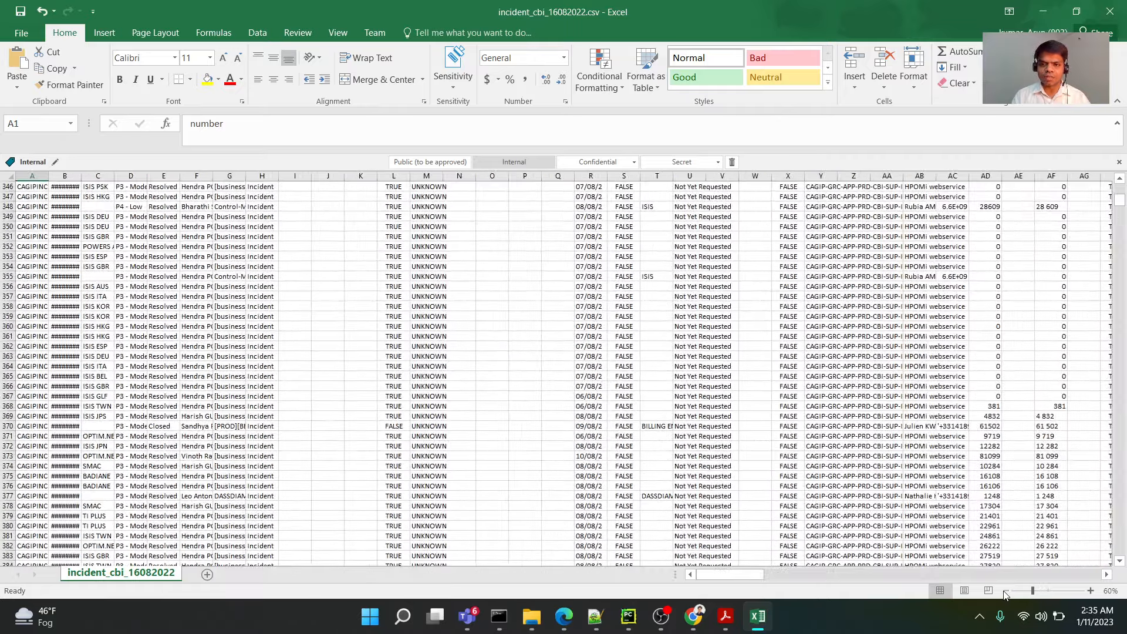
{"action": "left_click", "coordinate": [1003, 590]}
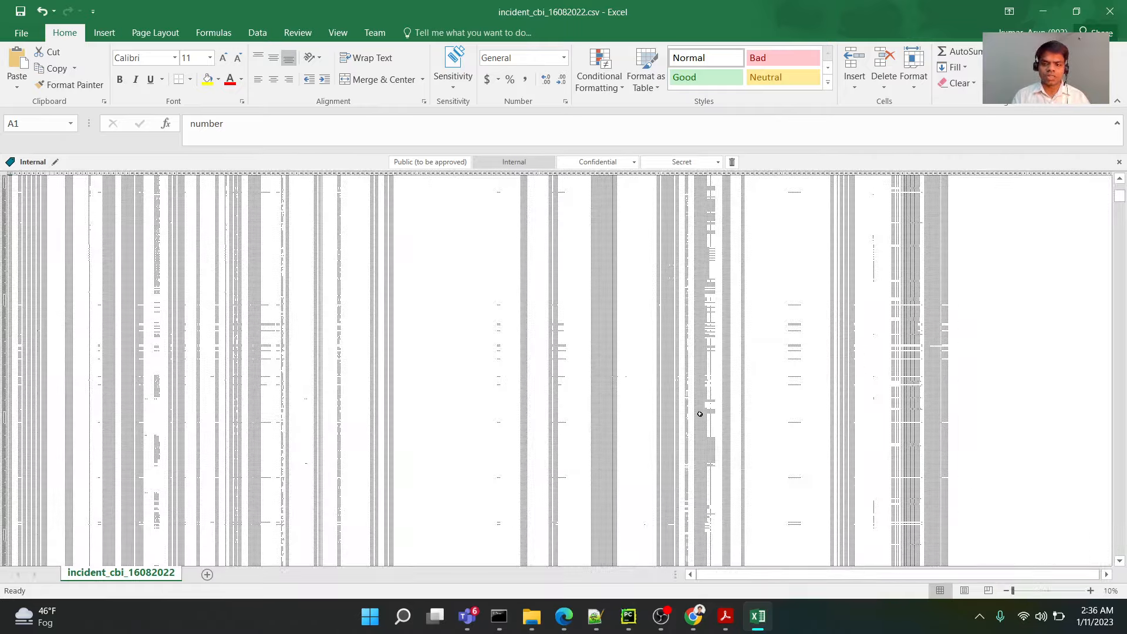
{"action": "left_click", "coordinate": [1092, 590]}
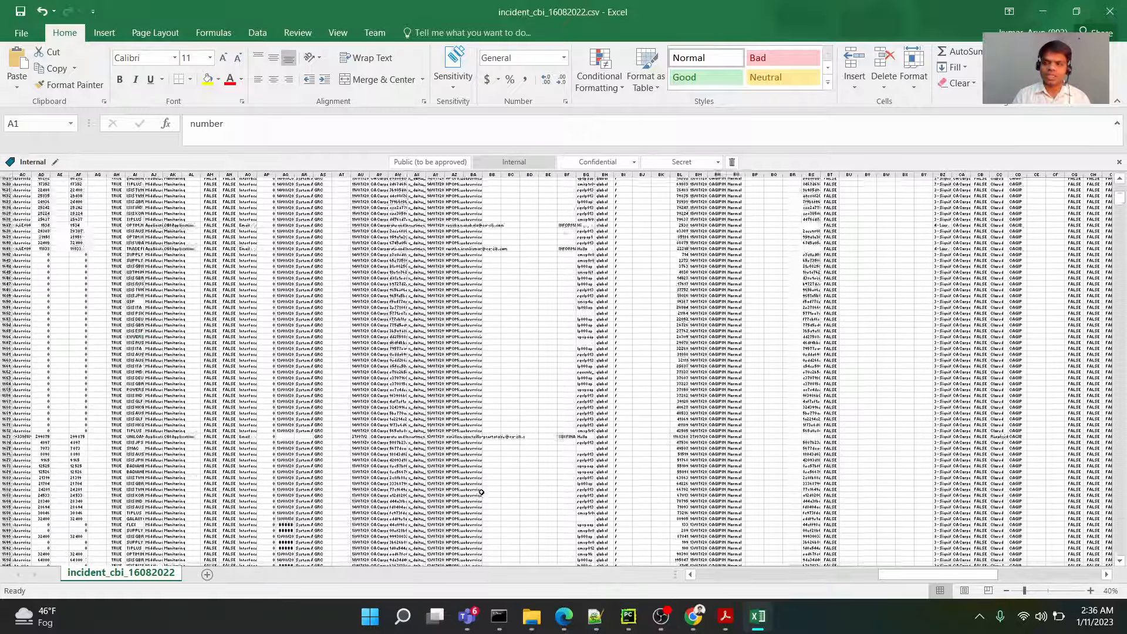
{"action": "scroll", "scroll_direction": "down", "scroll_amount": 3}
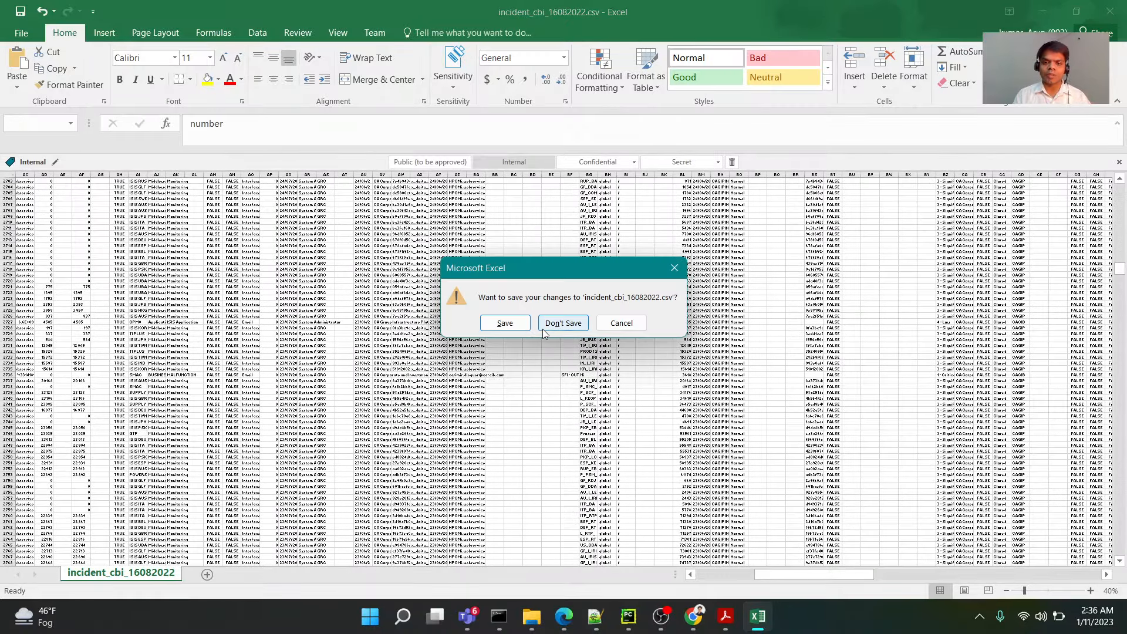
{"action": "left_click", "coordinate": [563, 322]}
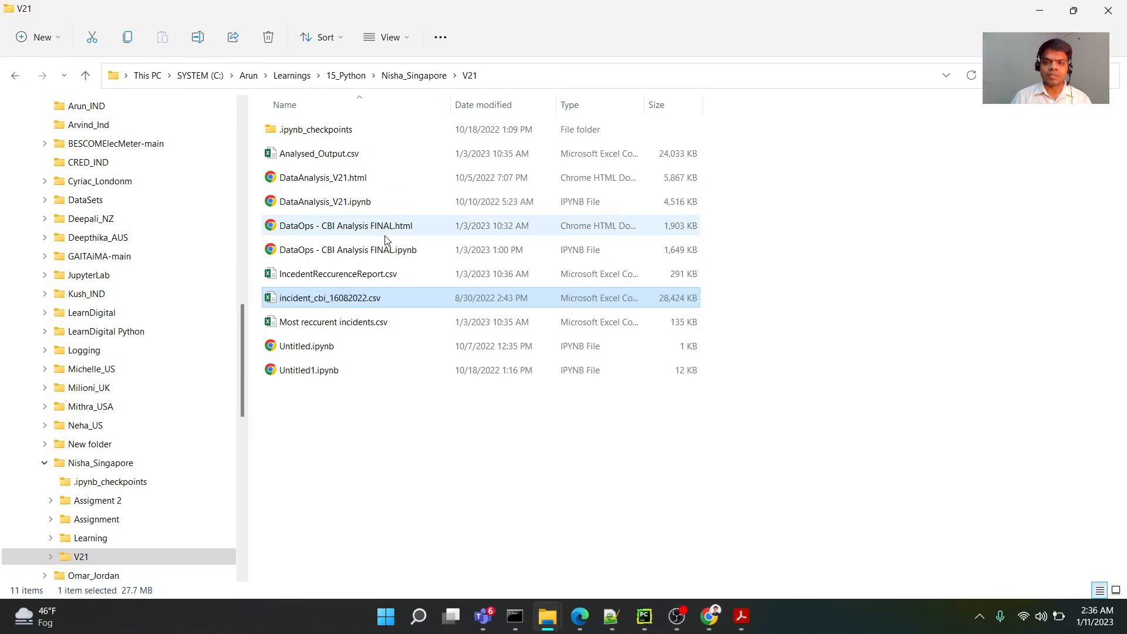
- Open DataOps - CBI Analysis FINAL.html in Chrome and scroll through its incident charts
{"action": "left_click", "coordinate": [345, 225]}
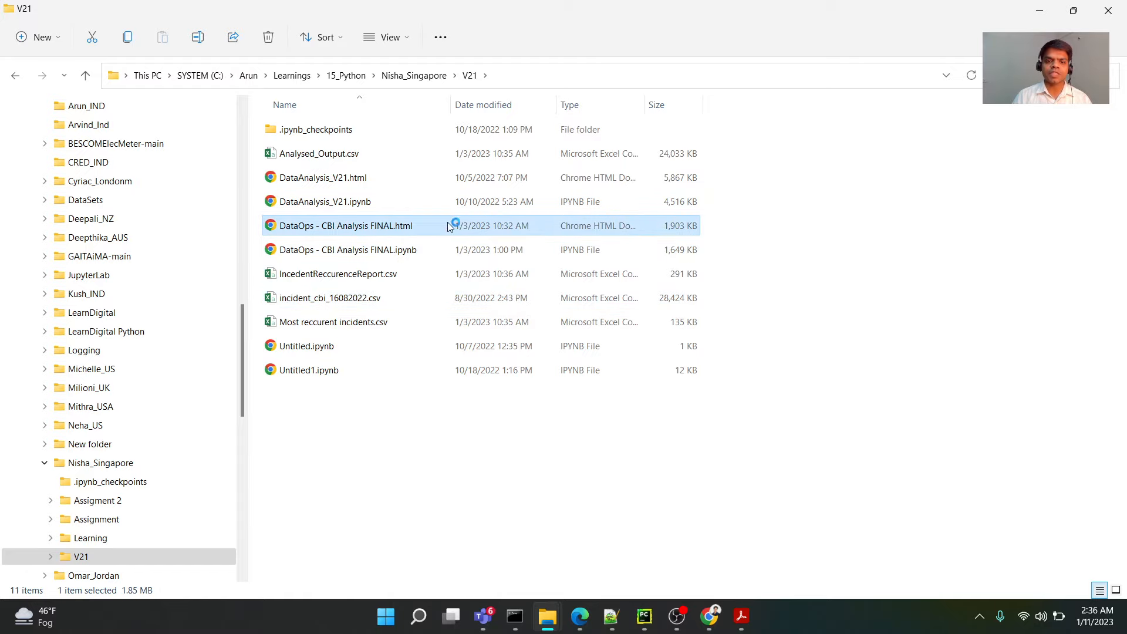
{"action": "double_click", "coordinate": [345, 225]}
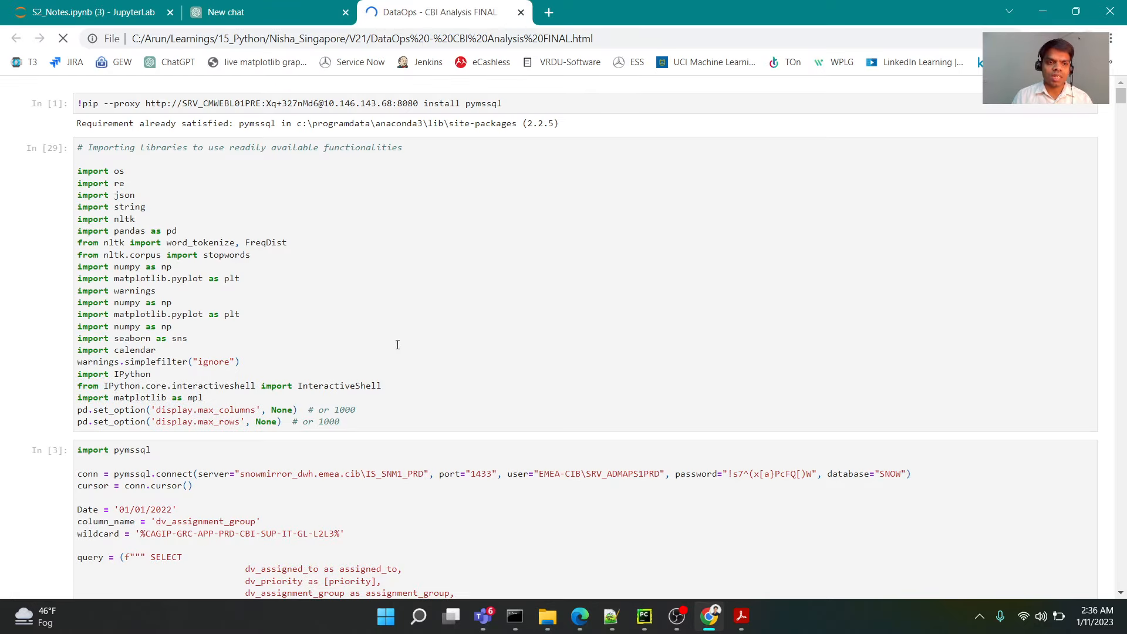
{"action": "scroll", "scroll_direction": "down", "scroll_amount": 3}
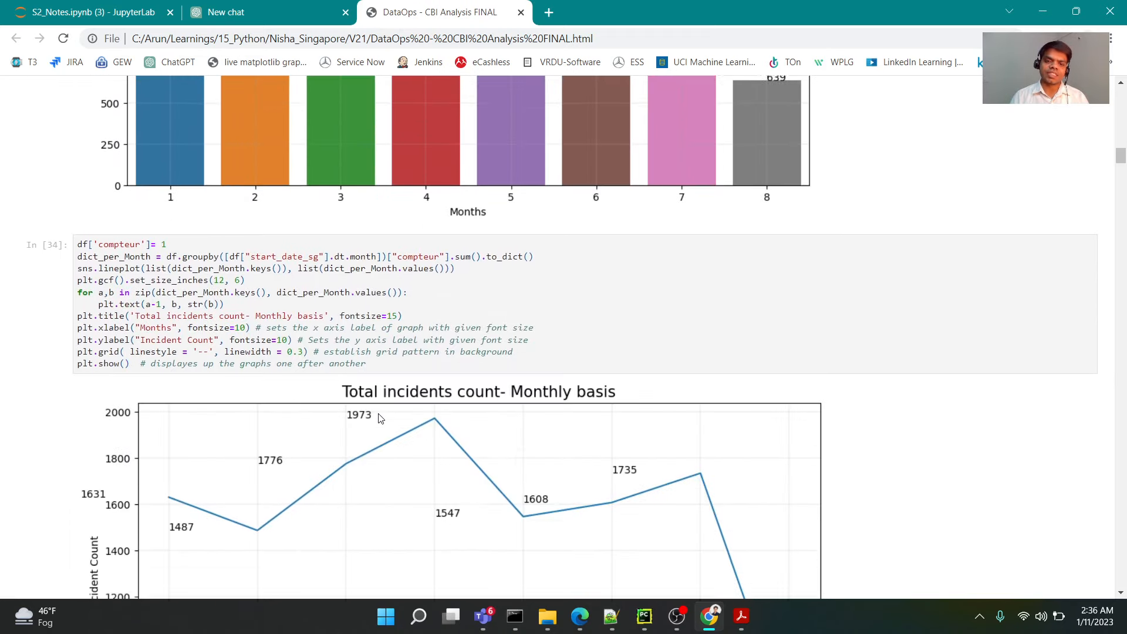
{"action": "scroll", "scroll_direction": "down", "scroll_amount": 3}
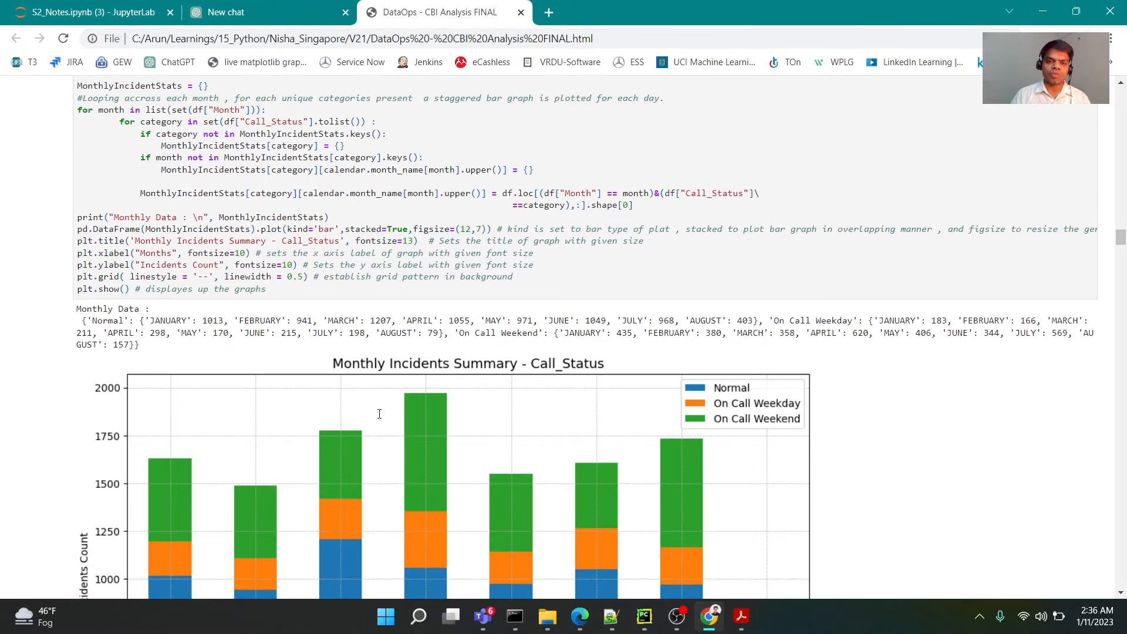
{"action": "scroll", "scroll_direction": "down", "scroll_amount": 3}
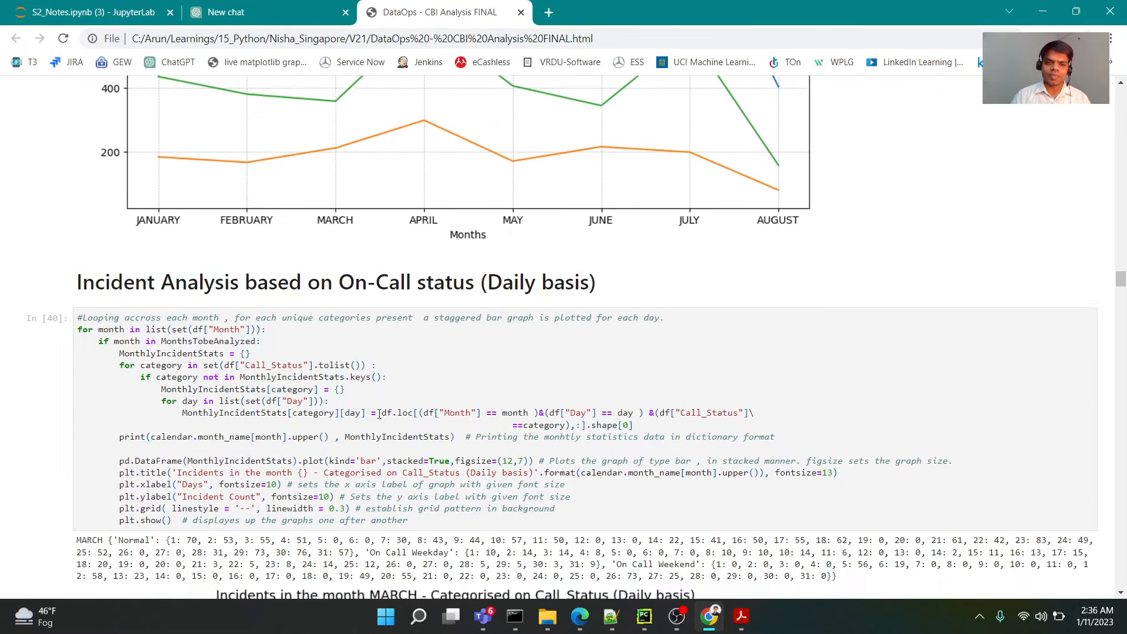
{"action": "scroll", "scroll_direction": "down", "scroll_amount": 3}
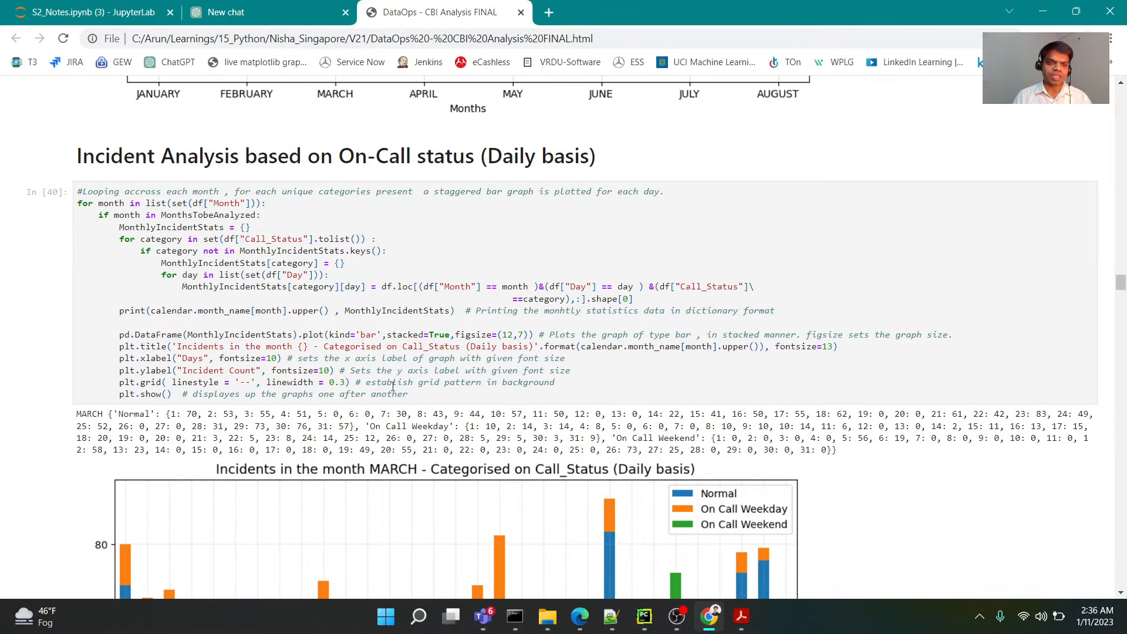
{"action": "scroll", "scroll_direction": "down", "scroll_amount": 3}
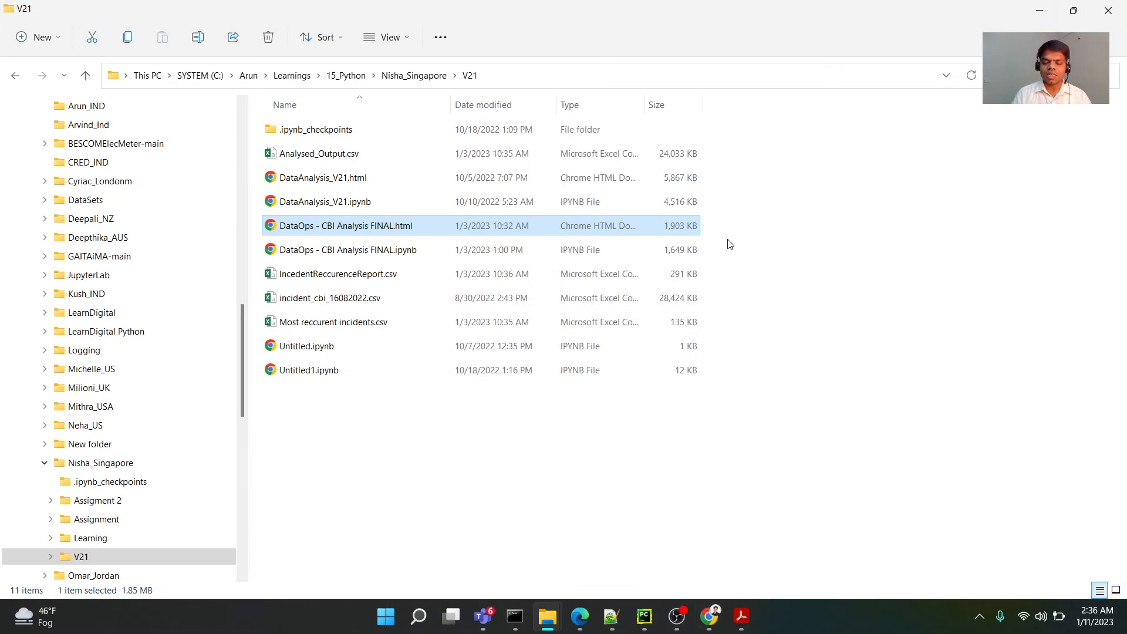
- Return to Acrobat showing slide 7, Applications scope of Python
{"action": "left_click", "coordinate": [740, 616]}
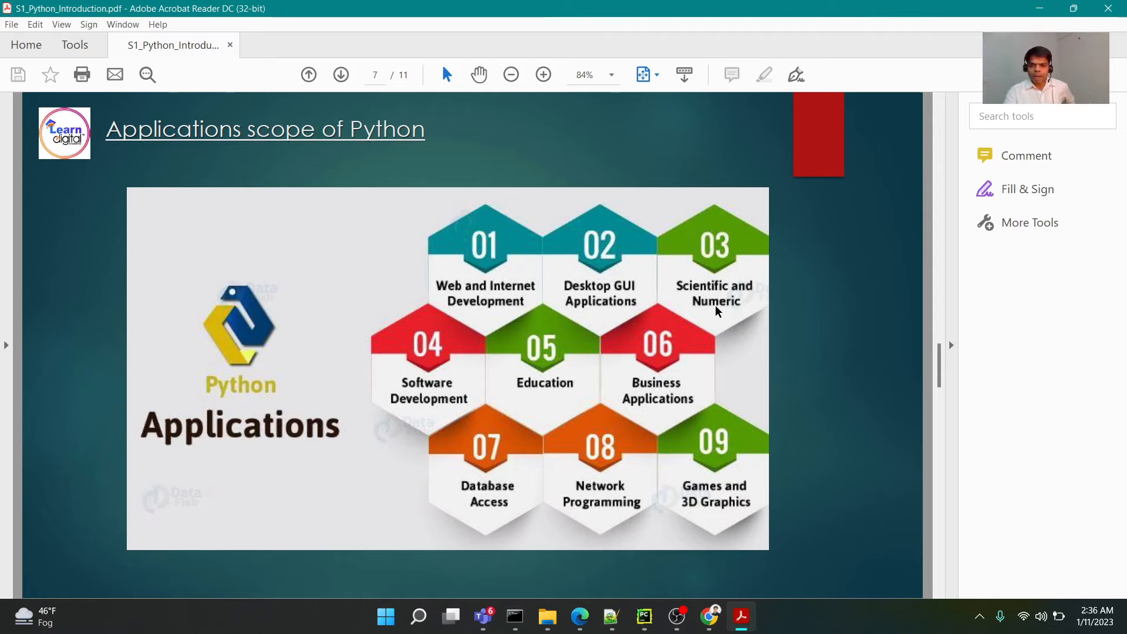
{"action": "mouse_move", "coordinate": [431, 372]}
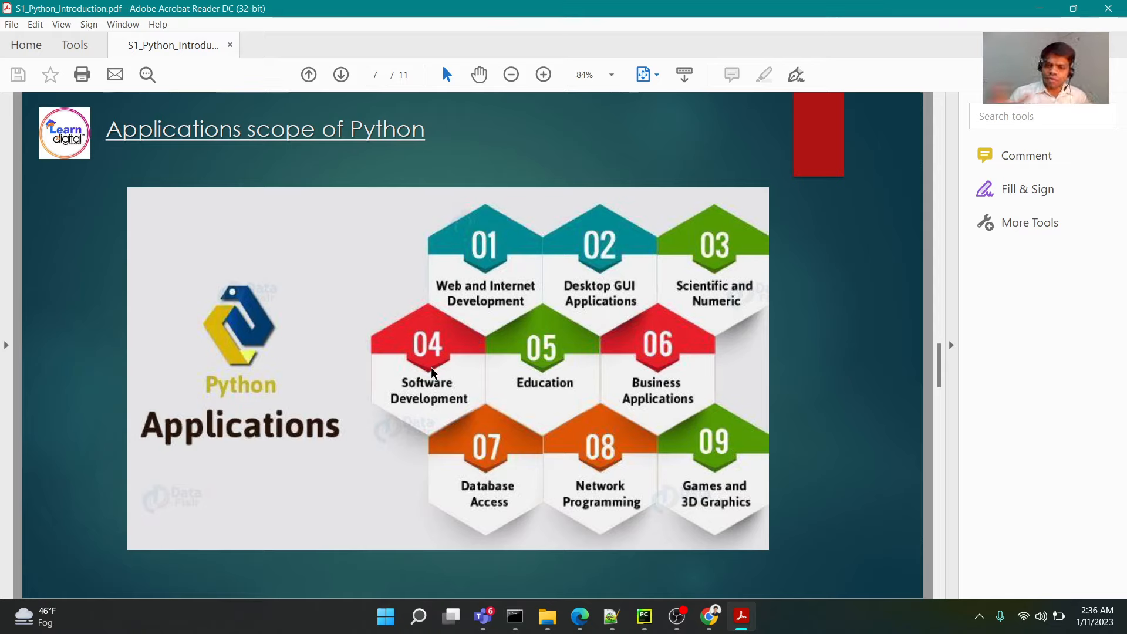
{"action": "mouse_move", "coordinate": [550, 379]}
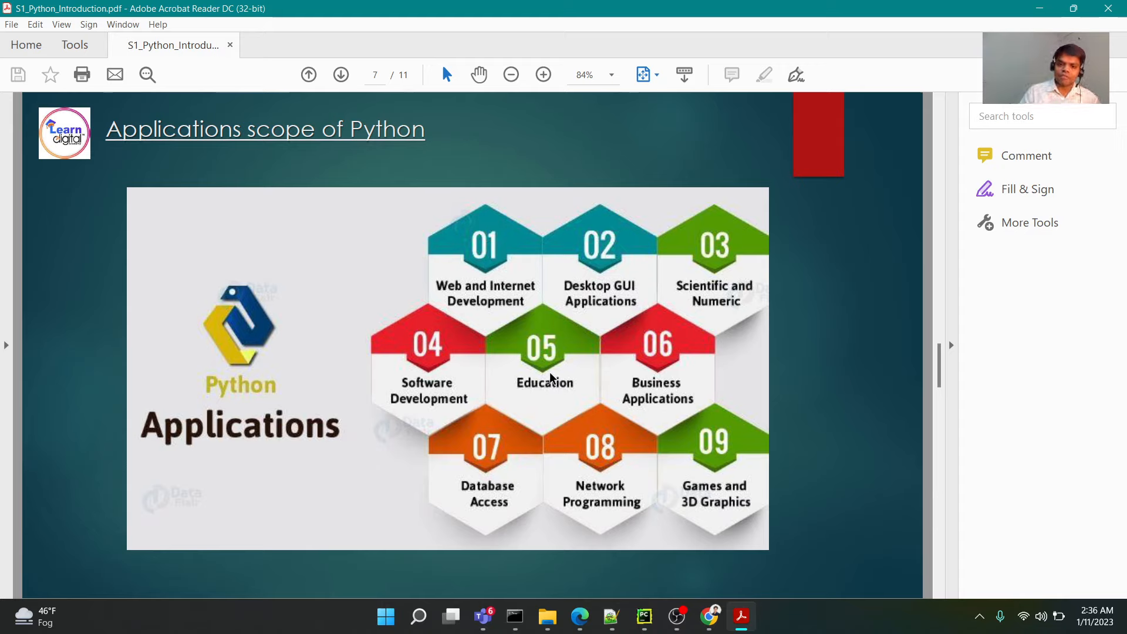
{"action": "mouse_move", "coordinate": [650, 363]}
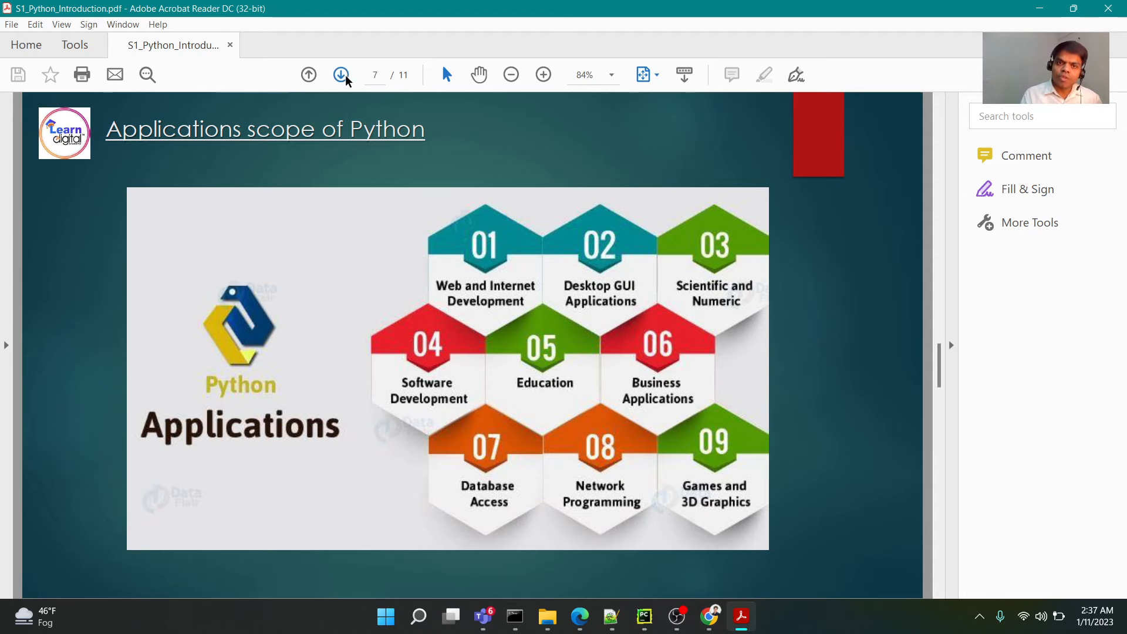
- Page forward through slide 8, Job-Role prospects, to slide 9, Notable Web-Products
{"action": "left_click", "coordinate": [341, 74]}
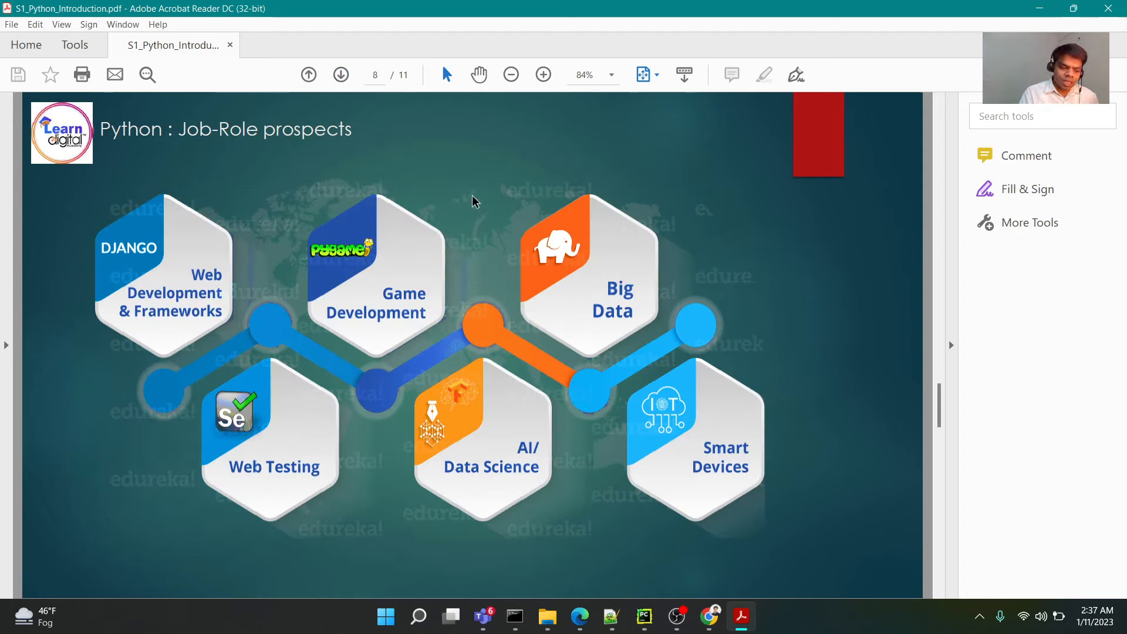
{"action": "mouse_move", "coordinate": [499, 211]}
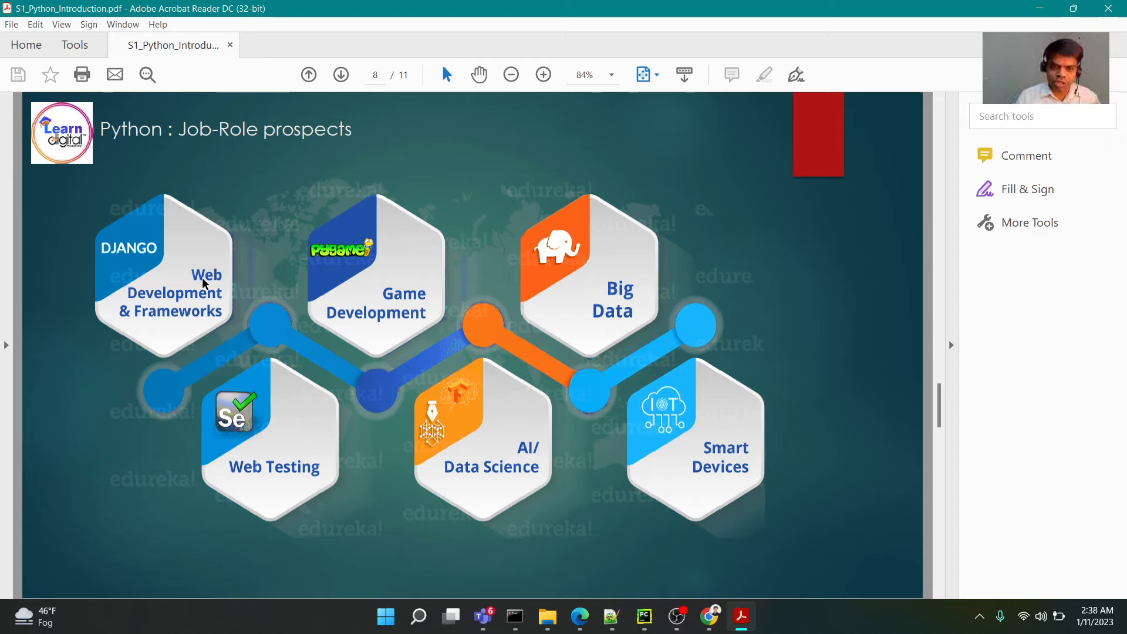
{"action": "mouse_move", "coordinate": [381, 238]}
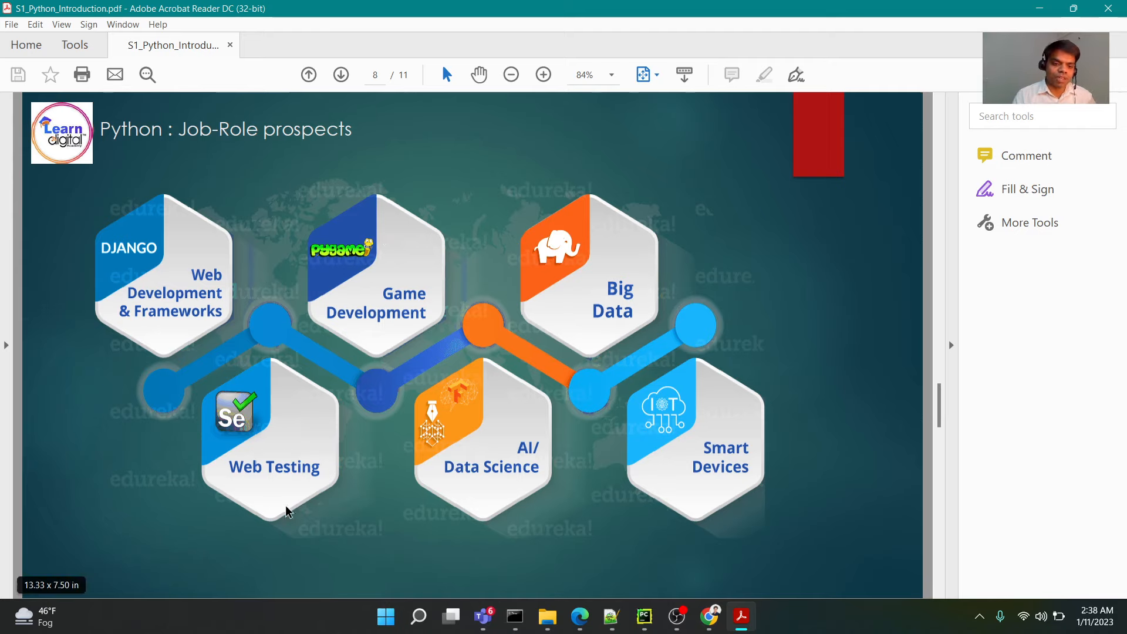
{"action": "mouse_move", "coordinate": [496, 443]}
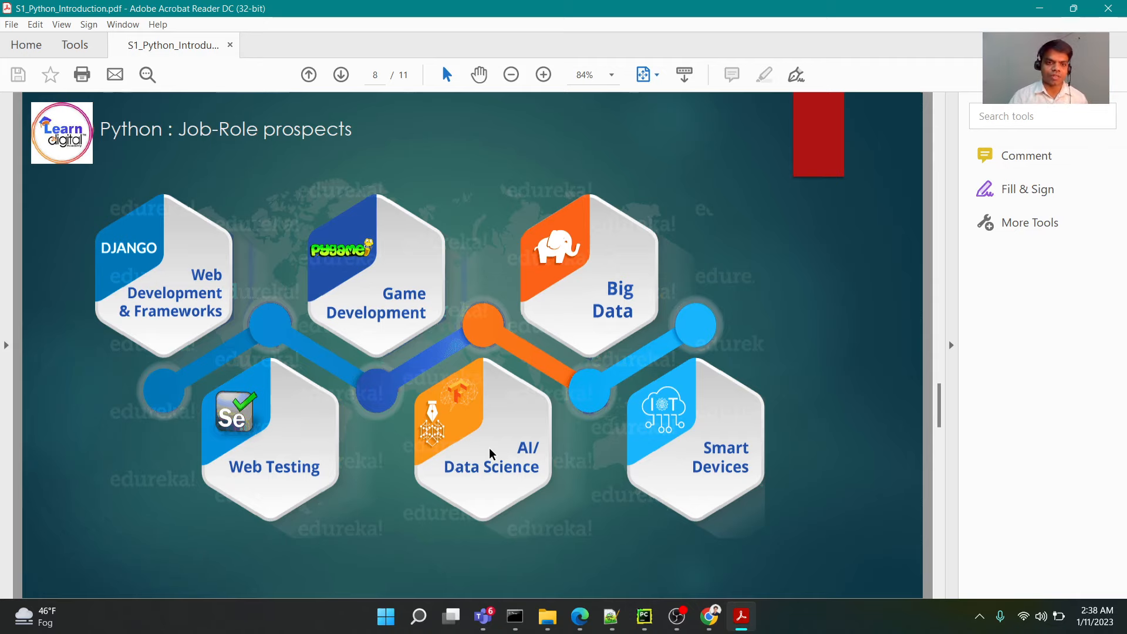
{"action": "left_click", "coordinate": [340, 74]}
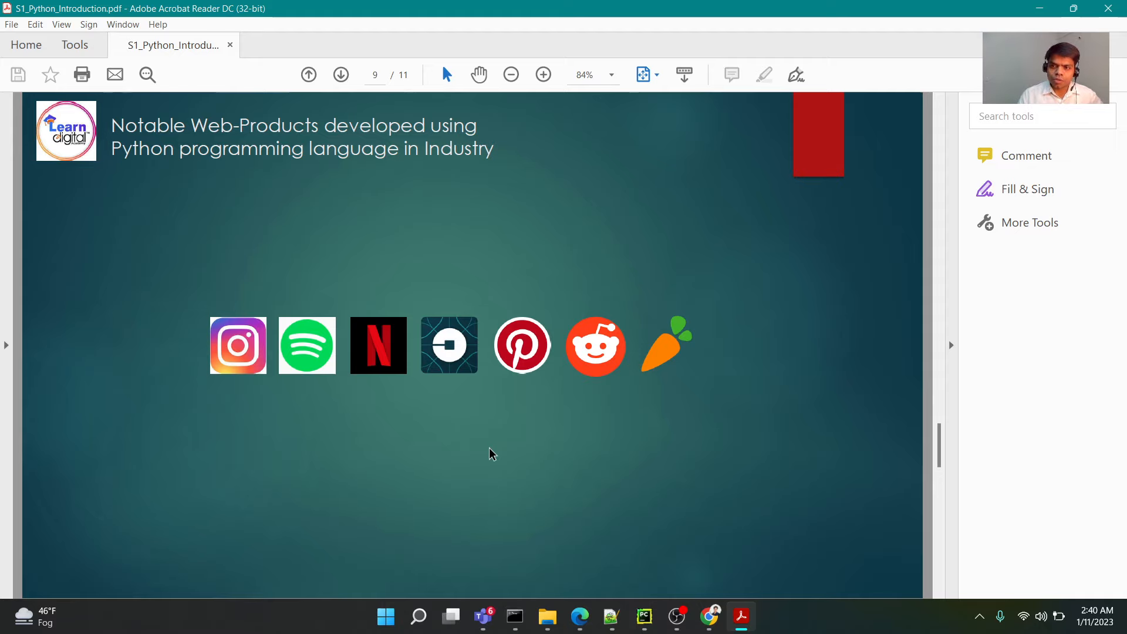
- Advance to slide 10, which lists Python's features
{"action": "left_click", "coordinate": [340, 74]}
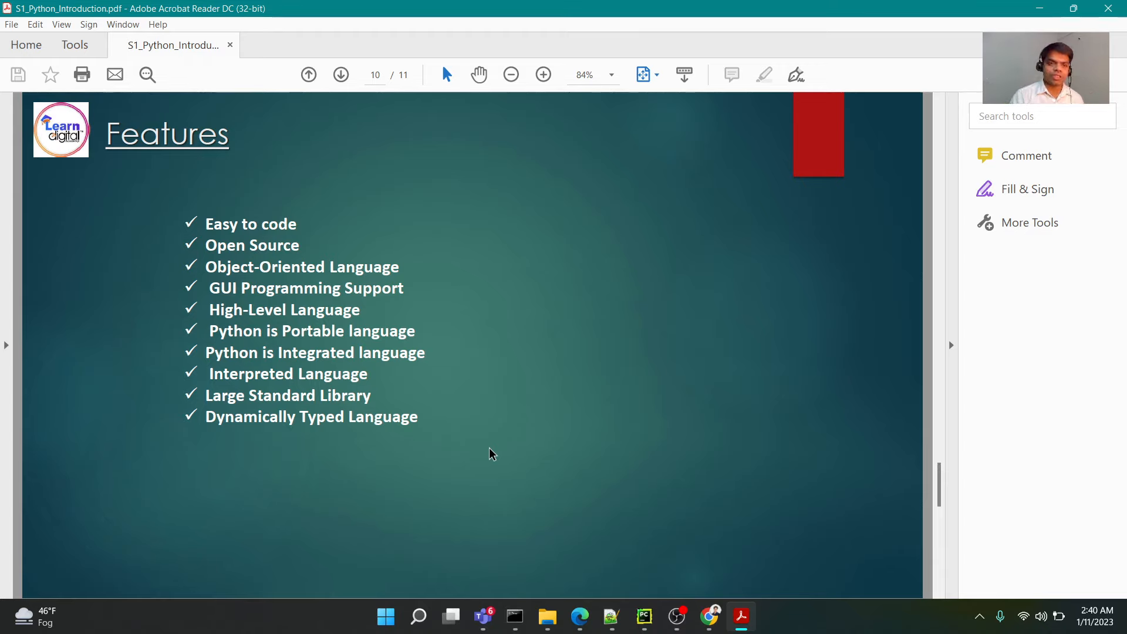
{"action": "mouse_move", "coordinate": [580, 556]}
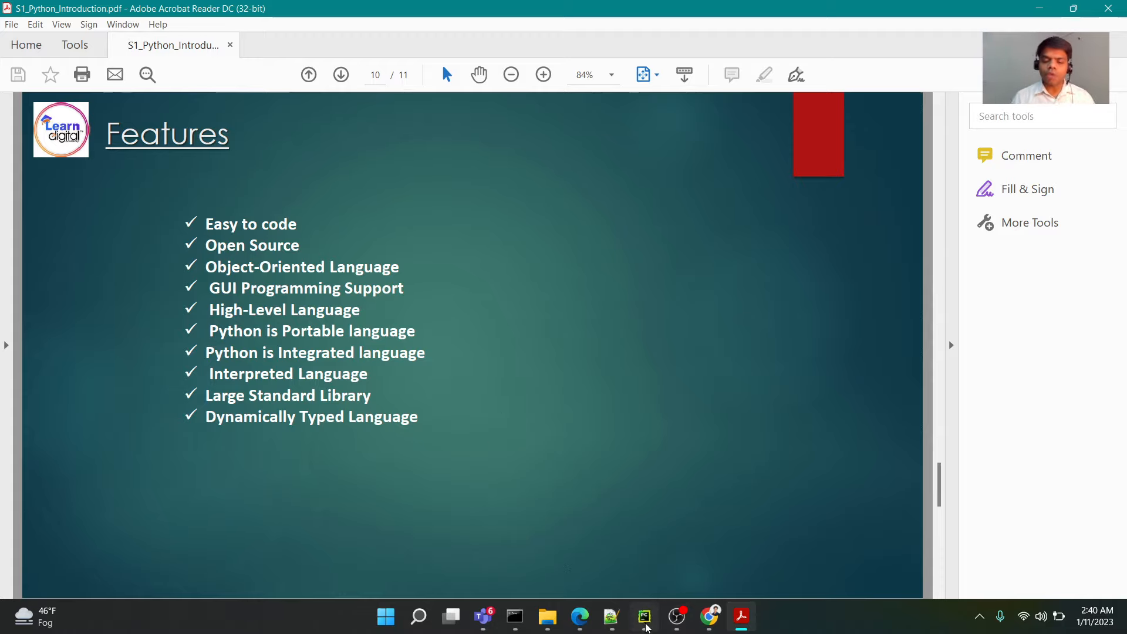
- In the S2_Notes notebook, run a cell with print("Arun Kumar")
{"action": "left_click", "coordinate": [644, 617]}
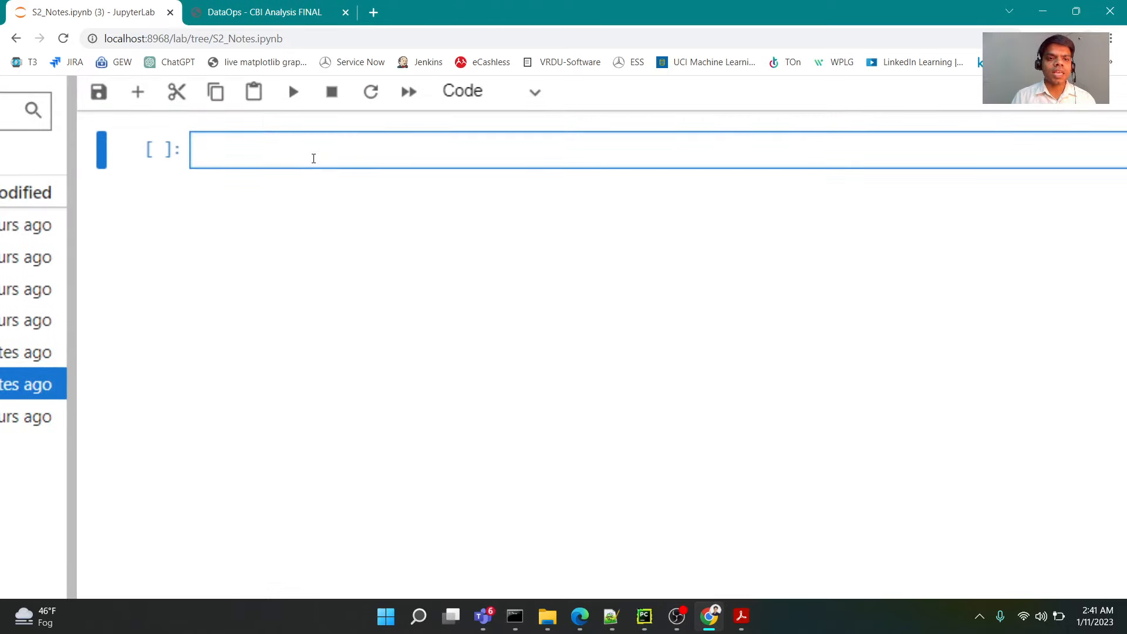
{"action": "type", "text": "print("}
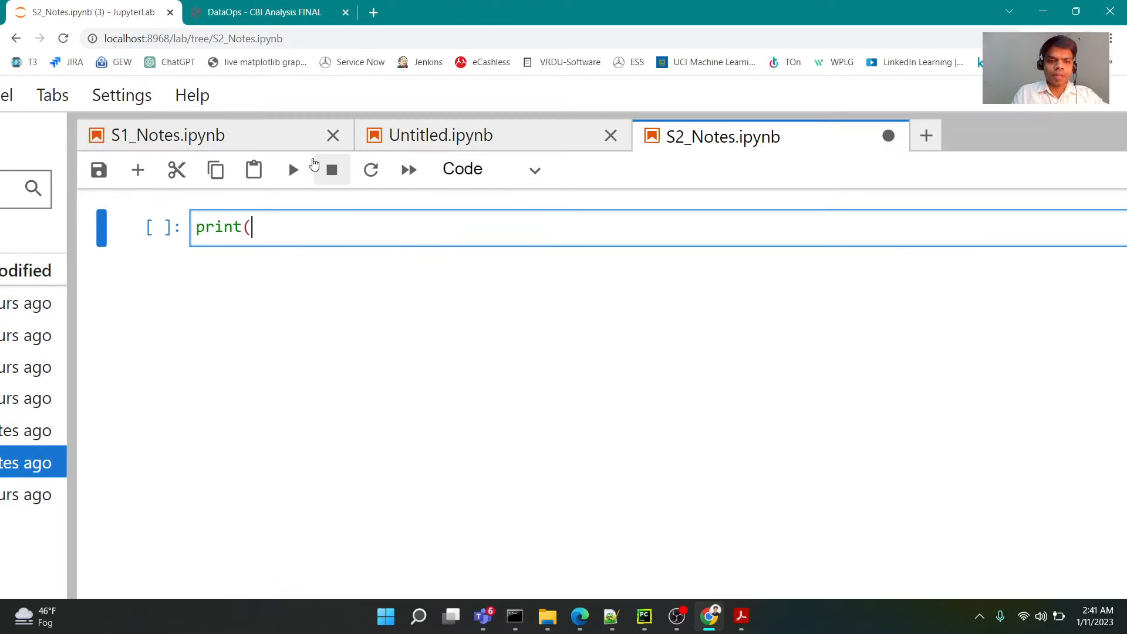
{"action": "type", "text": "\"Arun K"}
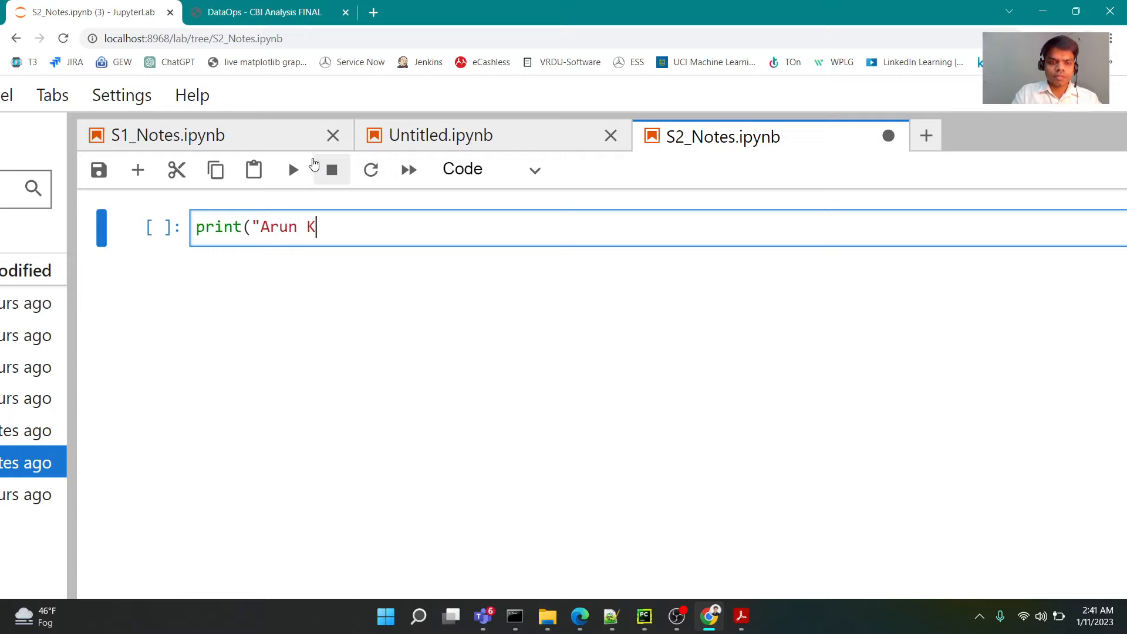
{"action": "type", "text": "umar\")"}
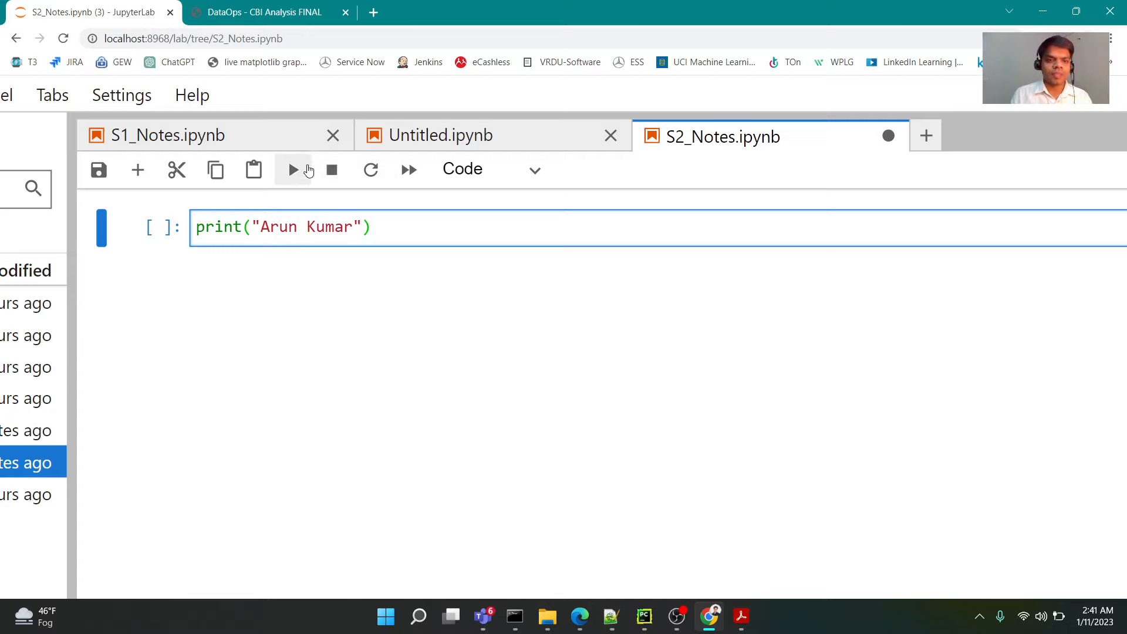
{"action": "left_click", "coordinate": [291, 169]}
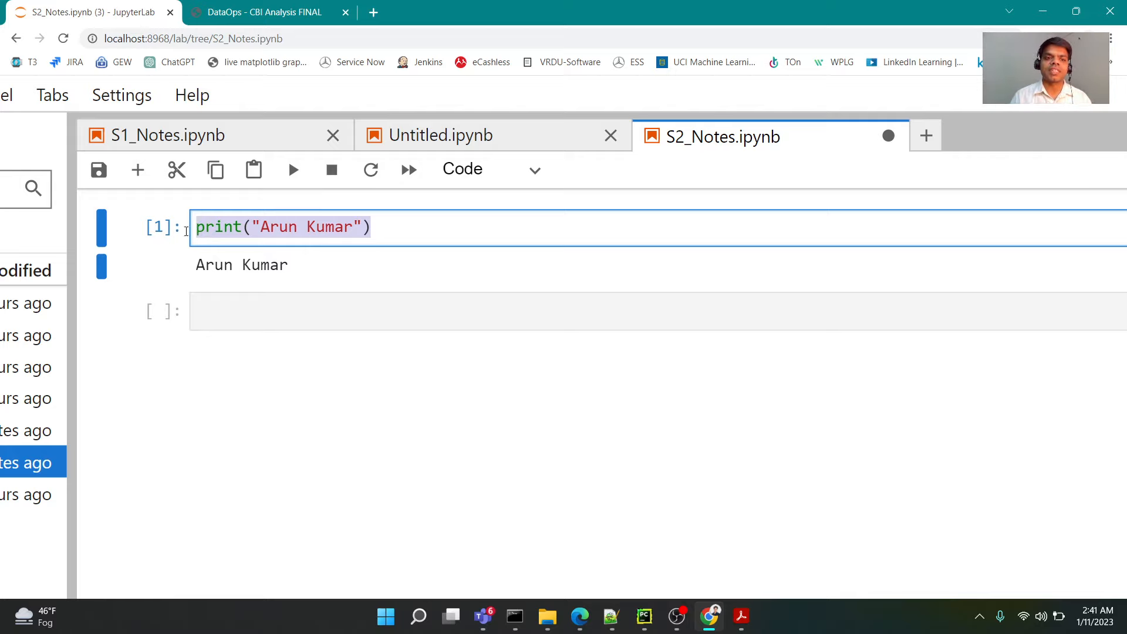
{"action": "mouse_move", "coordinate": [741, 616]}
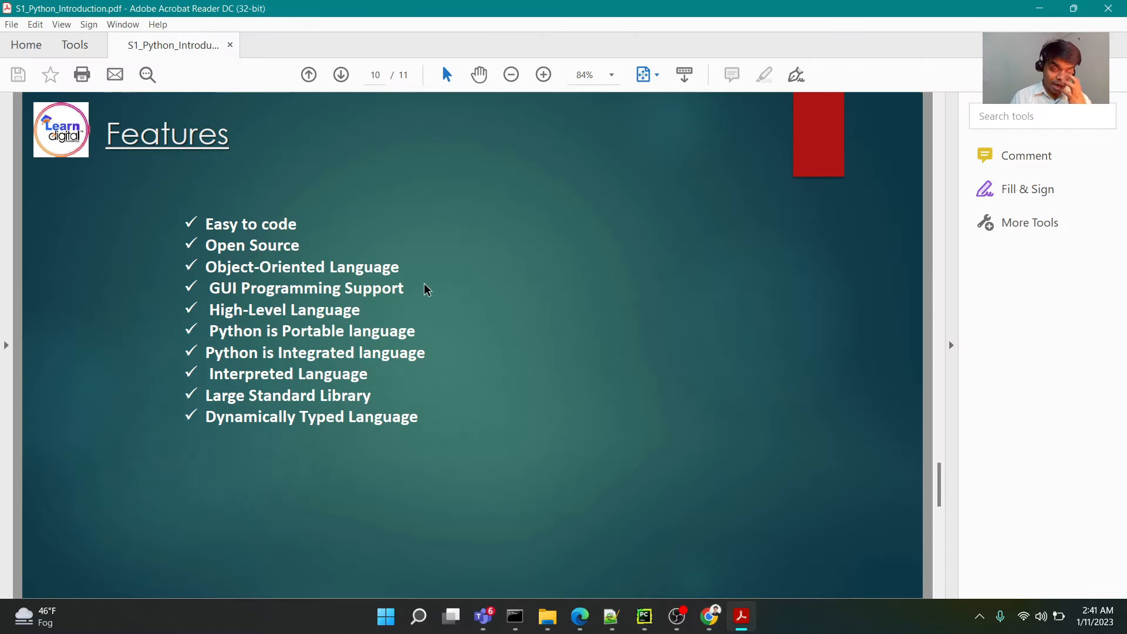
{"action": "mouse_move", "coordinate": [305, 246]}
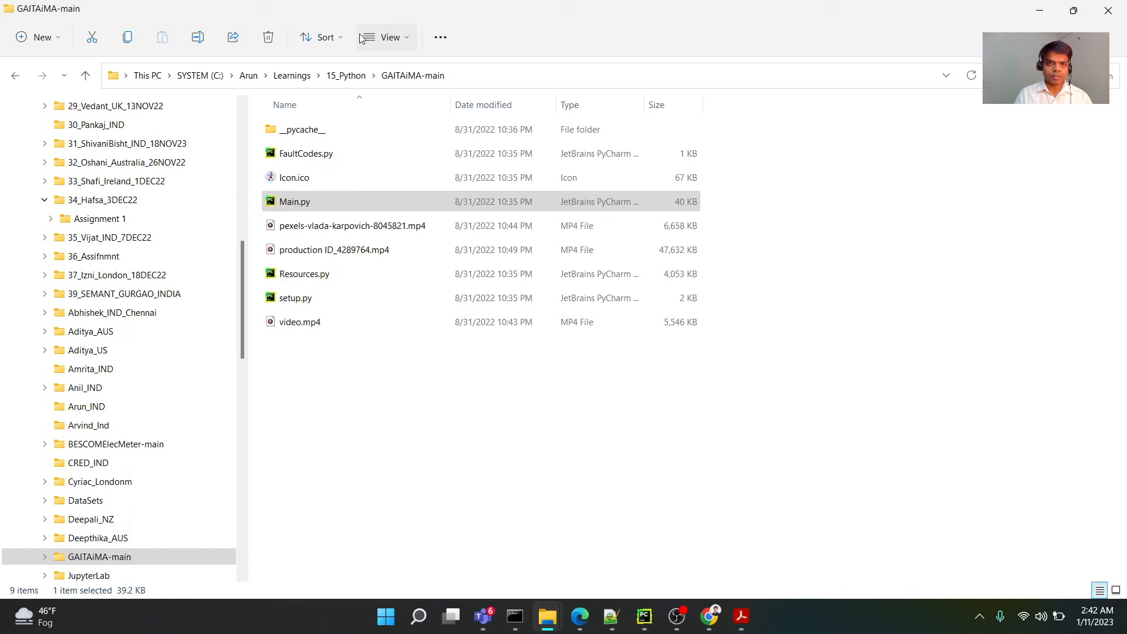
- Browse 15_Python, peek into a student folder, then open OwnProject
{"action": "left_click", "coordinate": [346, 75]}
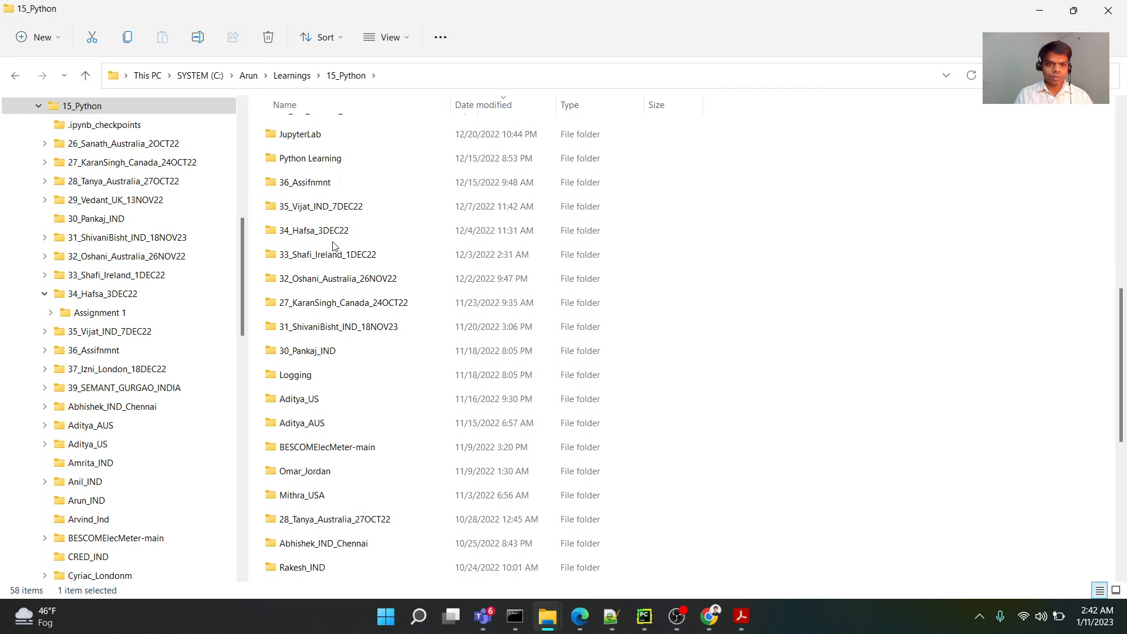
{"action": "mouse_move", "coordinate": [342, 272]}
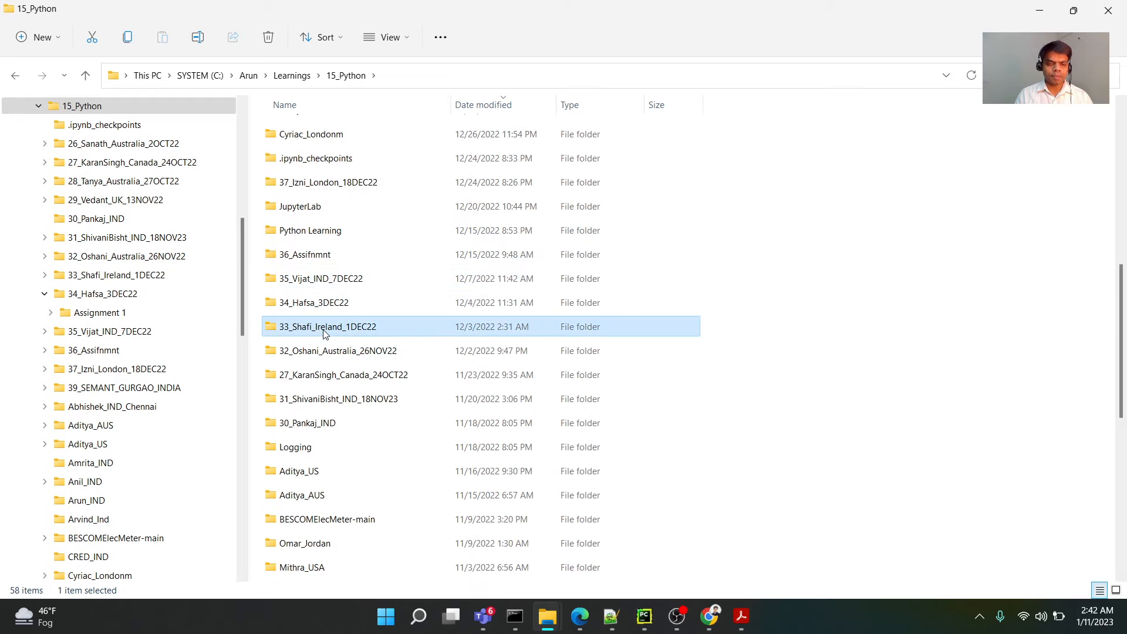
{"action": "double_click", "coordinate": [328, 326]}
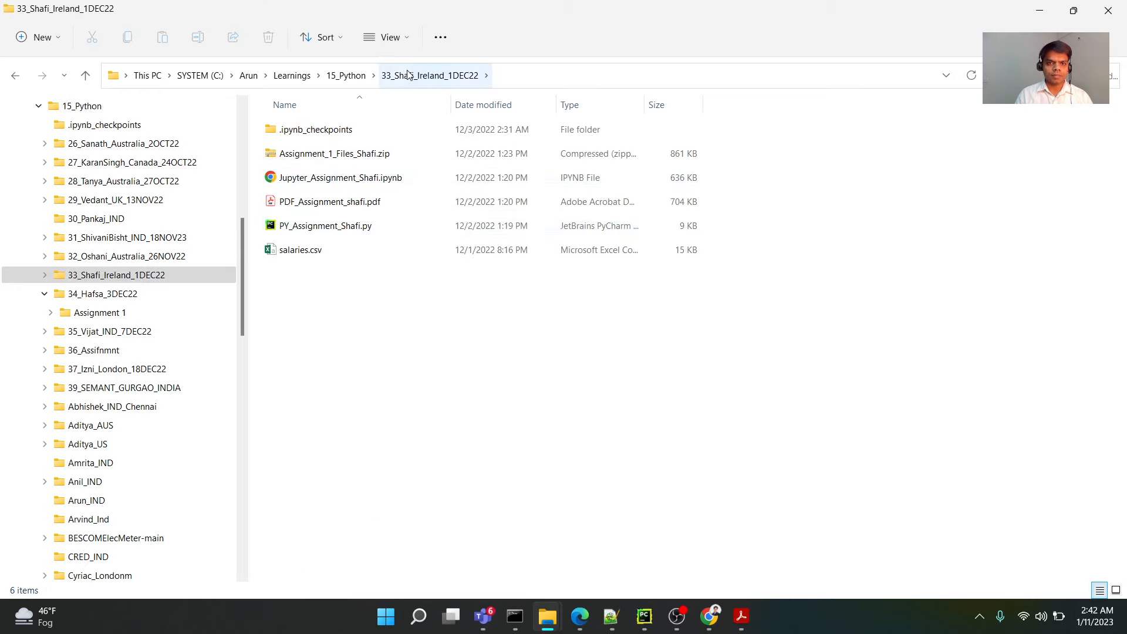
{"action": "left_click", "coordinate": [346, 74]}
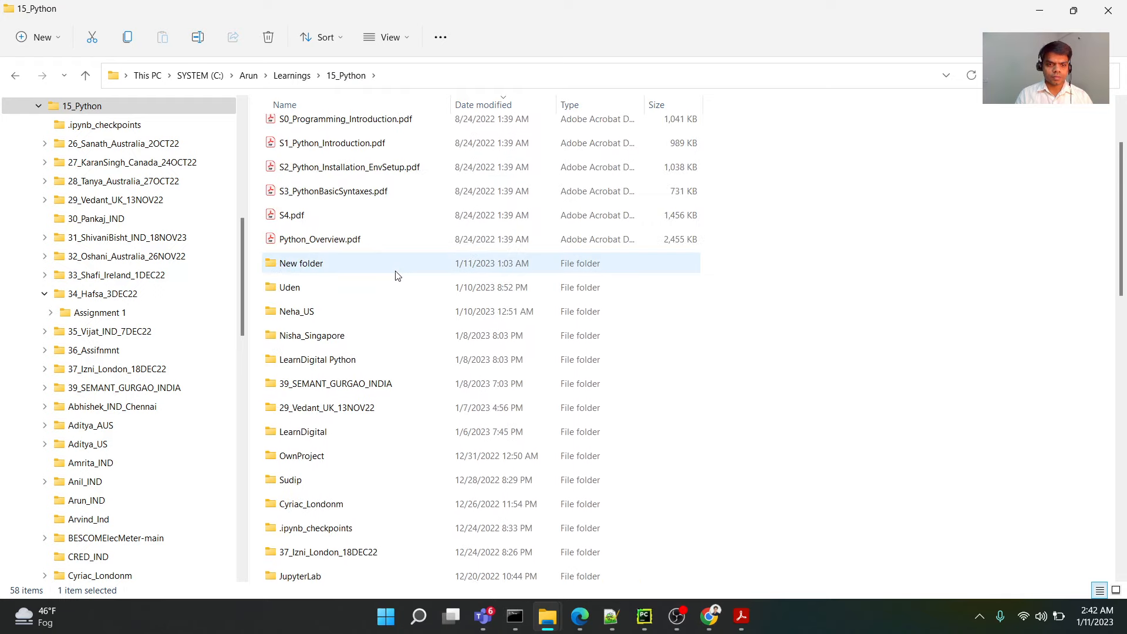
{"action": "scroll", "scroll_direction": "down", "scroll_amount": 3}
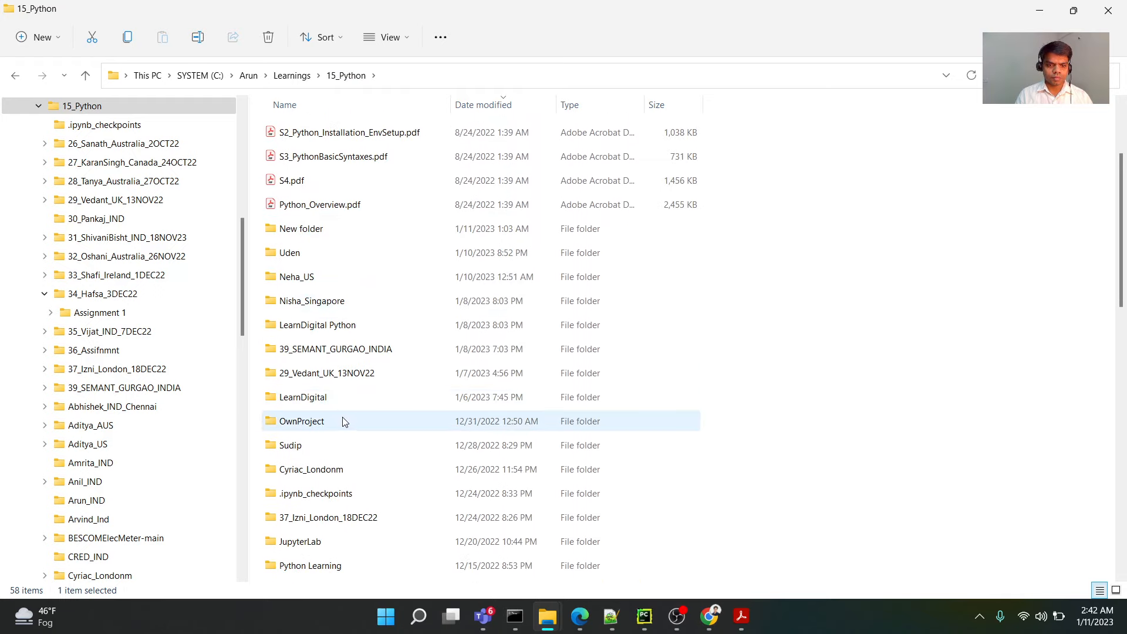
{"action": "left_click", "coordinate": [113, 369]}
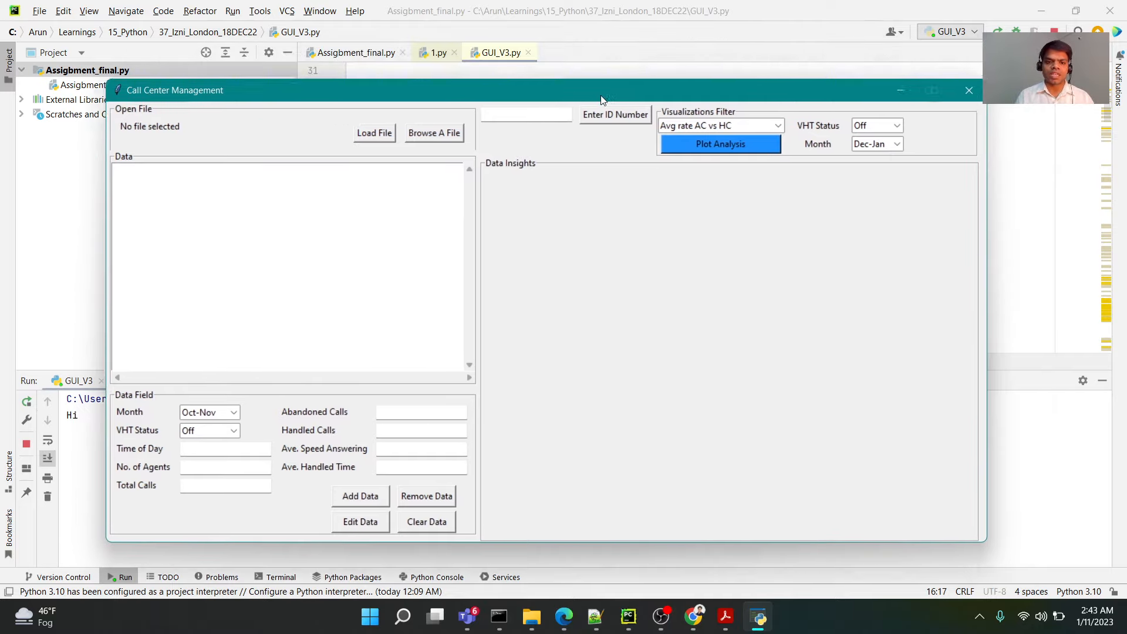
- Reposition the Call Center Management window and open EnergyCallCentre.xlsx
{"action": "left_click_drag", "start_coordinate": [603, 90], "coordinate": [542, 72]}
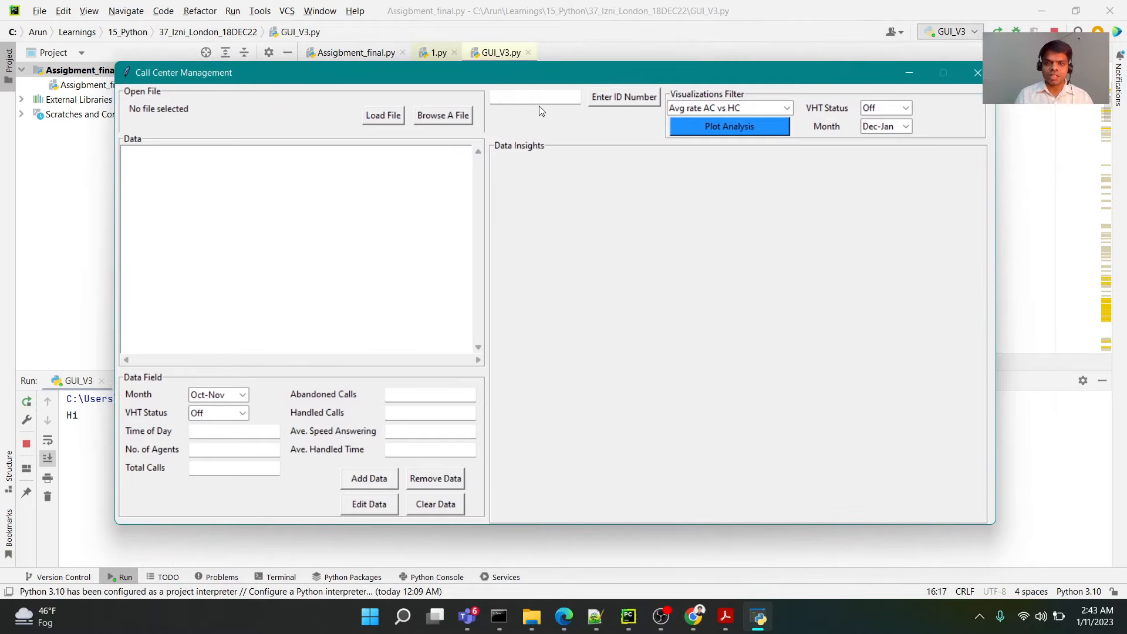
{"action": "type", "text": "212545444"}
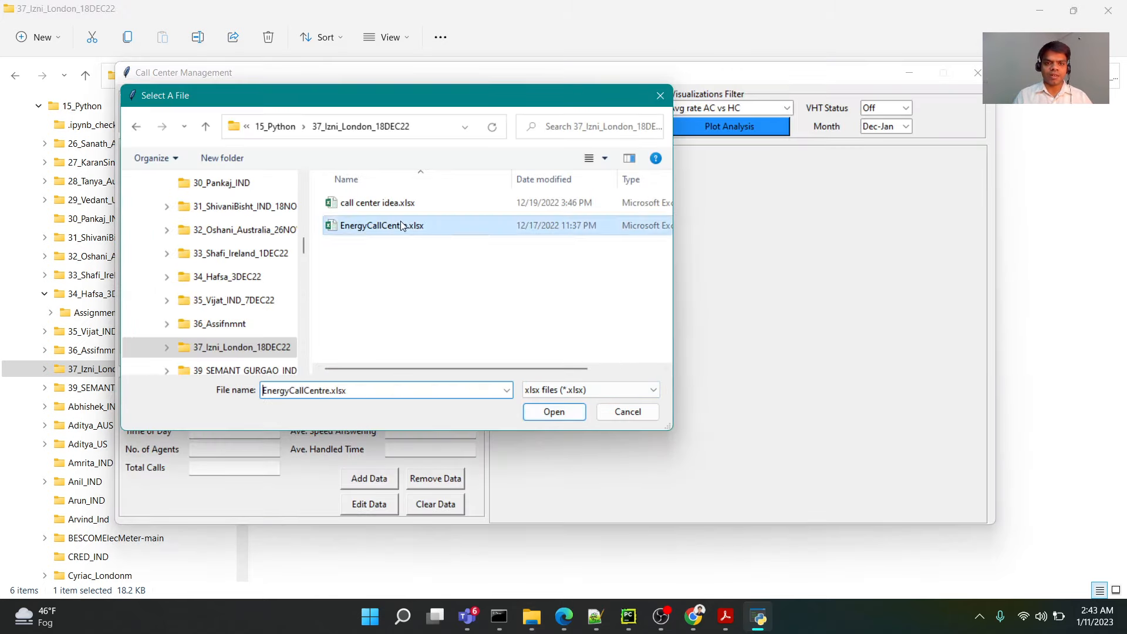
{"action": "left_click", "coordinate": [554, 411]}
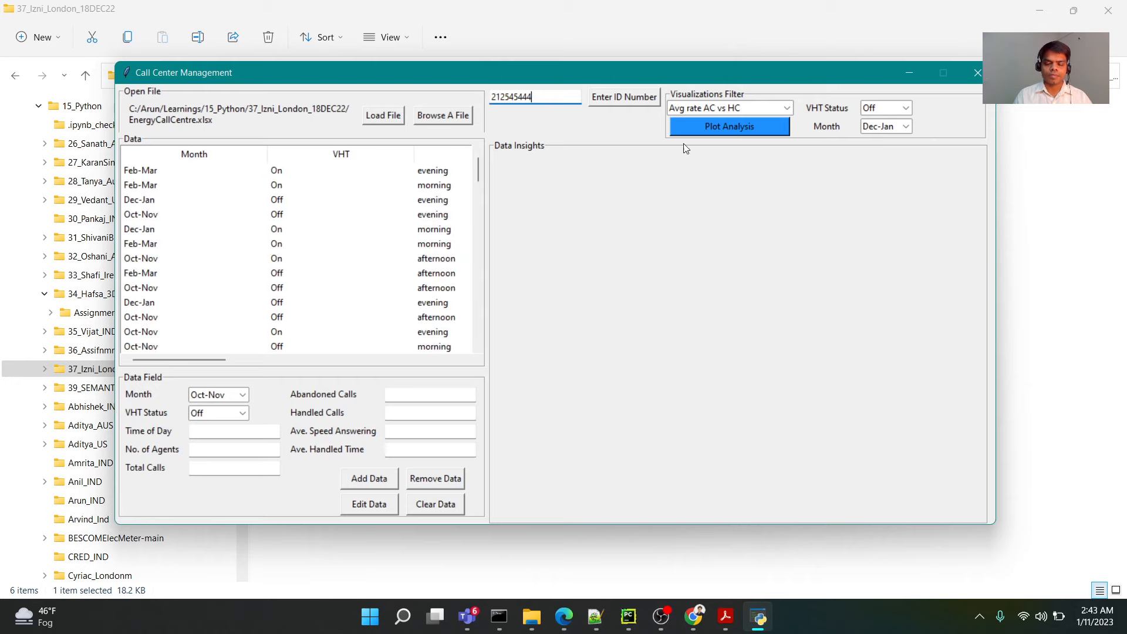
- Plot calls by time of day, correlation heatmap, and abandoned vs handled rate charts
{"action": "left_click", "coordinate": [728, 108]}
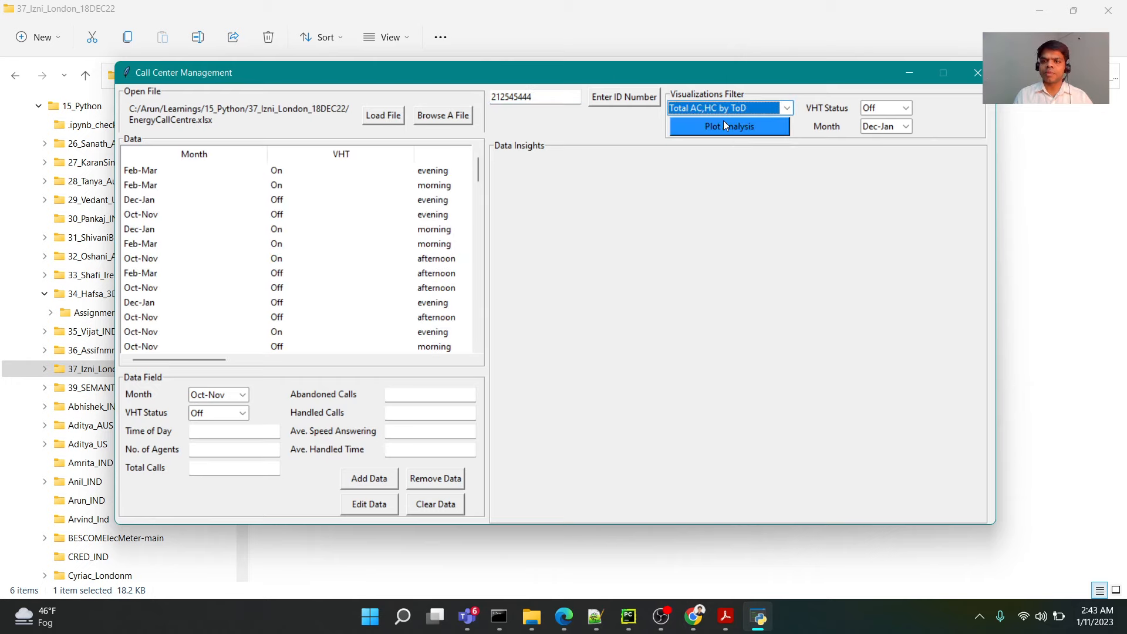
{"action": "left_click", "coordinate": [727, 125]}
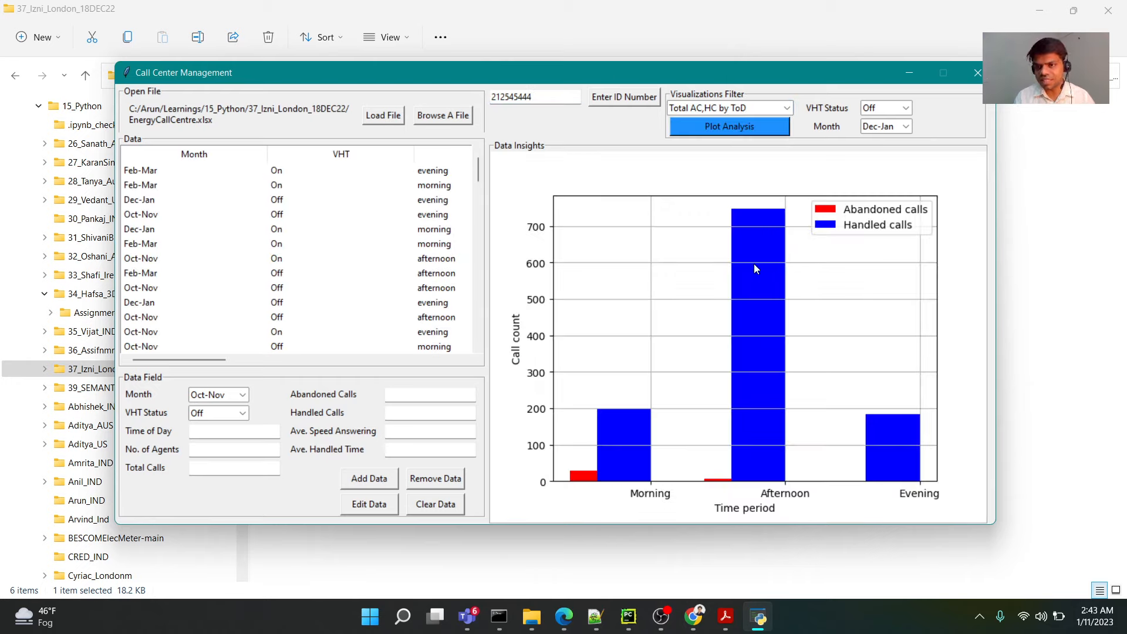
{"action": "left_click", "coordinate": [885, 107]}
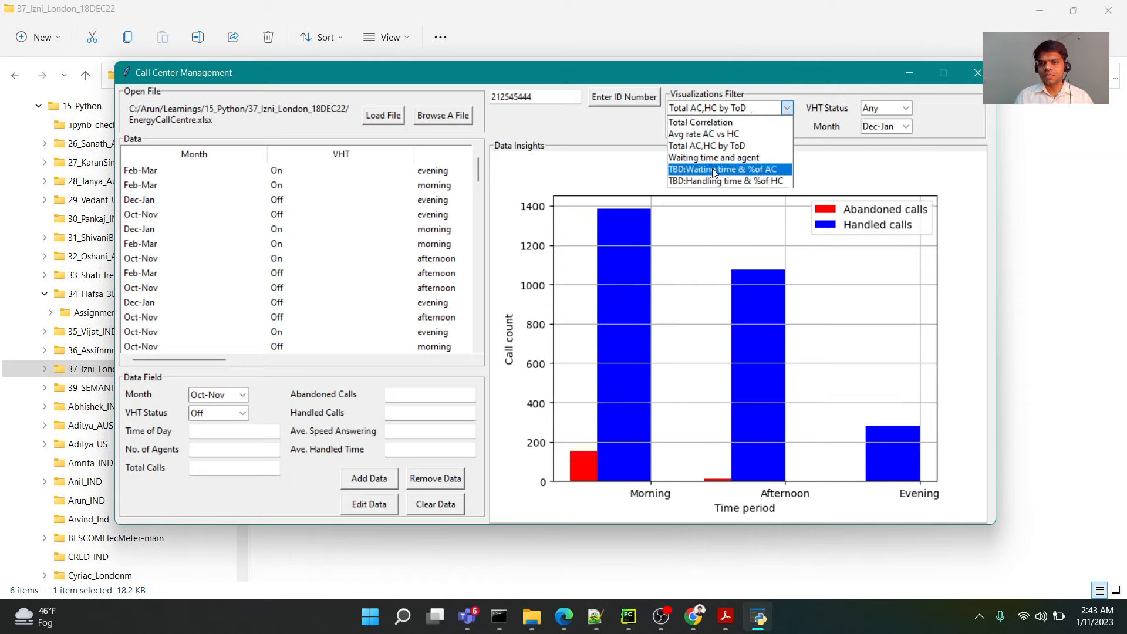
{"action": "left_click", "coordinate": [701, 121]}
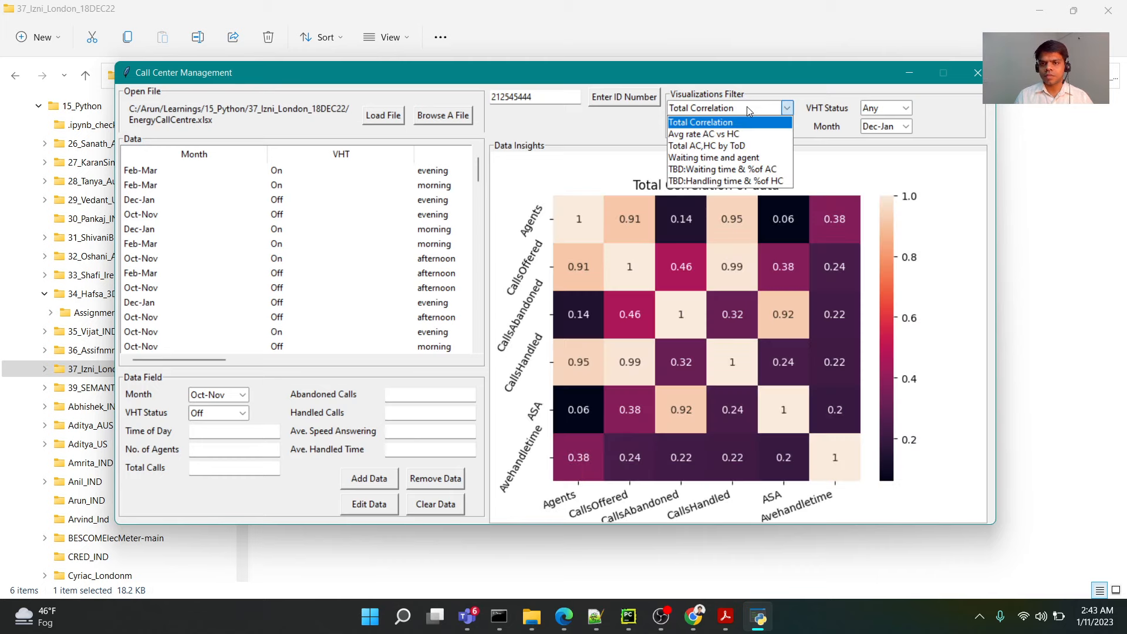
{"action": "left_click", "coordinate": [703, 134]}
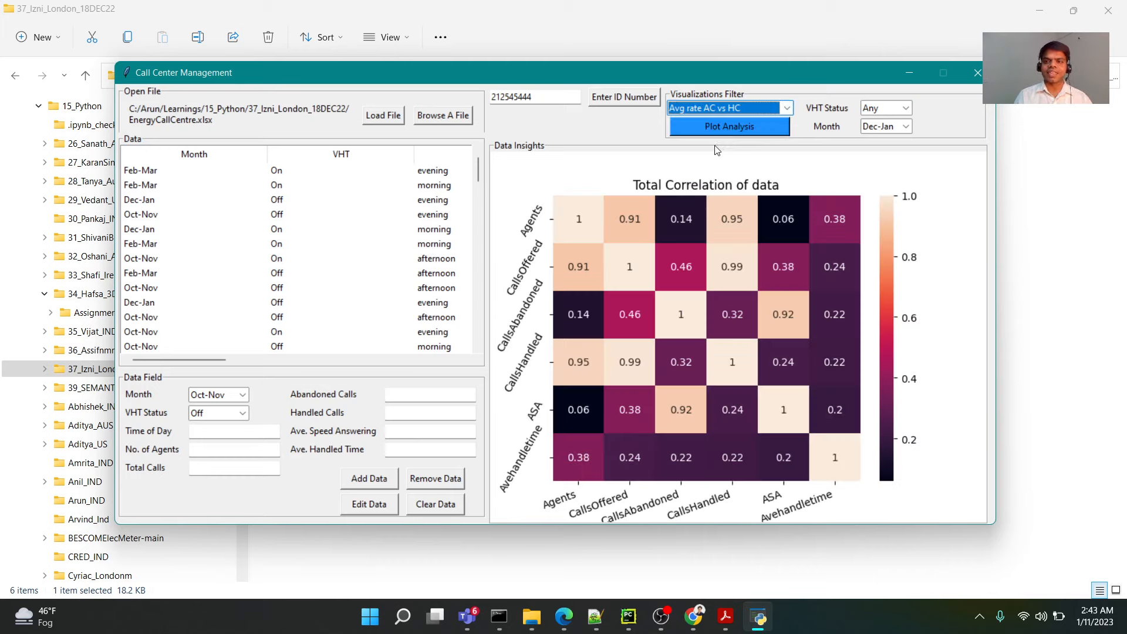
{"action": "left_click", "coordinate": [727, 125]}
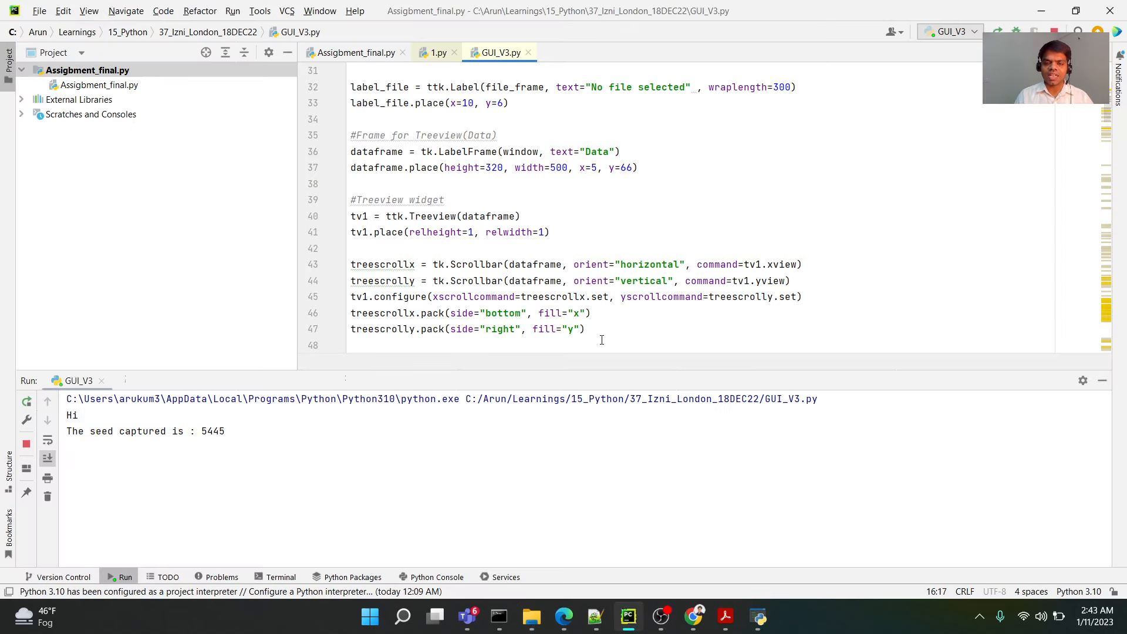
- Scroll through GUI_V3.py's layout code, then return to slide 10 in Acrobat
{"action": "scroll", "scroll_direction": "down", "scroll_amount": 3}
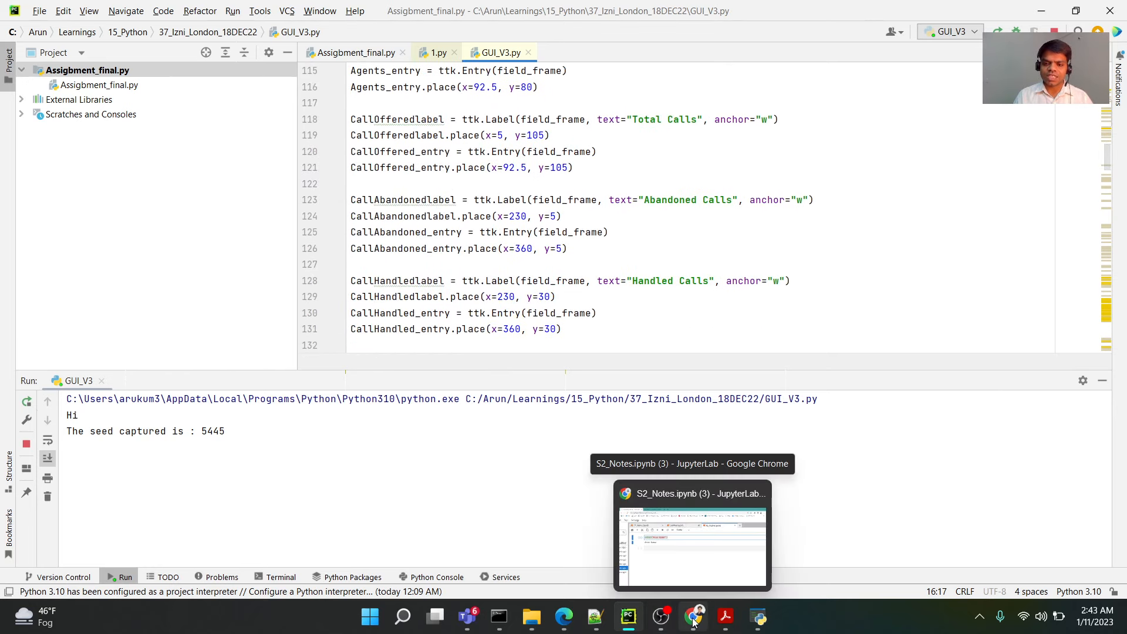
{"action": "left_click", "coordinate": [724, 616]}
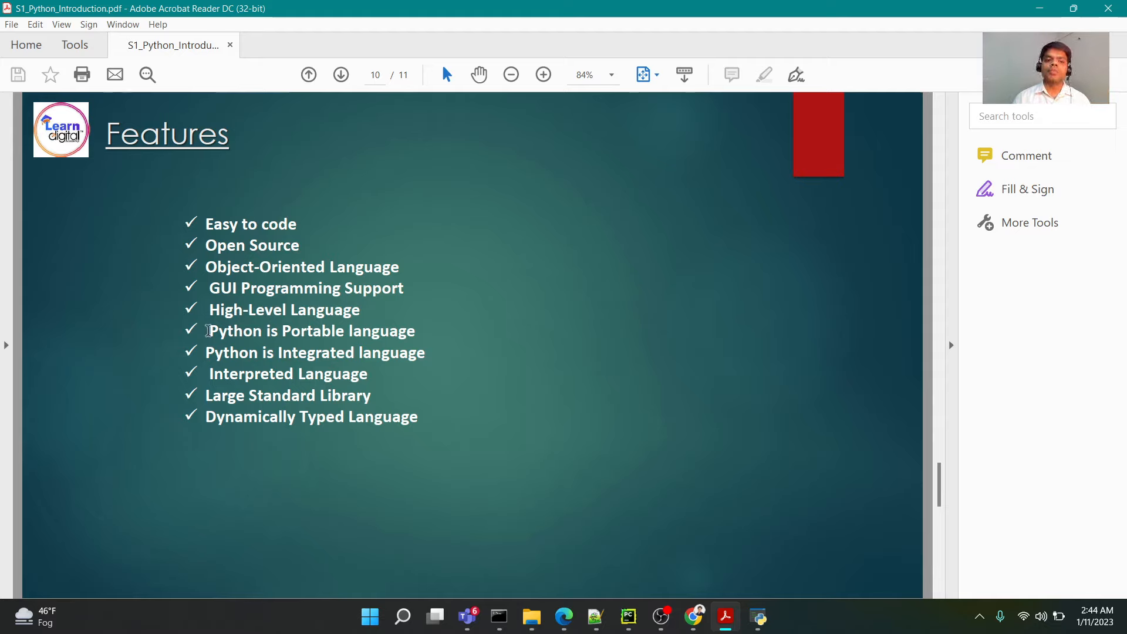
{"action": "left_click_drag", "start_coordinate": [208, 331], "coordinate": [415, 331]}
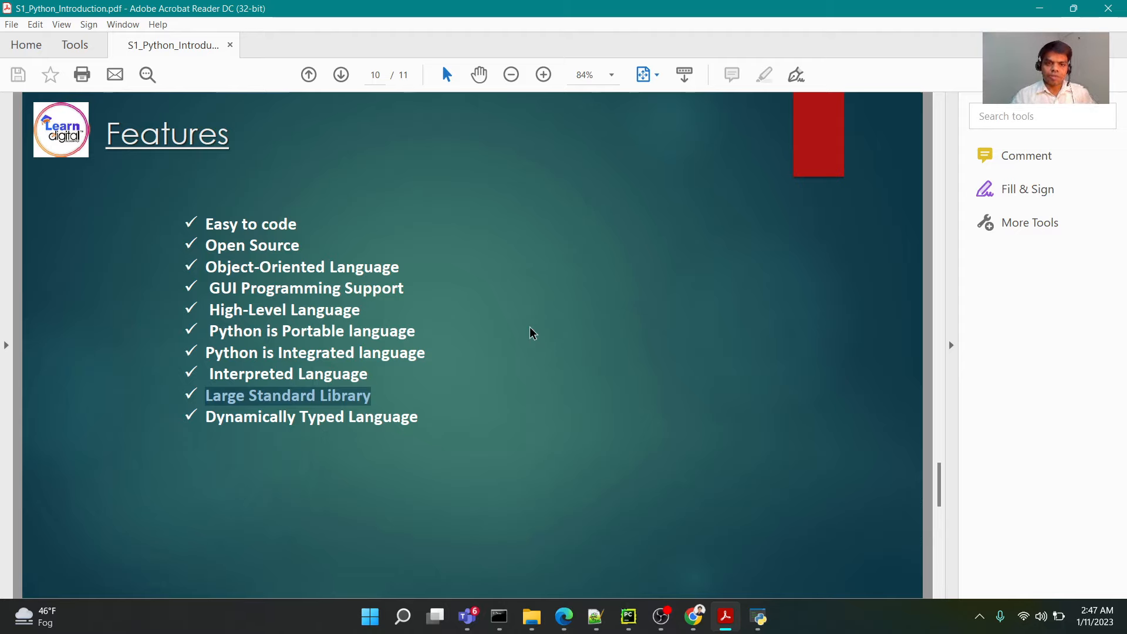
{"action": "left_click", "coordinate": [532, 332]}
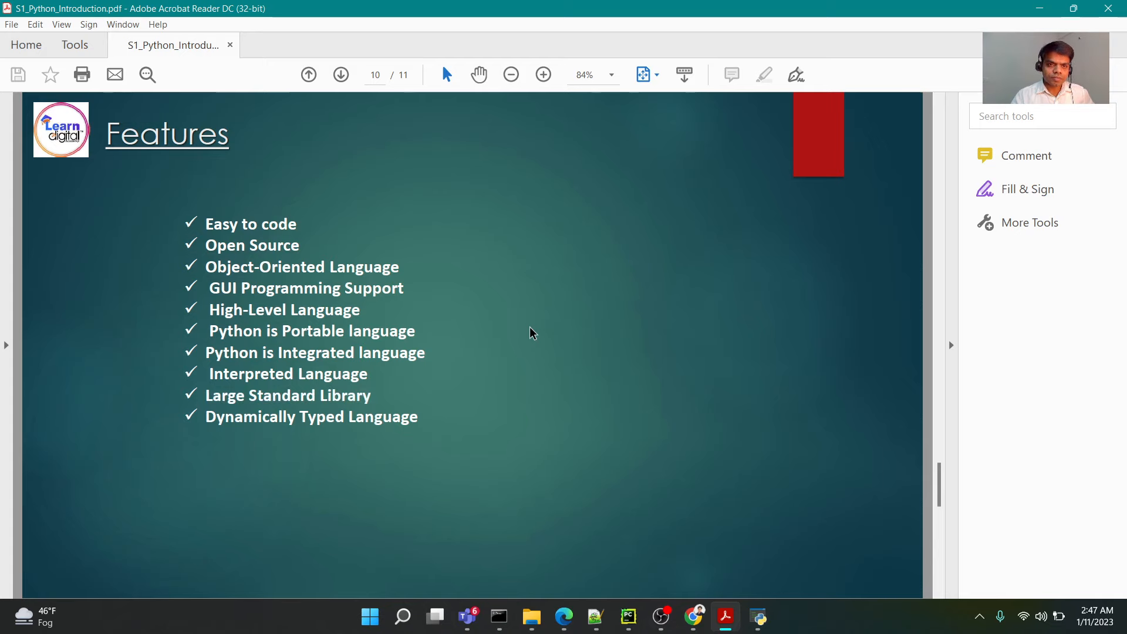
{"action": "left_click", "coordinate": [340, 75]}
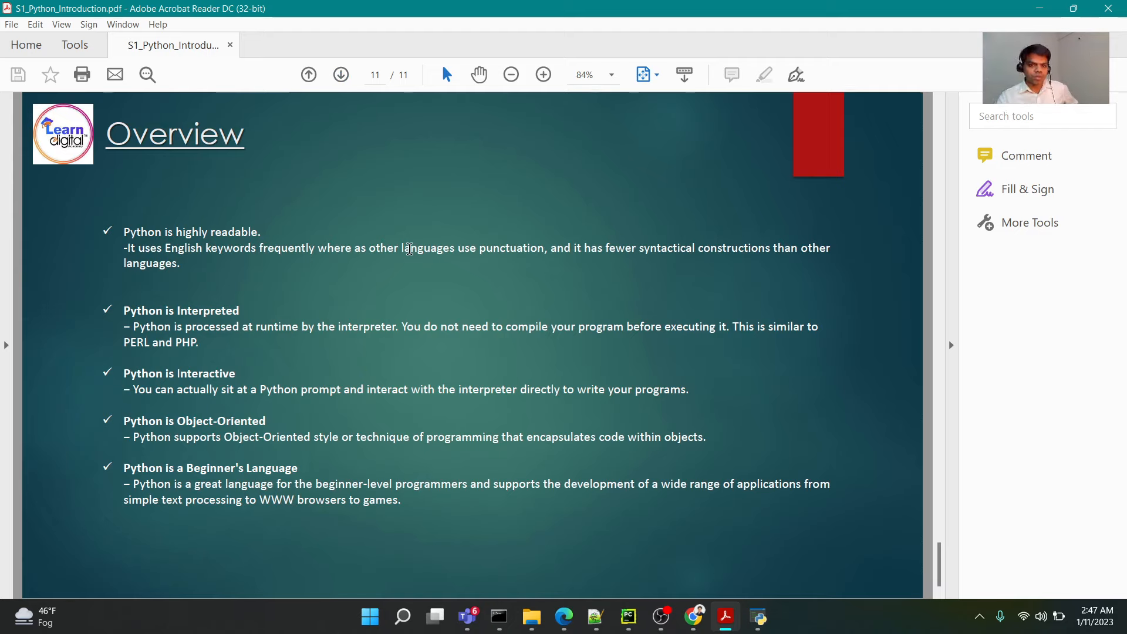
{"action": "mouse_move", "coordinate": [413, 224]}
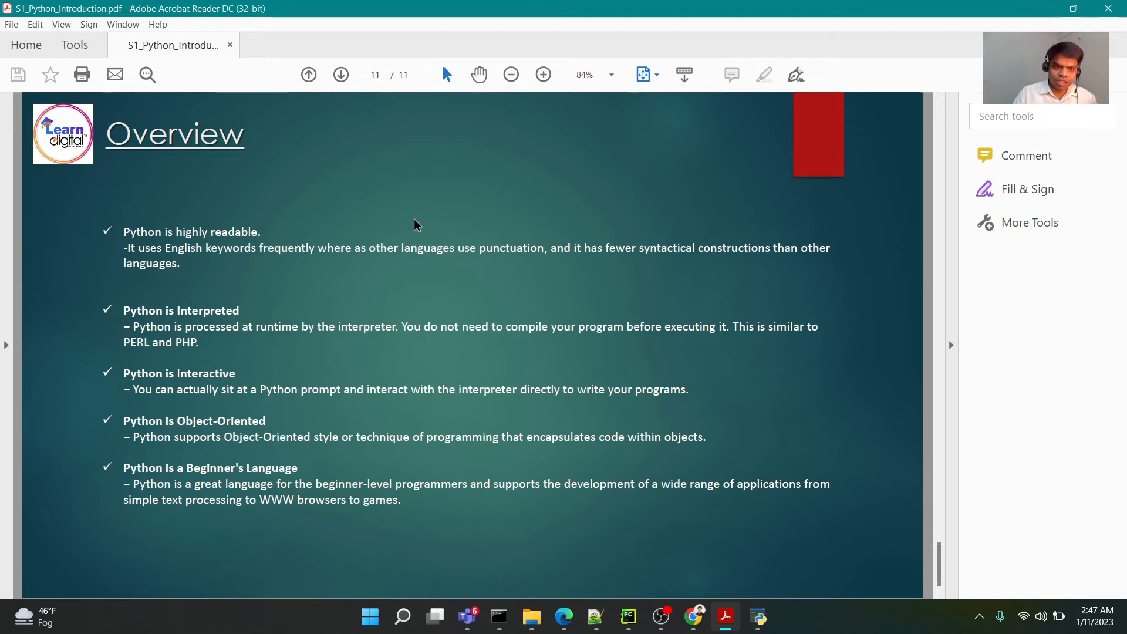
{"action": "mouse_move", "coordinate": [272, 272]}
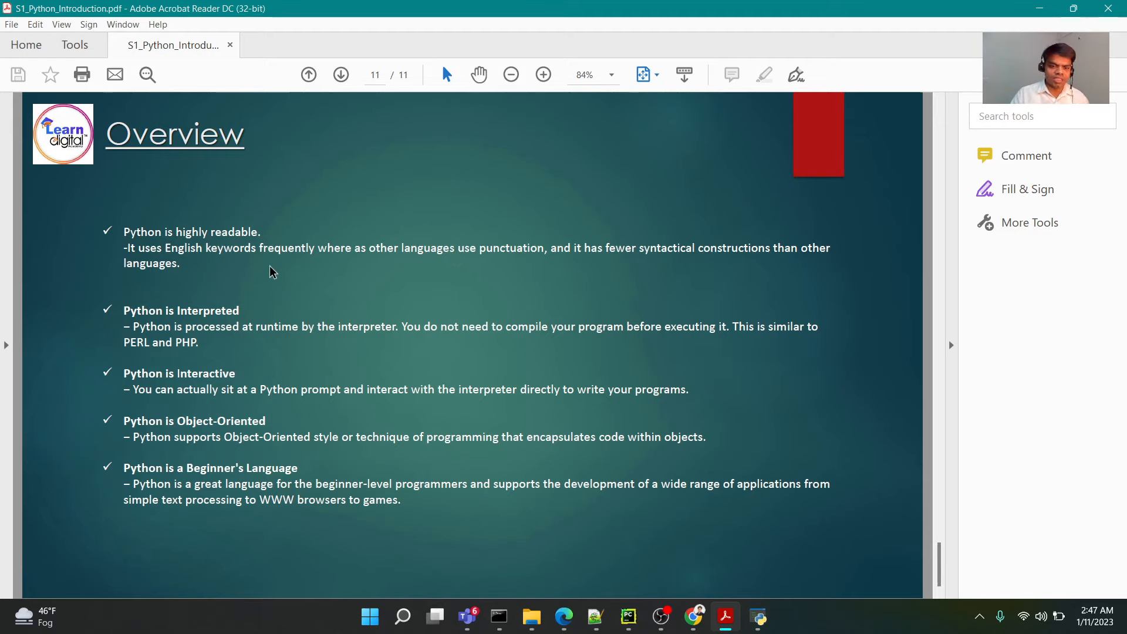
- Zoom the Overview slide in twice and back out, then switch to S2_Notes
{"action": "left_click", "coordinate": [544, 75]}
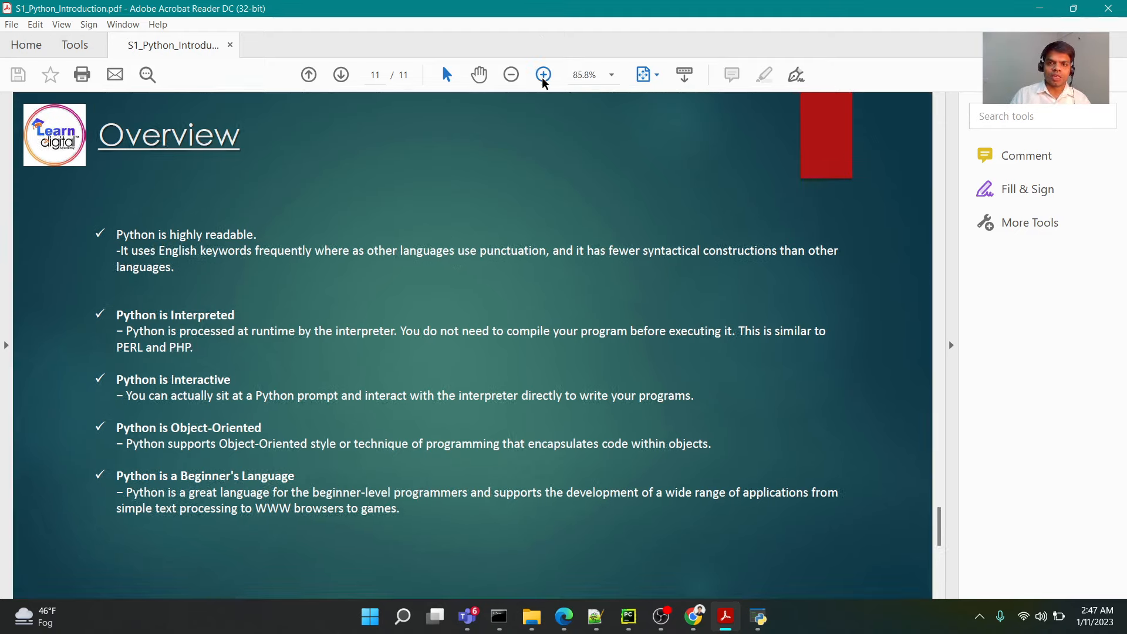
{"action": "left_click", "coordinate": [543, 75]}
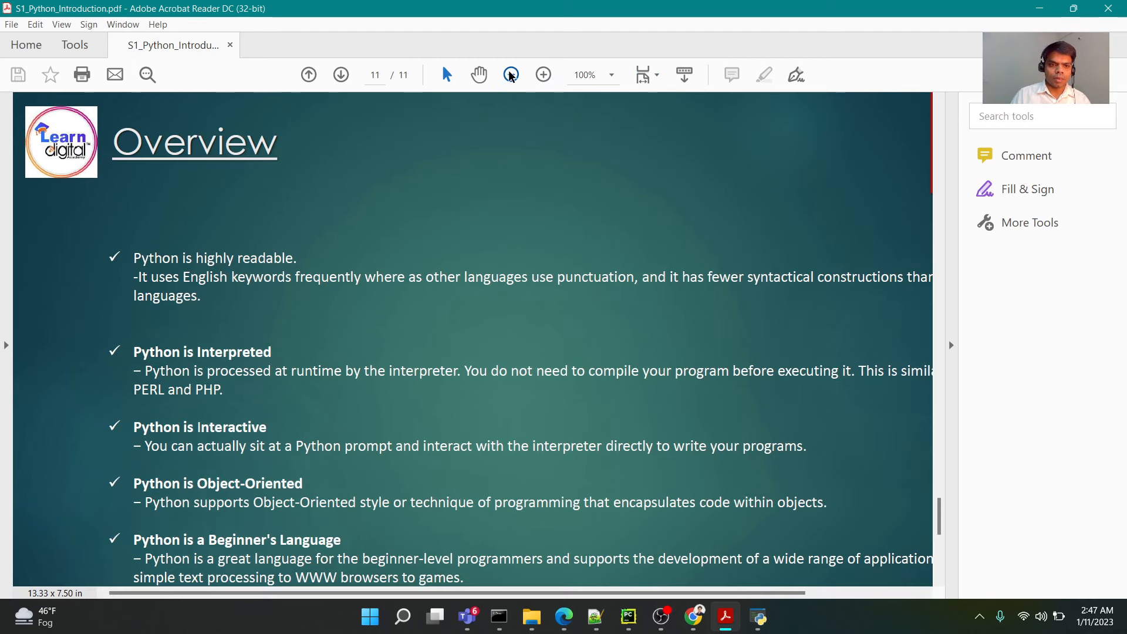
{"action": "left_click", "coordinate": [510, 74]}
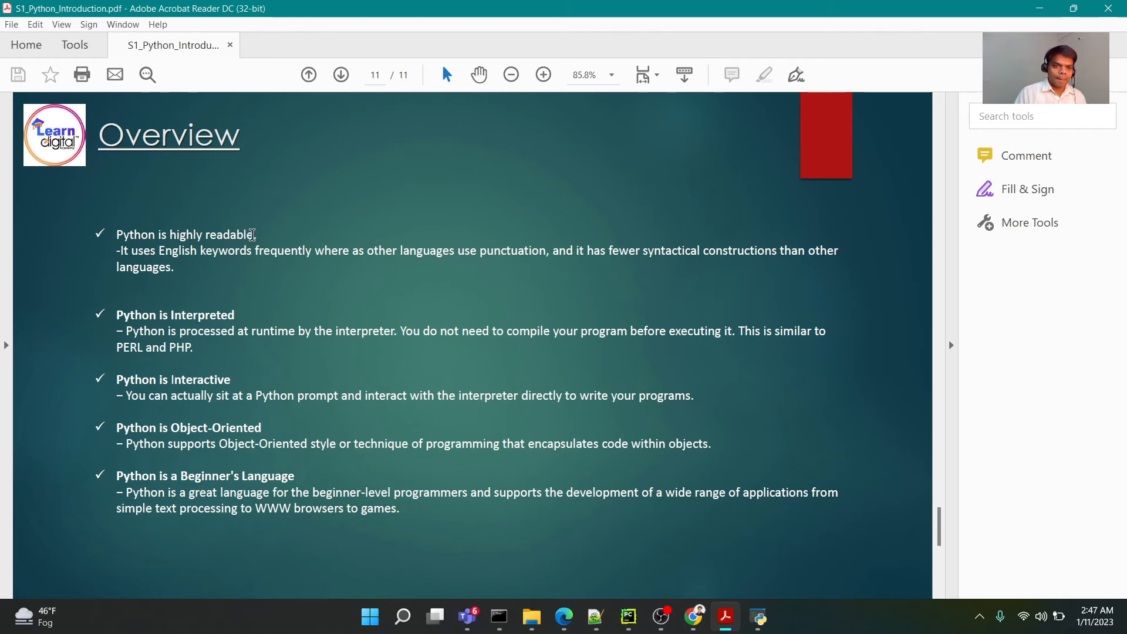
{"action": "mouse_move", "coordinate": [595, 616]}
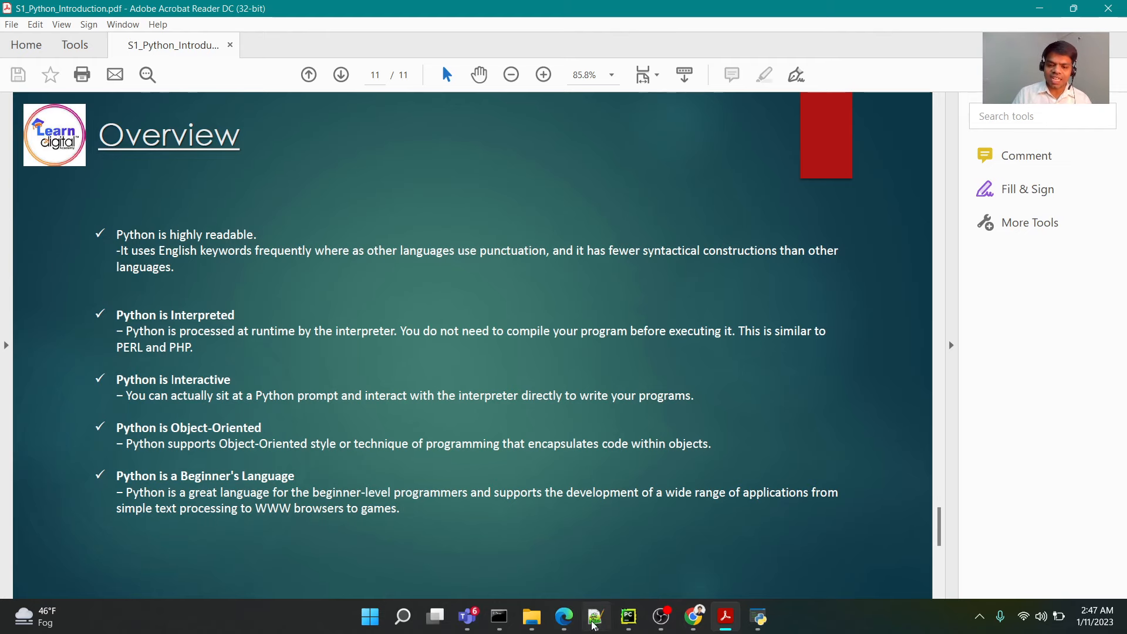
{"action": "left_click", "coordinate": [592, 616]}
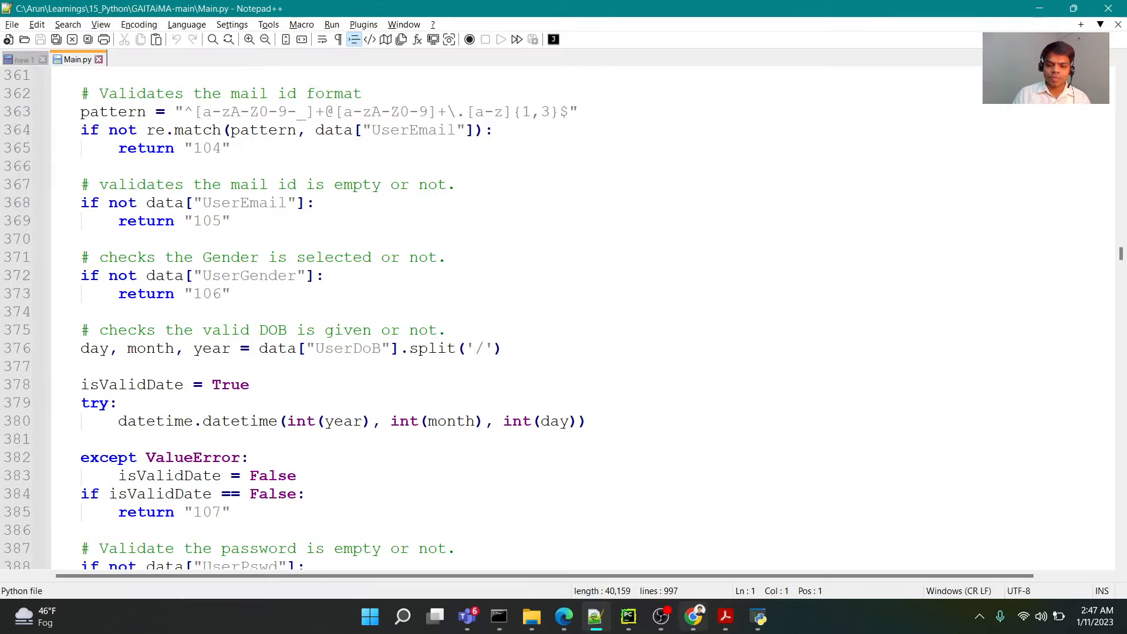
{"action": "left_click", "coordinate": [692, 616]}
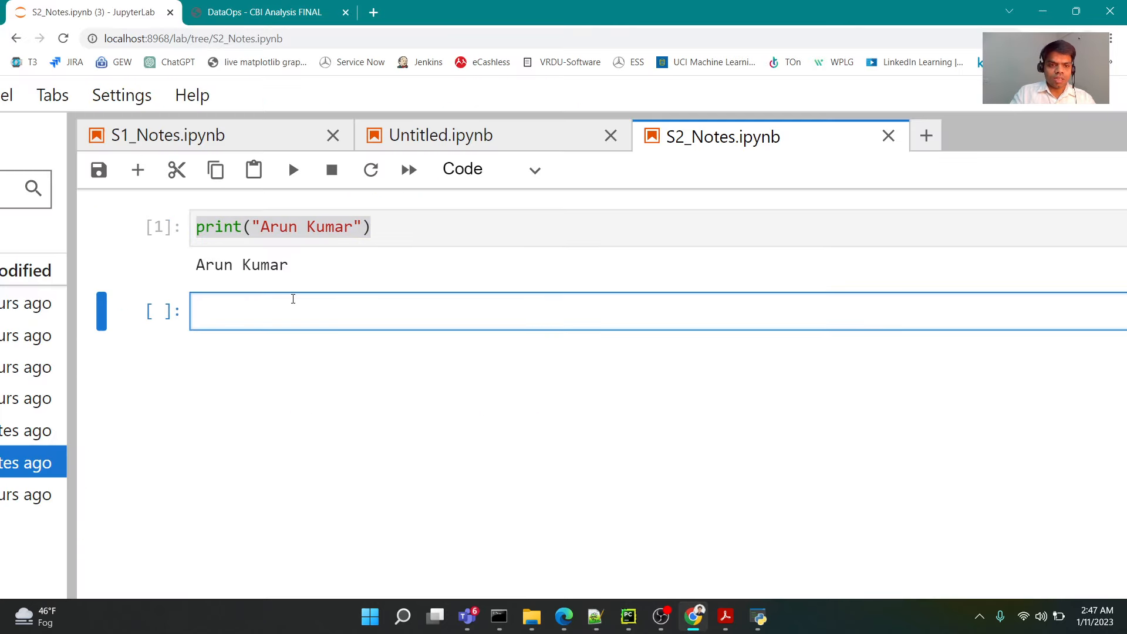
- Define colors = ["Yellow", "white", "Blue"] in the empty notebook cell
{"action": "type", "text": "colors"}
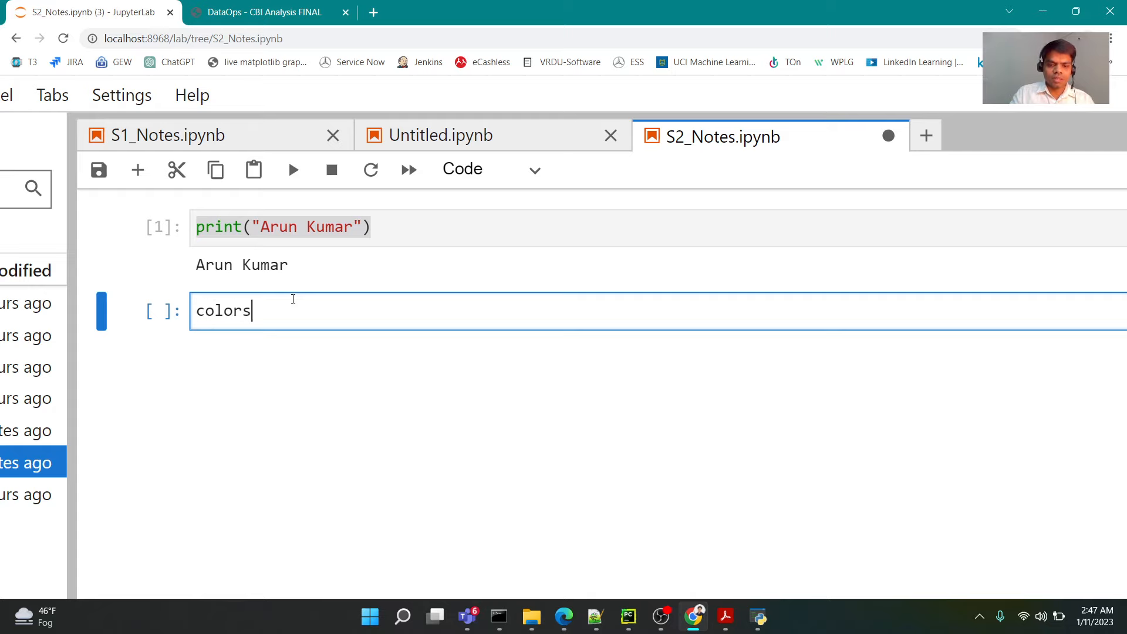
{"action": "type", "text": "= []"}
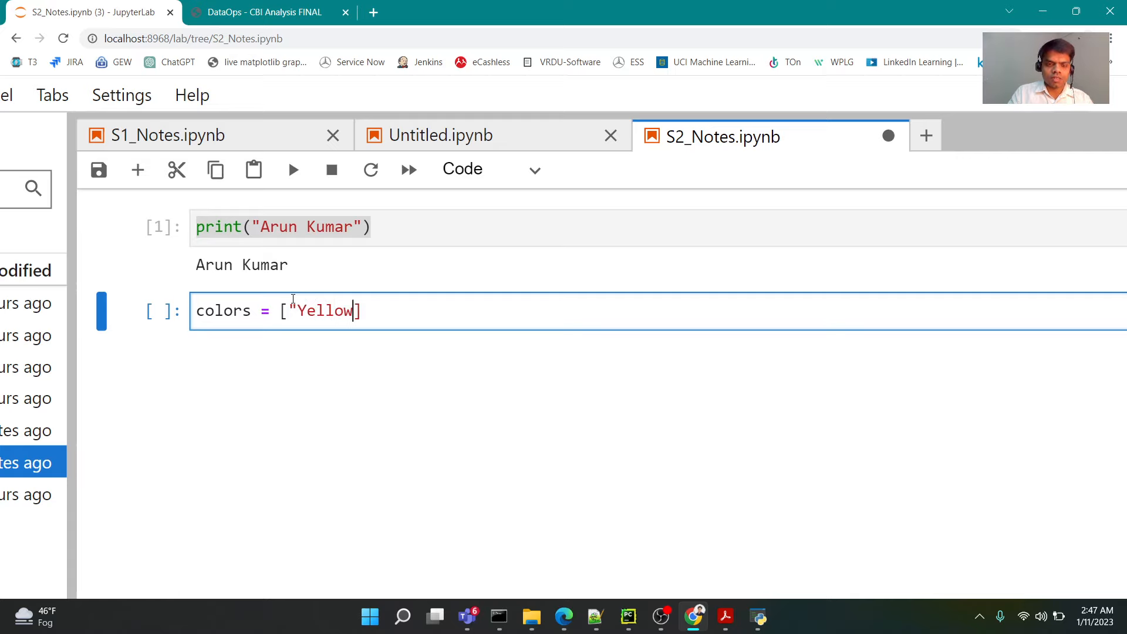
{"action": "type", "text": ", \"wh"}
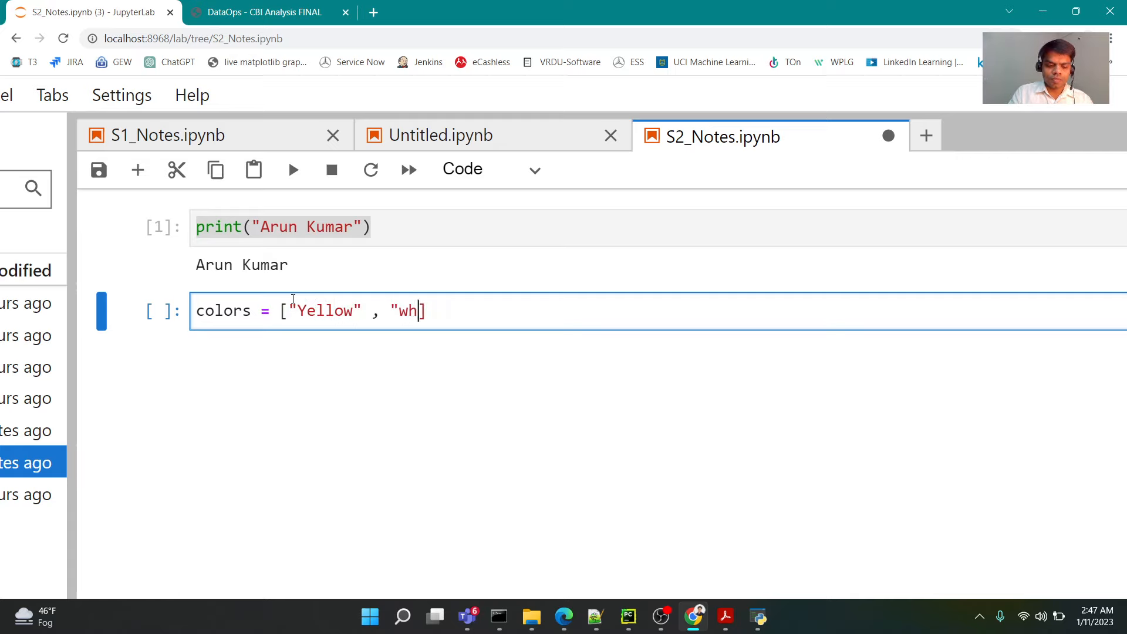
{"action": "type", "text": "ite\" , \""}
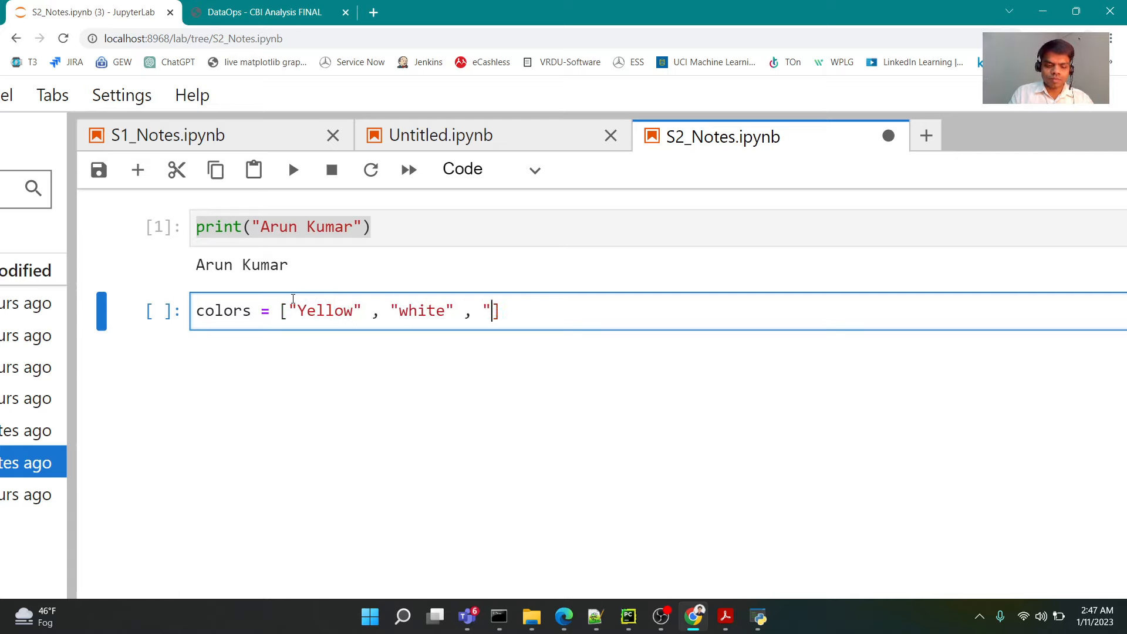
{"action": "type", "text": "Blue"}
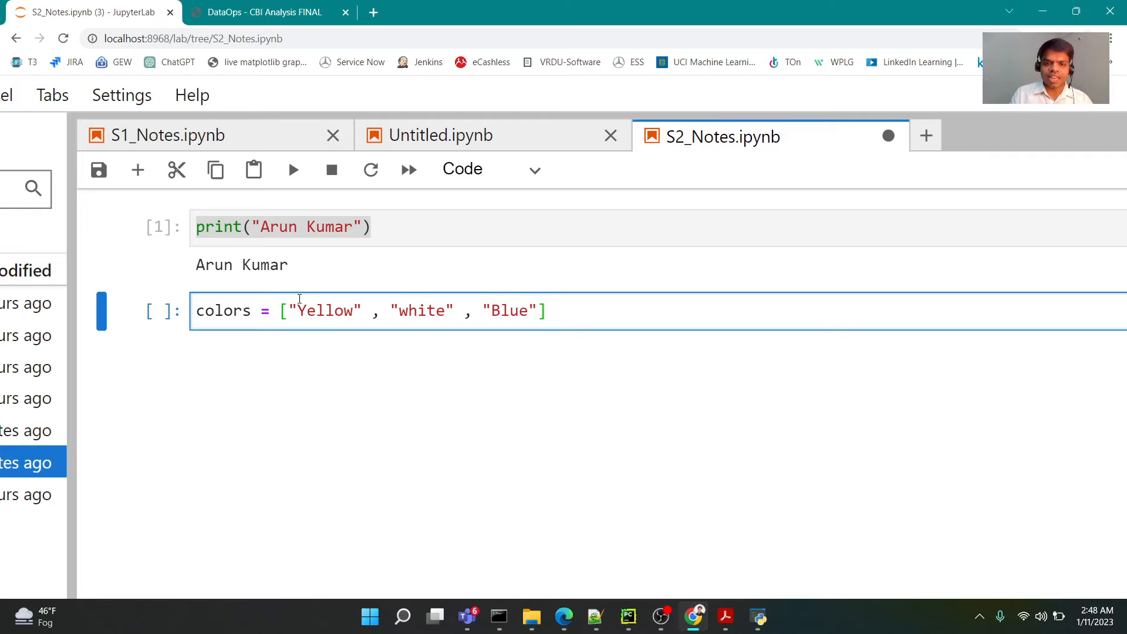
{"action": "key", "text": "enter"}
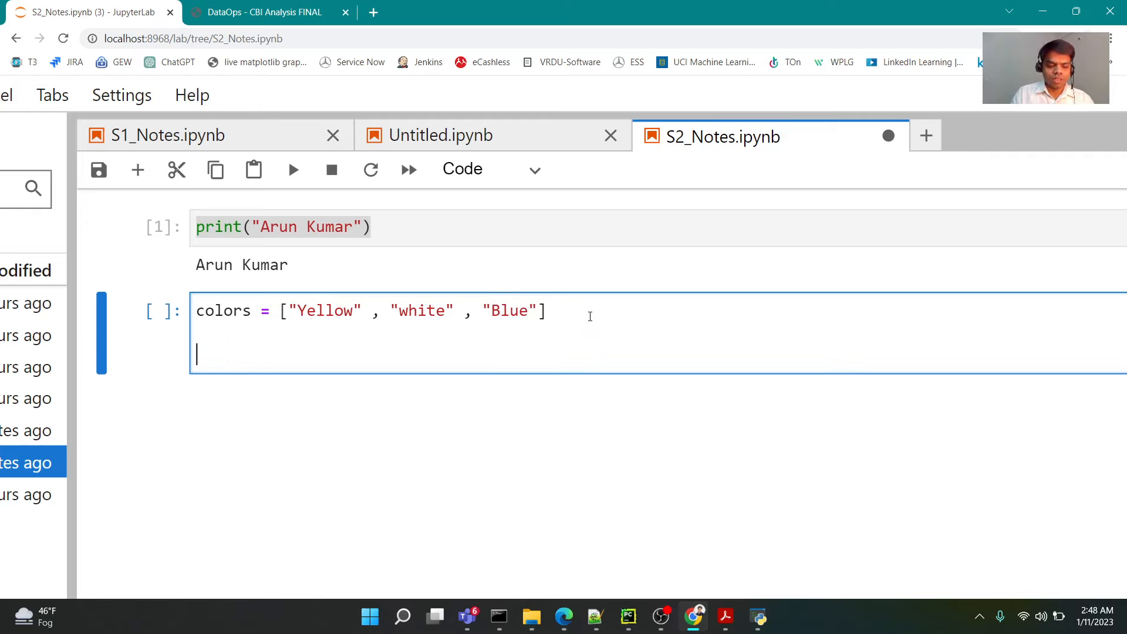
- Add a 'for each_color in colors' loop that prints each color
{"action": "type", "text": "for each"}
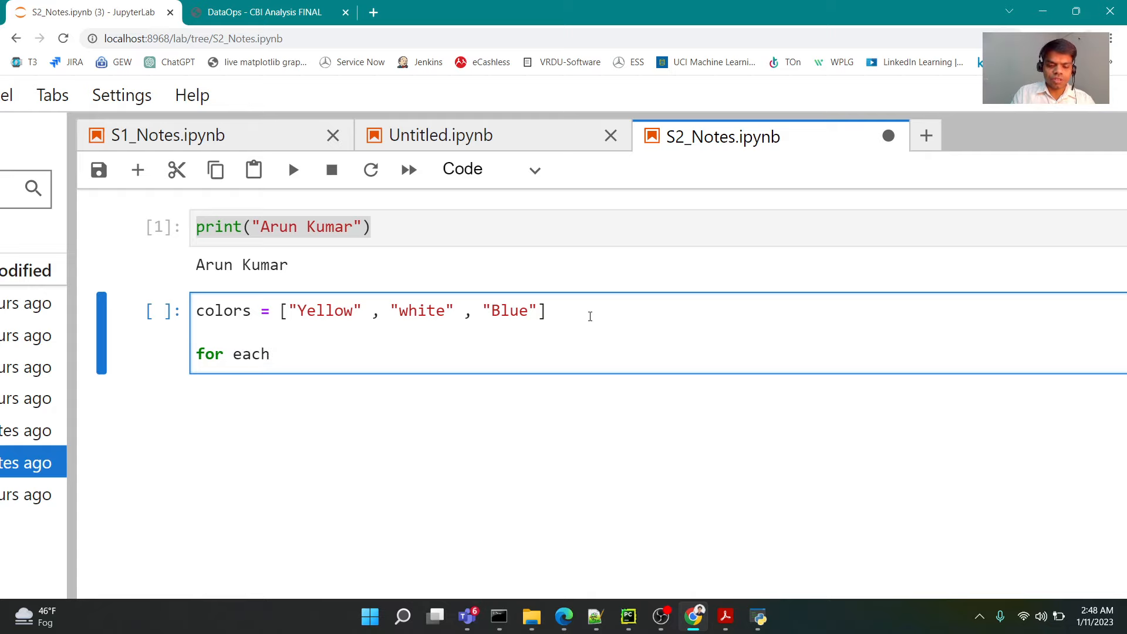
{"action": "type", "text": "_color"}
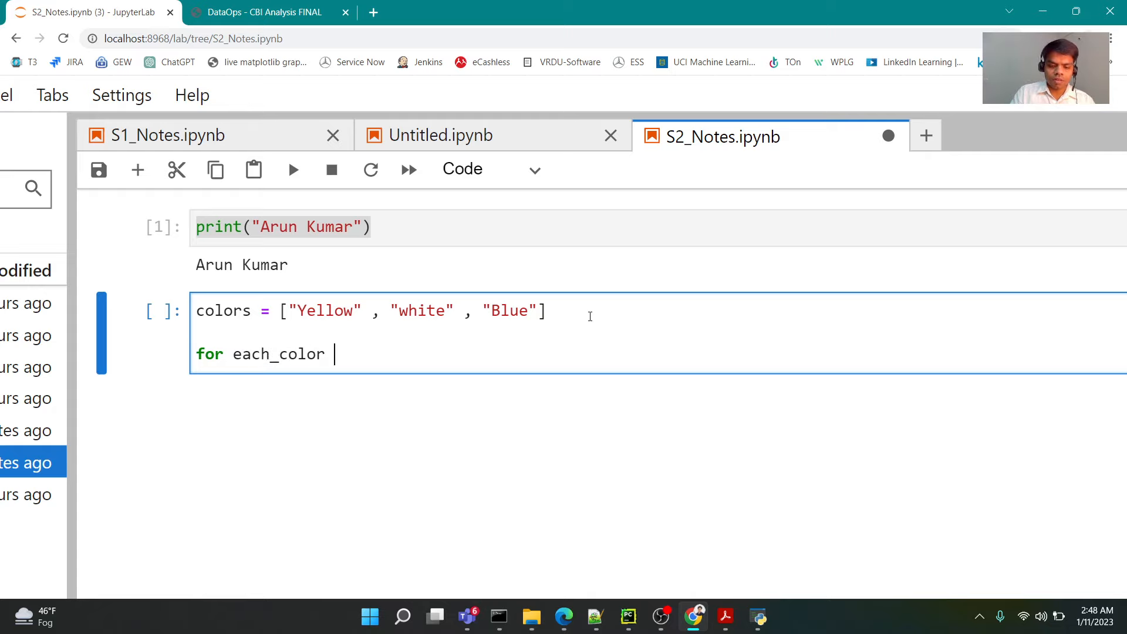
{"action": "type", "text": "in"}
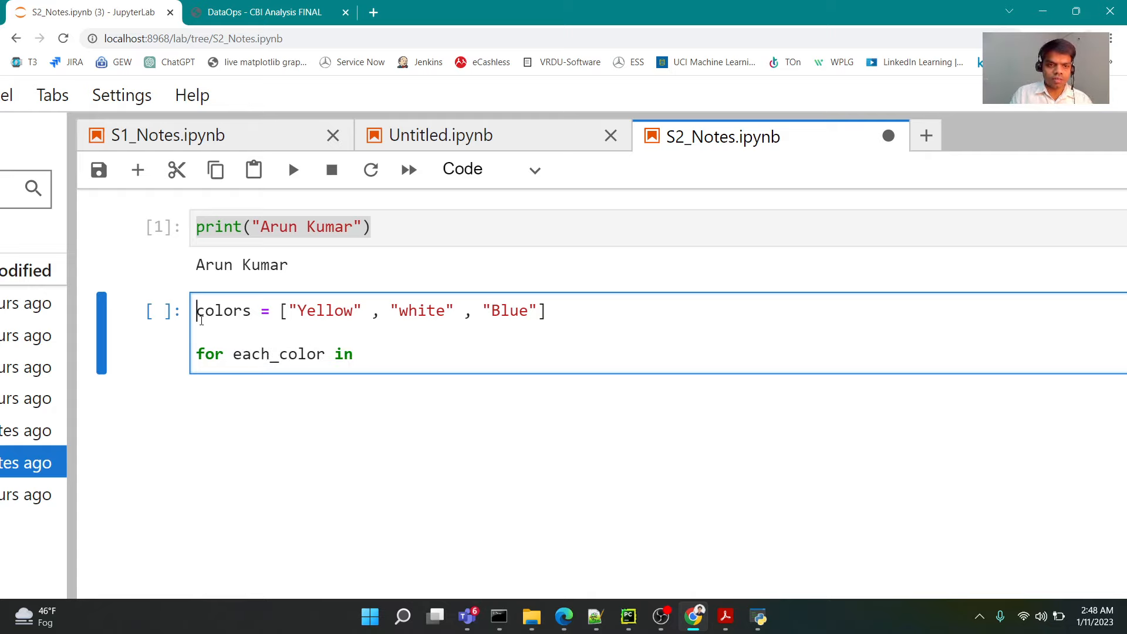
{"action": "type", "text": "colors :"}
{"action": "type", "text": "print("}
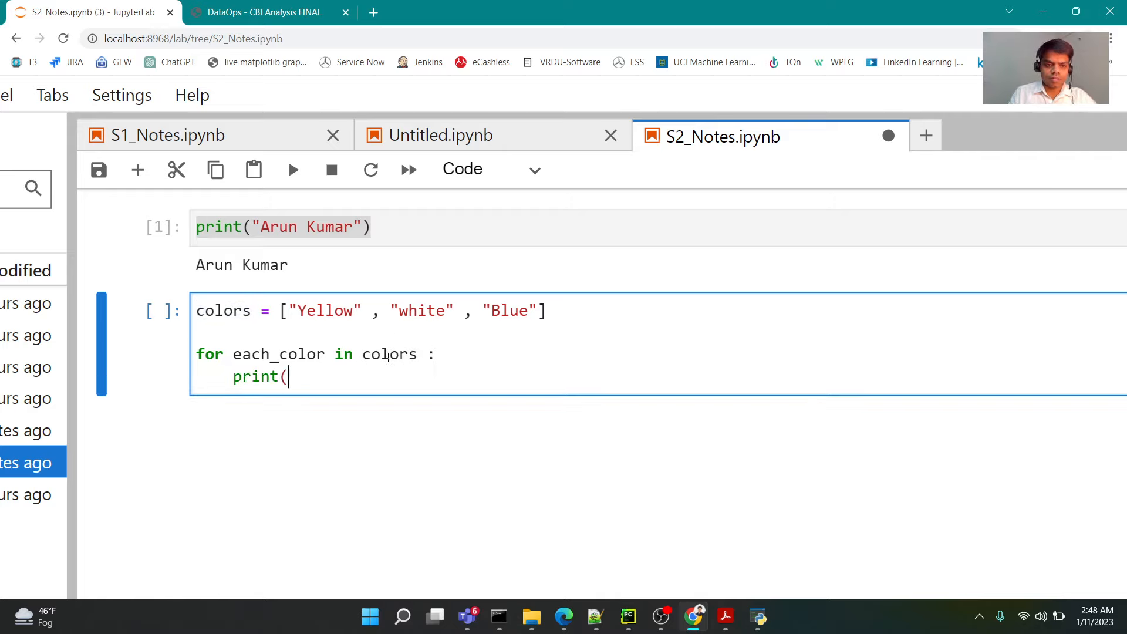
{"action": "type", "text": "colors"}
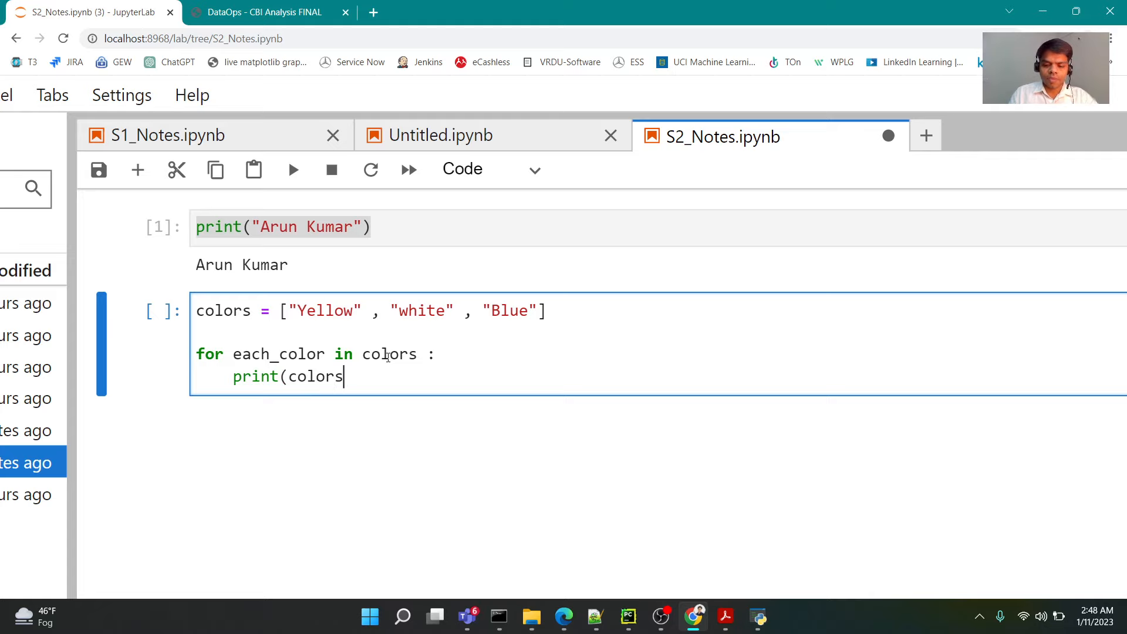
{"action": "type", "text": ")"}
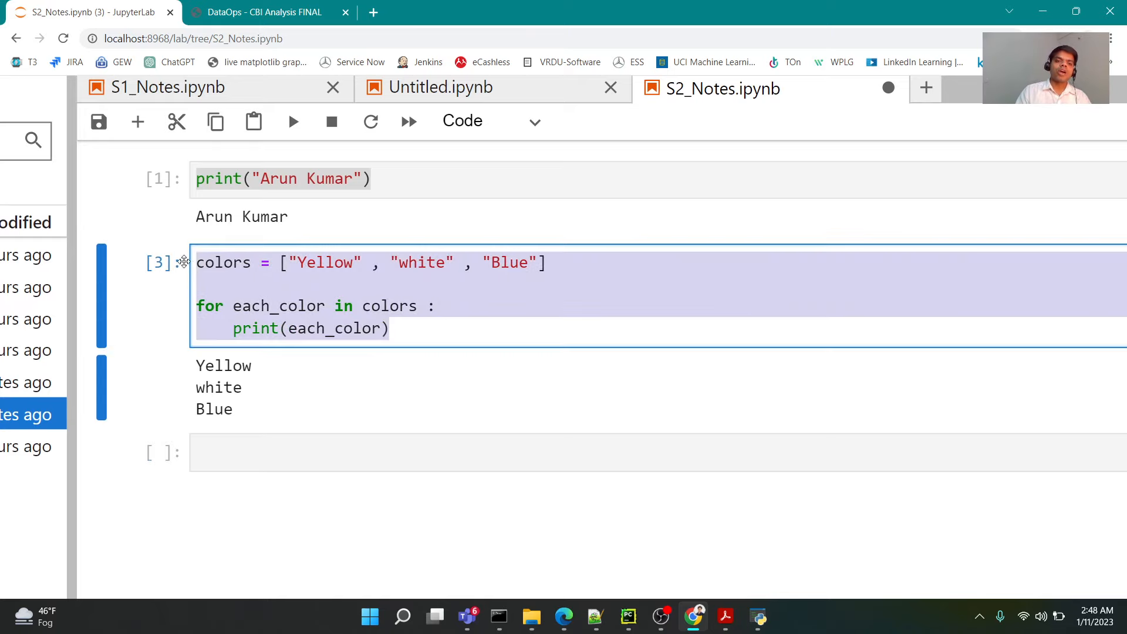
{"action": "left_click", "coordinate": [392, 329]}
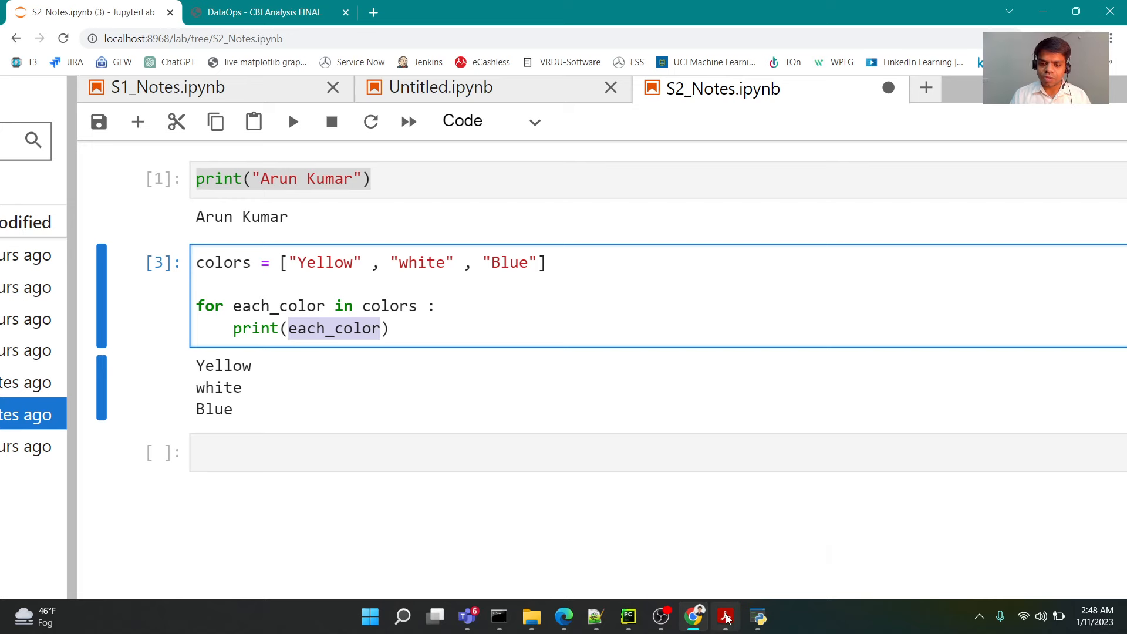
- Return to the Overview slide and highlight 'Python is a Beginner's Language'
{"action": "left_click", "coordinate": [724, 615]}
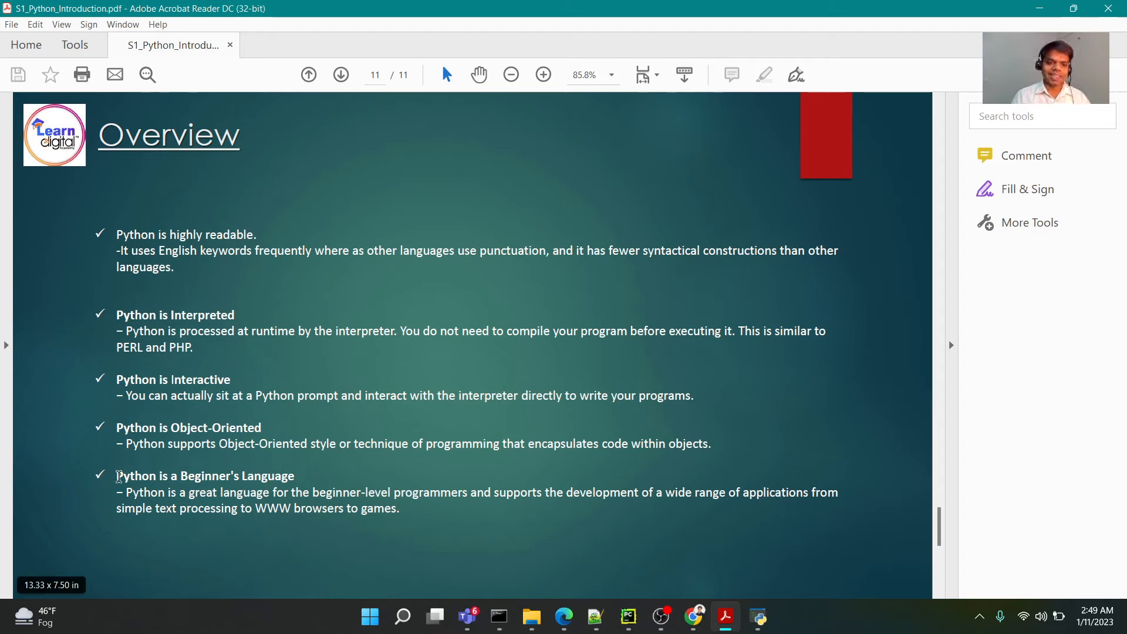
{"action": "left_click_drag", "start_coordinate": [116, 476], "coordinate": [295, 476]}
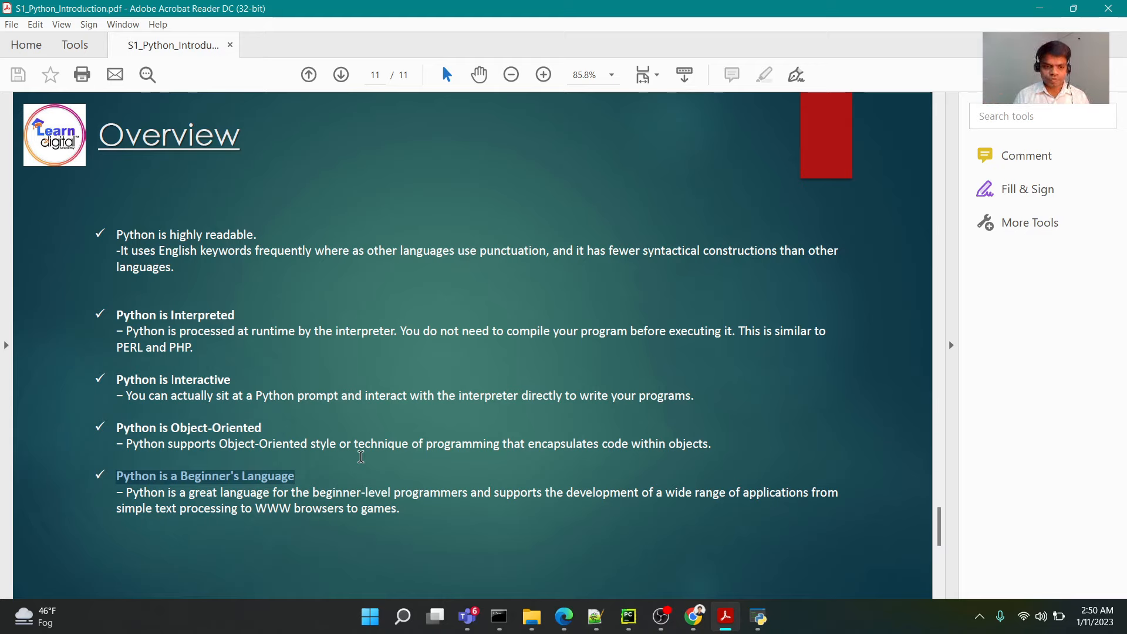
{"action": "left_click", "coordinate": [359, 457]}
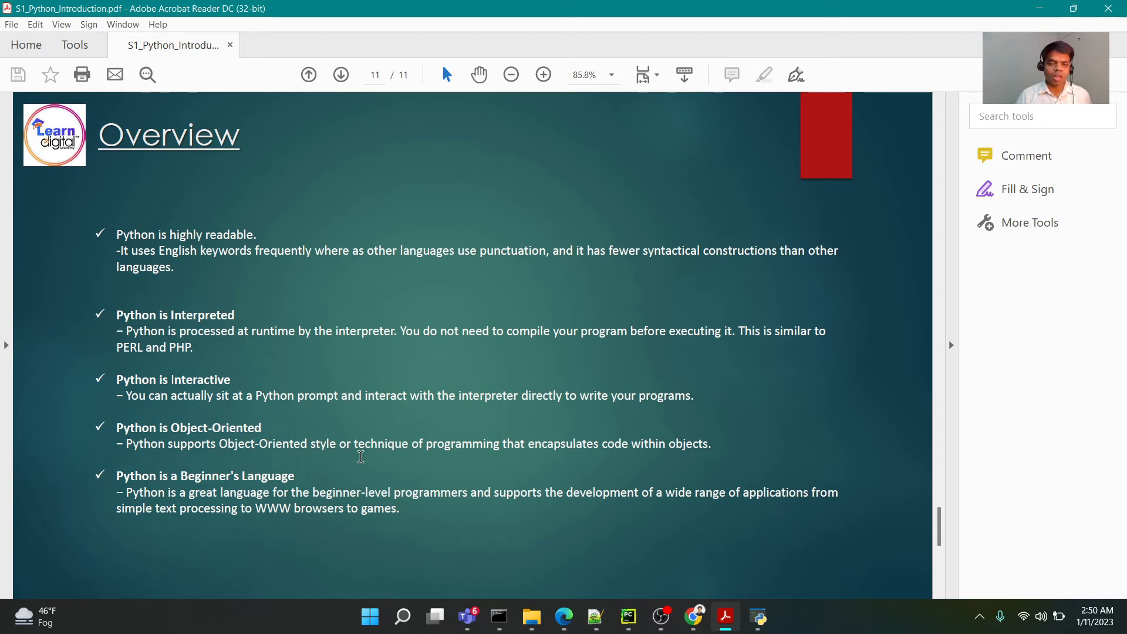
{"action": "mouse_move", "coordinate": [673, 291]}
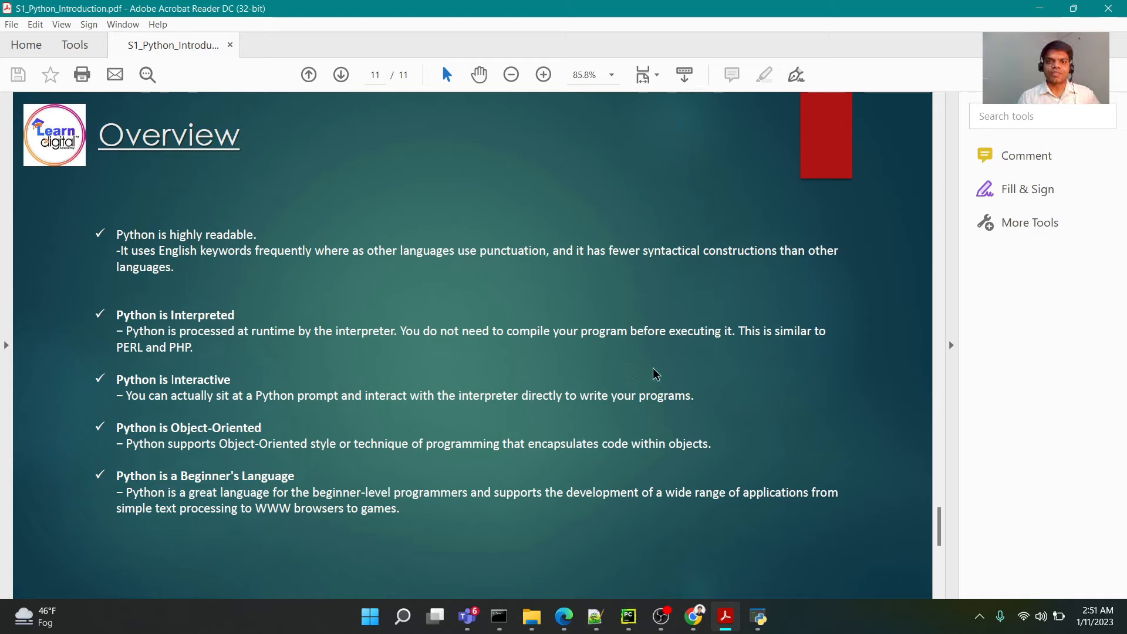
{"action": "mouse_move", "coordinate": [670, 368]}
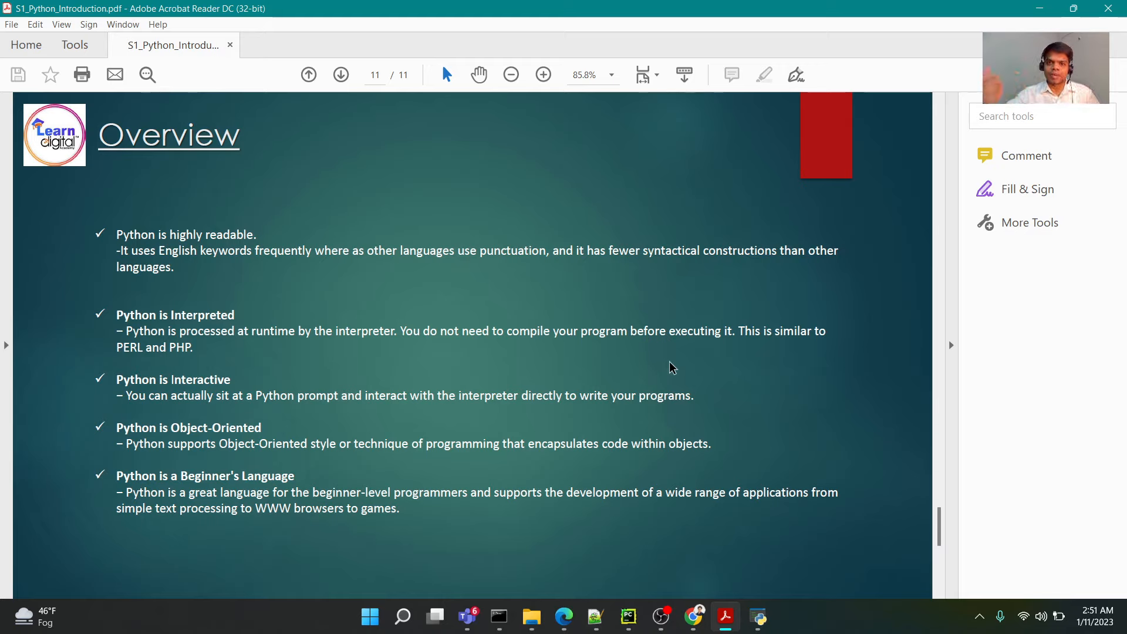
{"action": "mouse_move", "coordinate": [732, 502]}
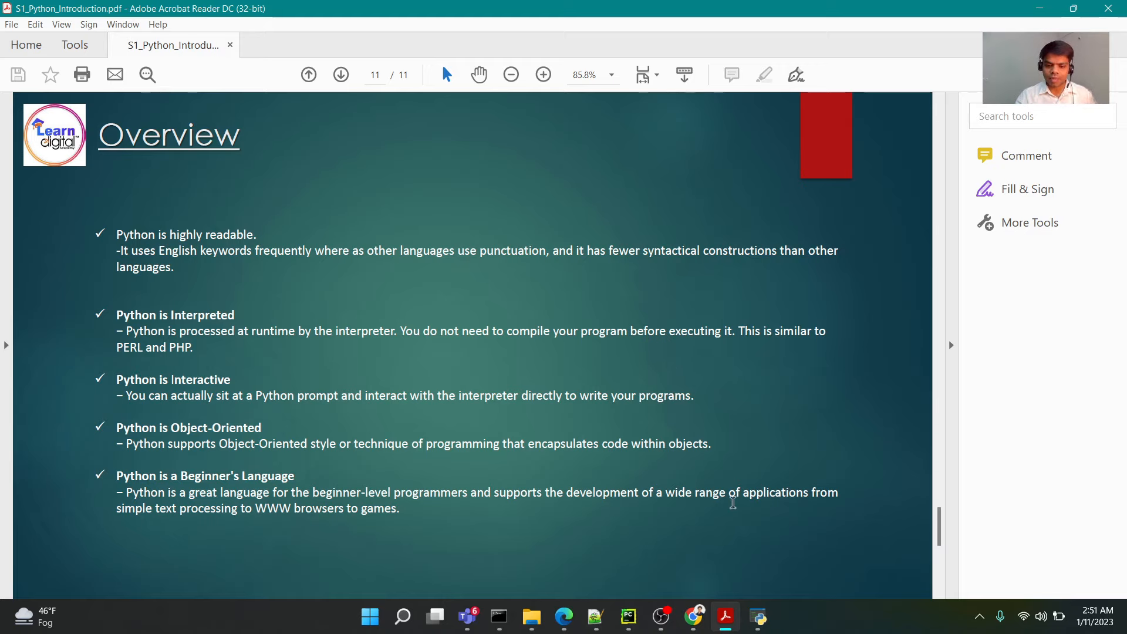
{"action": "mouse_move", "coordinate": [732, 424]}
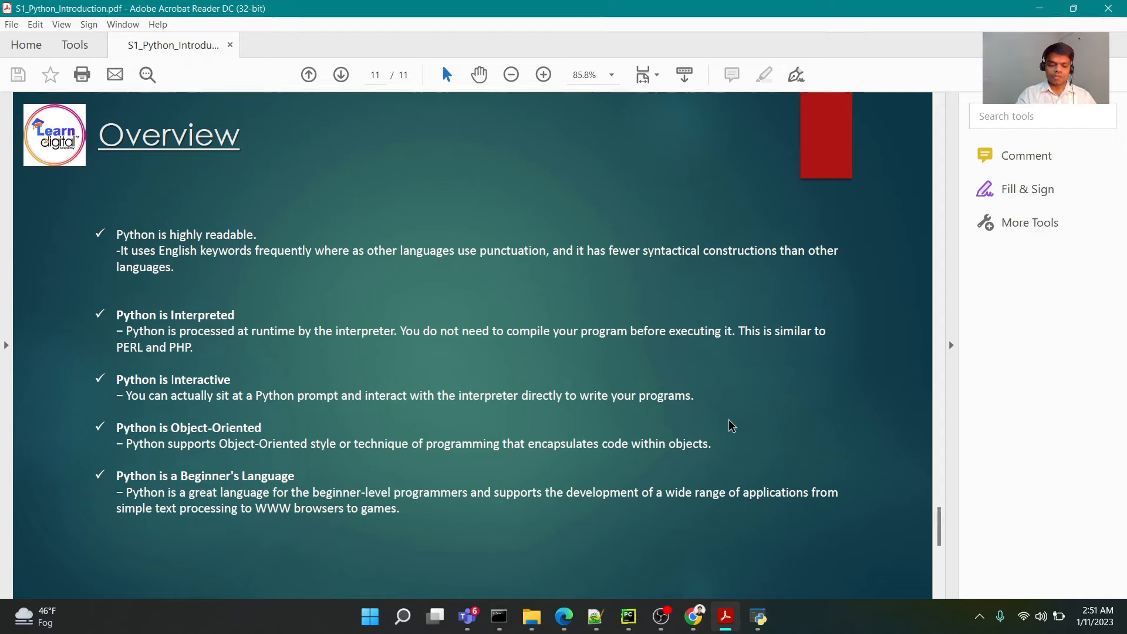